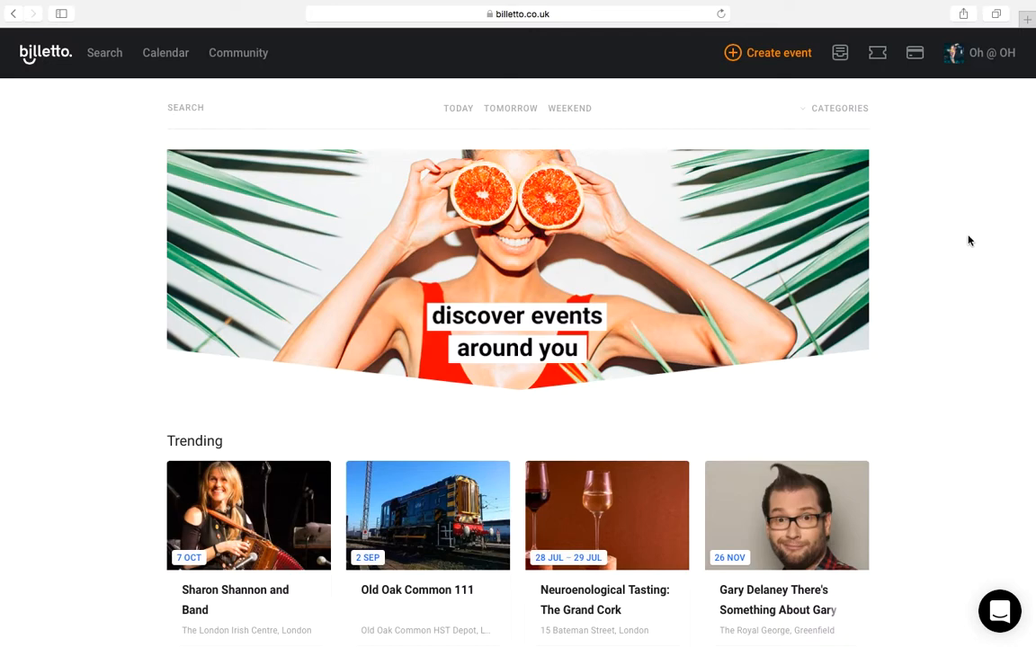
{"action": "mouse_move", "coordinate": [975, 223]}
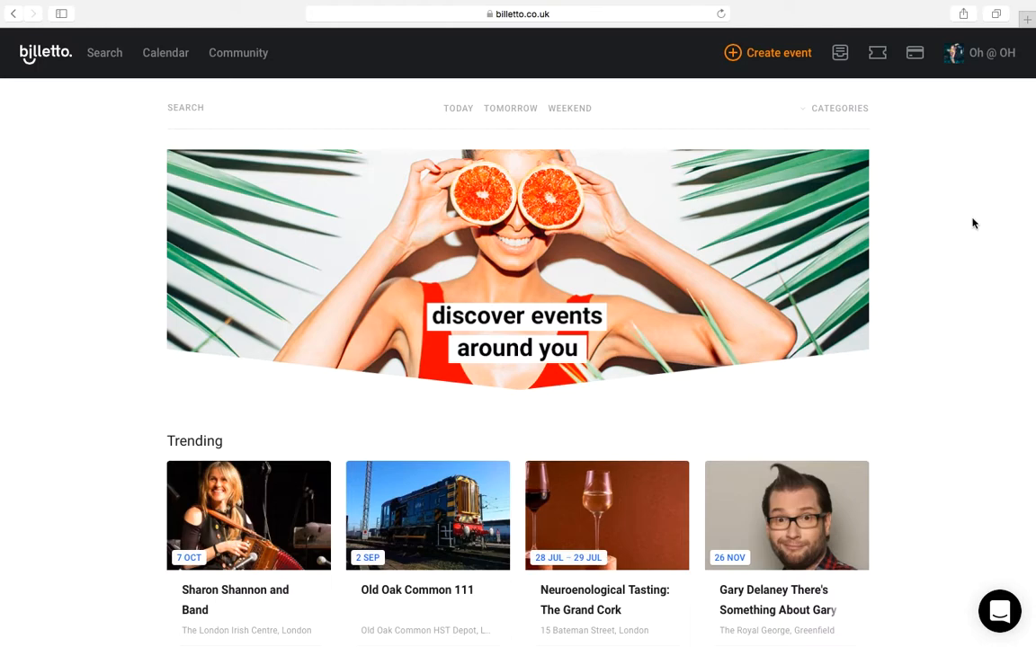
{"action": "mouse_move", "coordinate": [914, 52]}
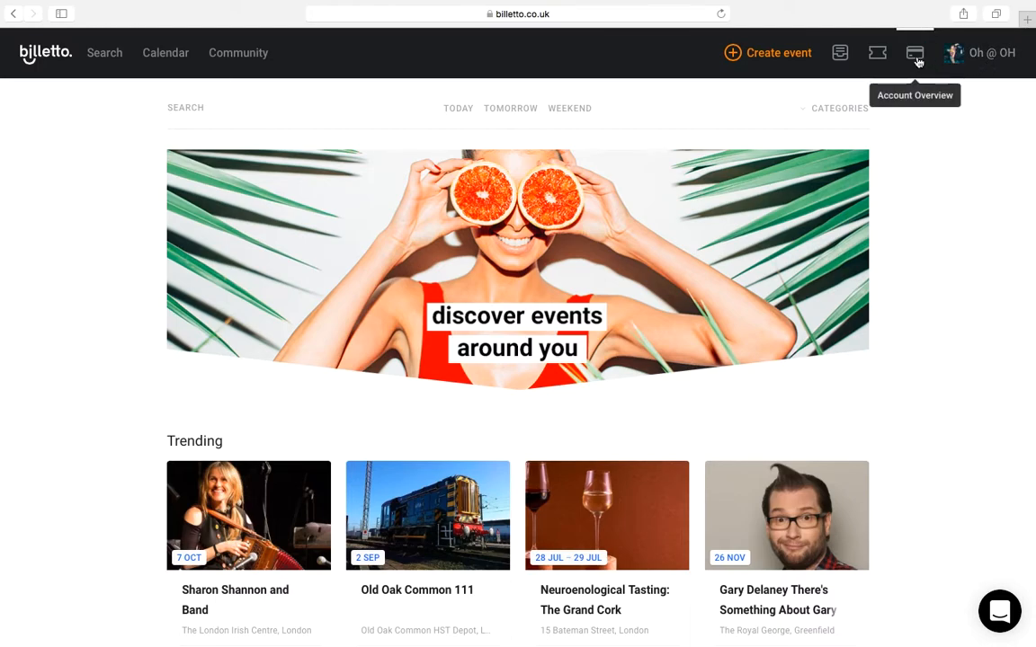
Step: Show the organiser's account overview and review the All events list including Advanced Cooking Class II
{"action": "left_click", "coordinate": [913, 52]}
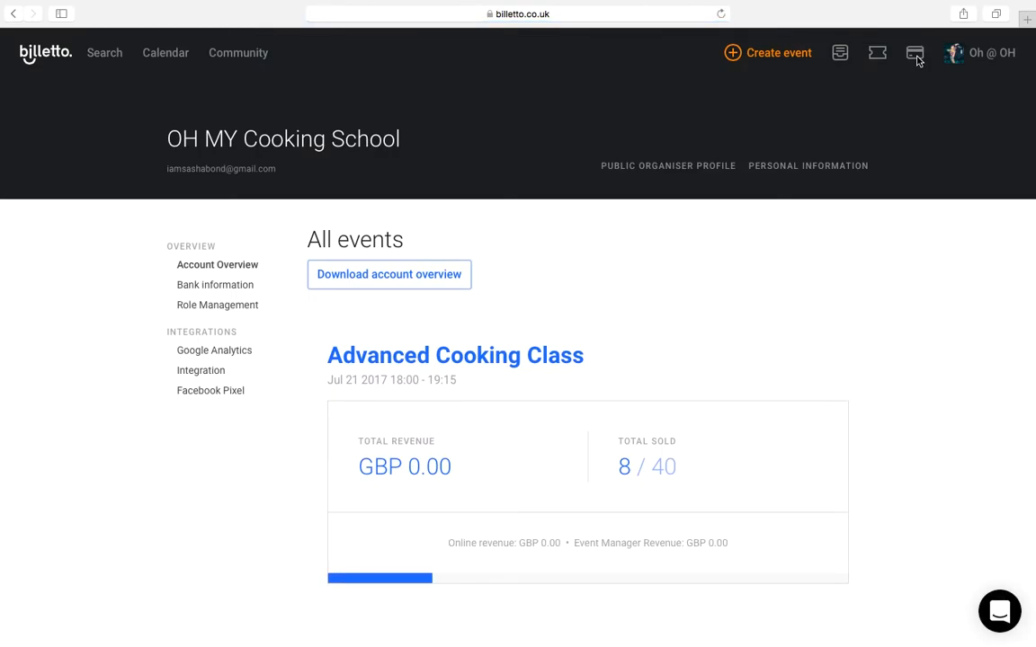
{"action": "scroll", "scroll_direction": "down", "scroll_amount": 3}
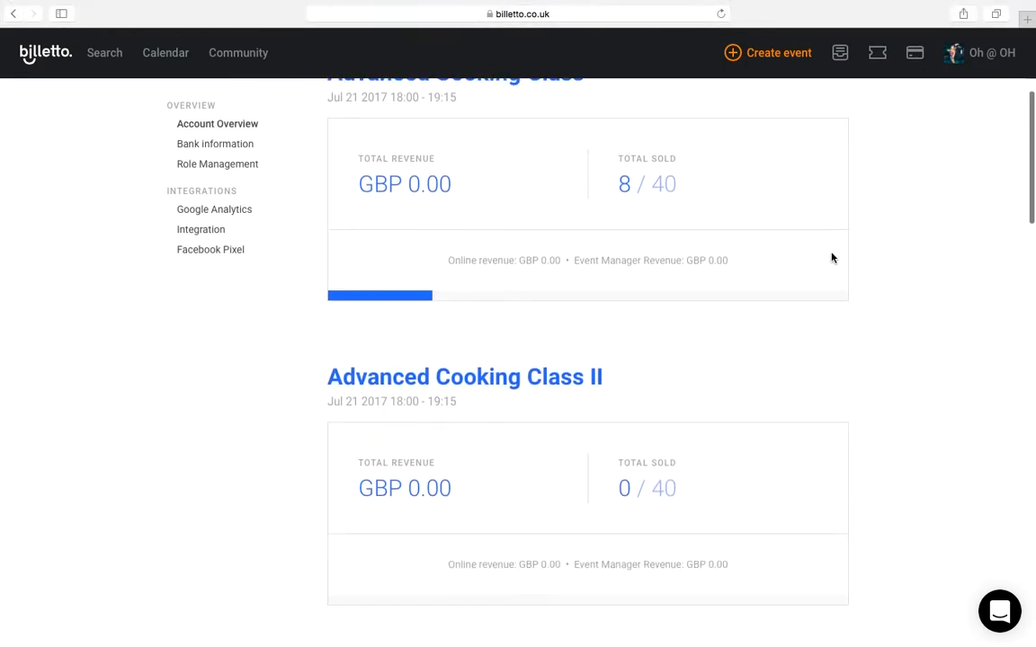
Step: Review the bank information page with payout details, sort code and account number
{"action": "left_click", "coordinate": [216, 144]}
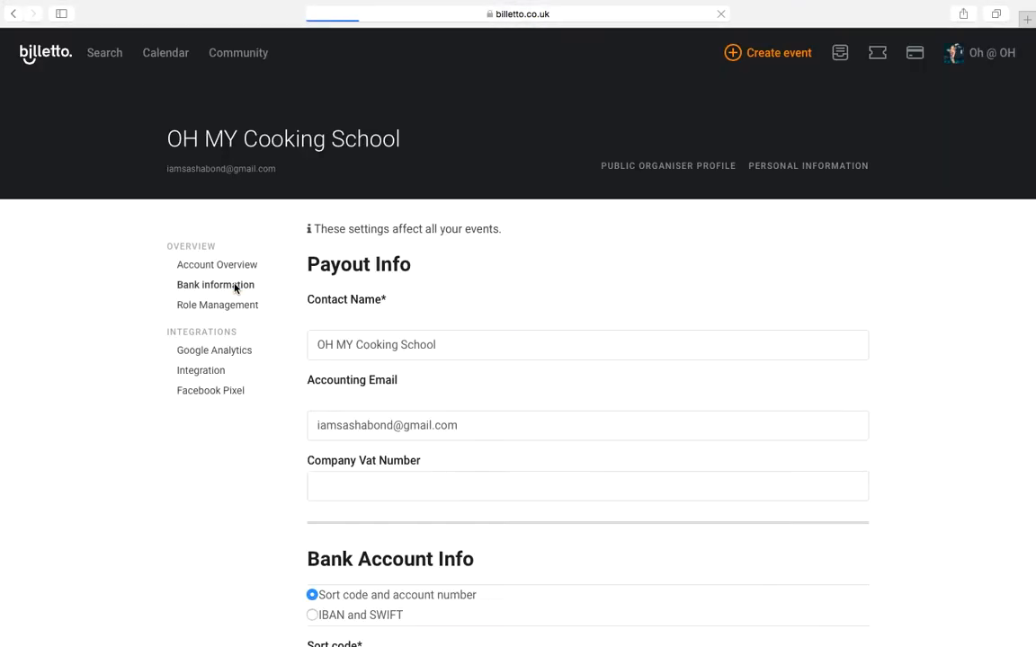
{"action": "scroll", "scroll_direction": "up", "scroll_amount": 3}
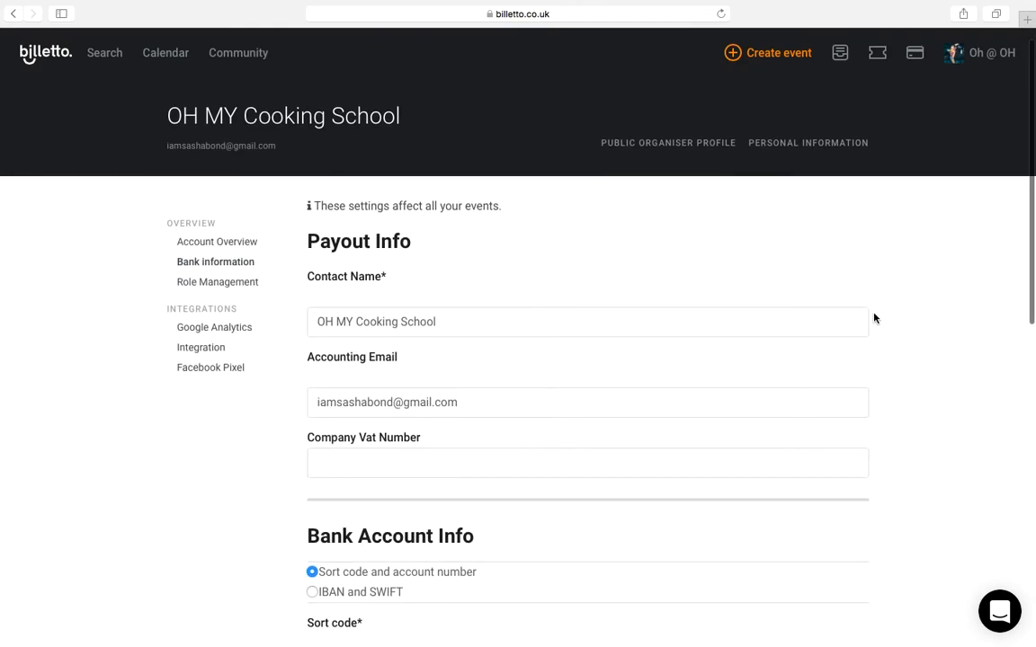
{"action": "scroll", "scroll_direction": "down", "scroll_amount": 3}
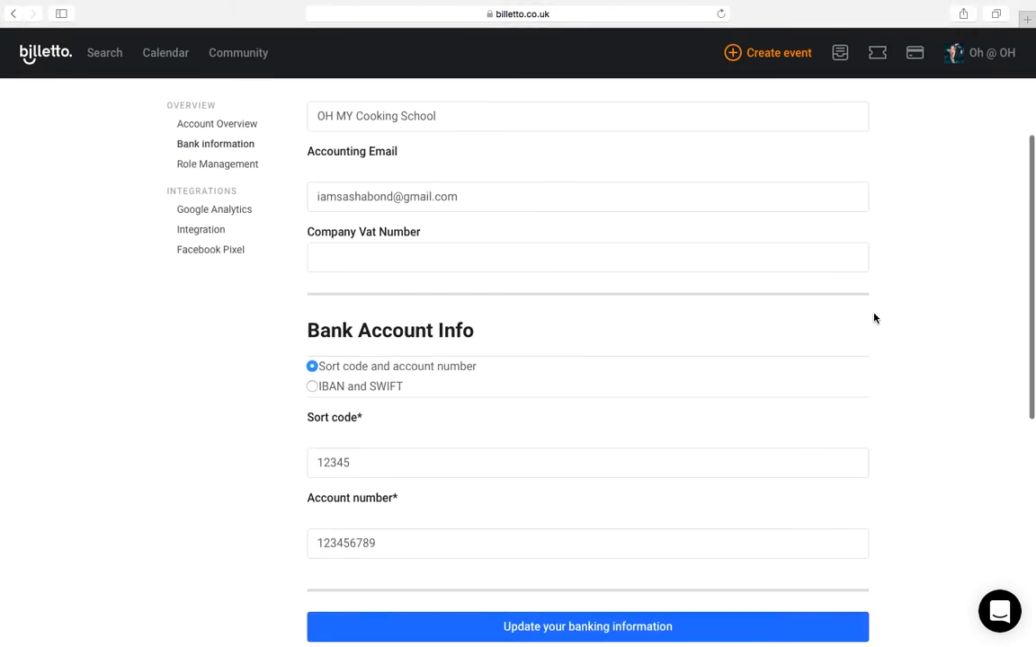
{"action": "scroll", "scroll_direction": "down", "scroll_amount": 3}
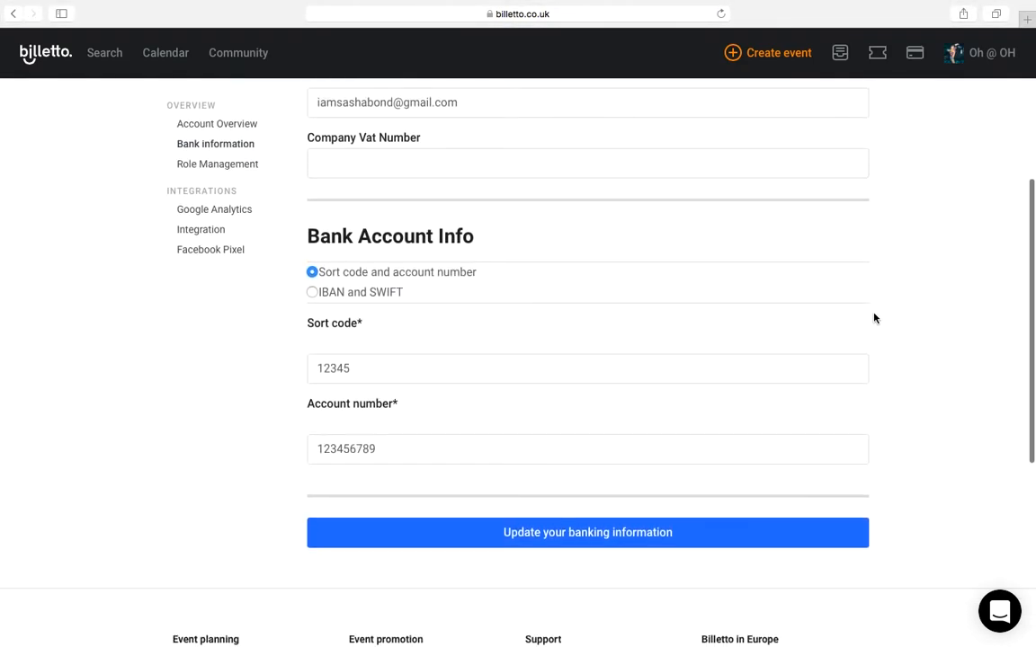
{"action": "scroll", "scroll_direction": "up", "scroll_amount": 3}
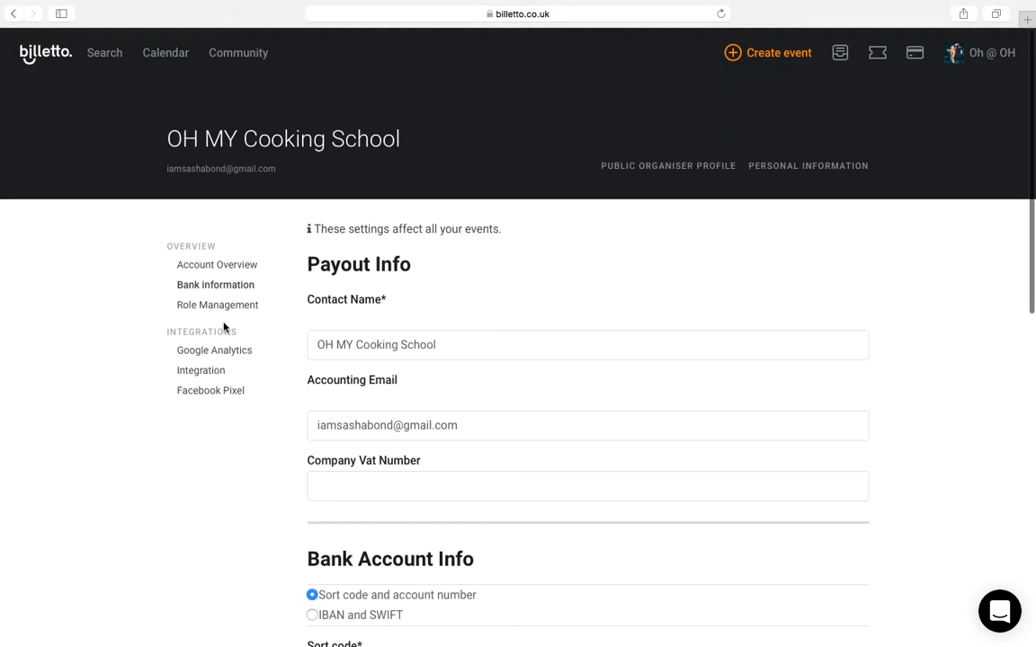
{"action": "left_click", "coordinate": [215, 306]}
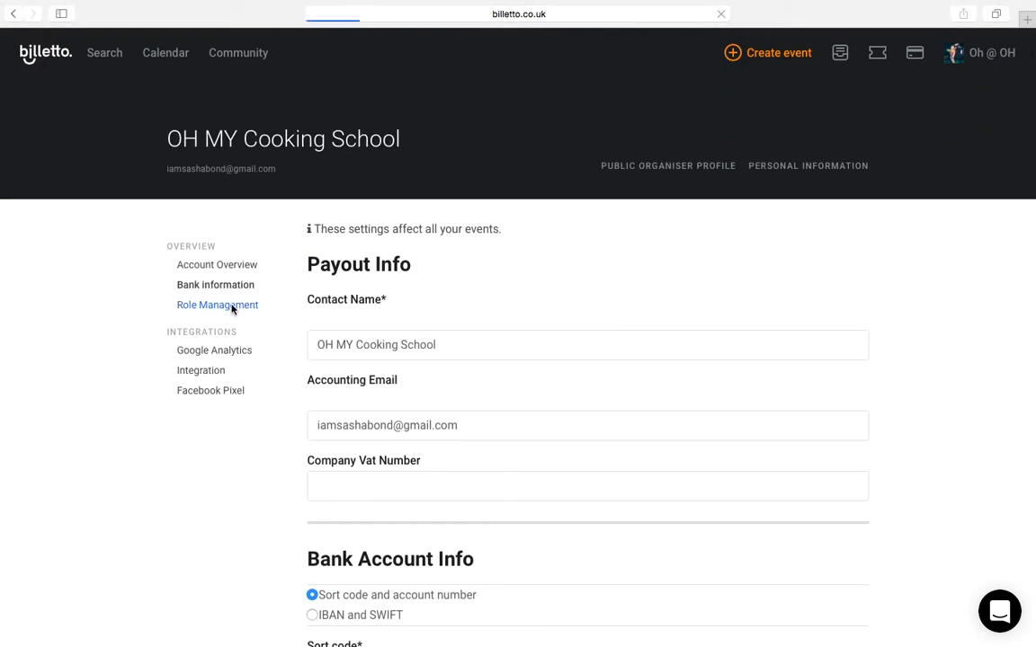
Step: Review the available user roles in Role Management keeping Employee, then show the Google Analytics settings
{"action": "left_click", "coordinate": [217, 305]}
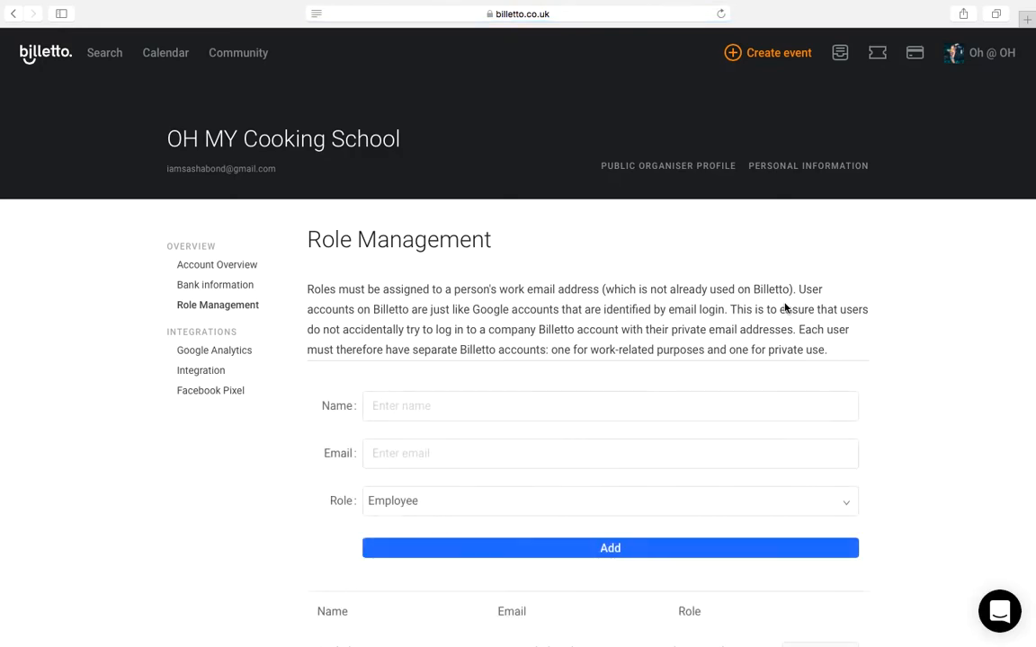
{"action": "left_click", "coordinate": [609, 500]}
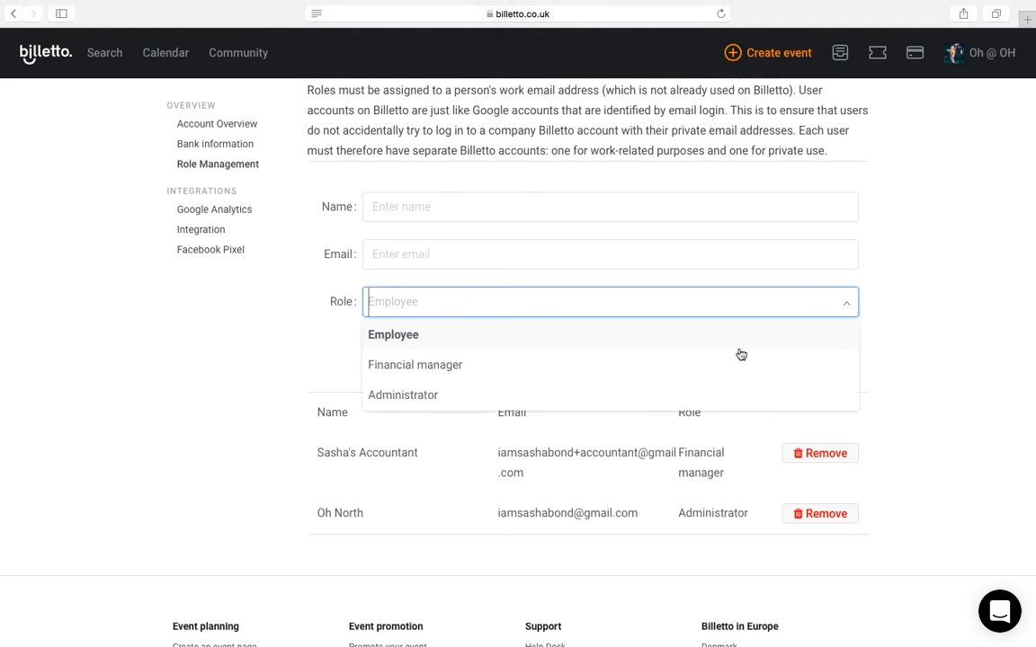
{"action": "mouse_move", "coordinate": [728, 345]}
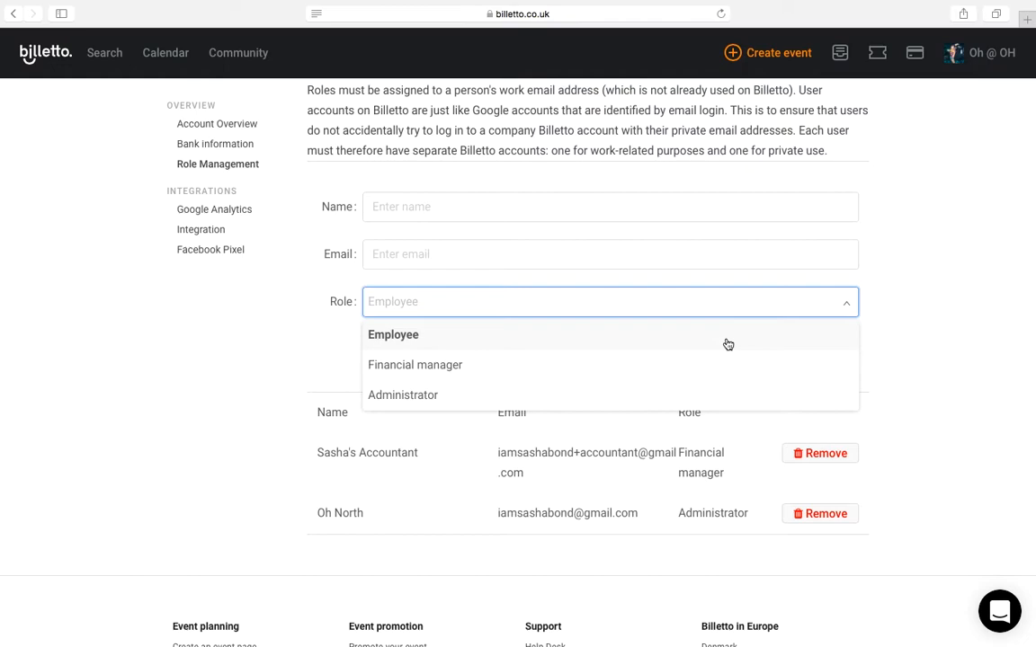
{"action": "mouse_move", "coordinate": [723, 396]}
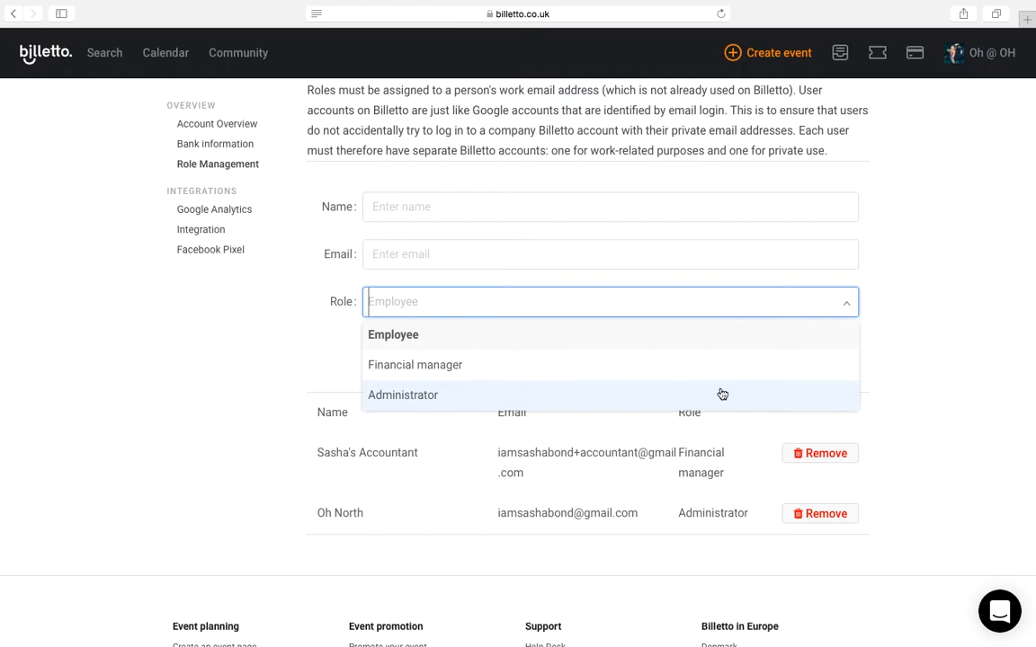
{"action": "mouse_move", "coordinate": [723, 381]}
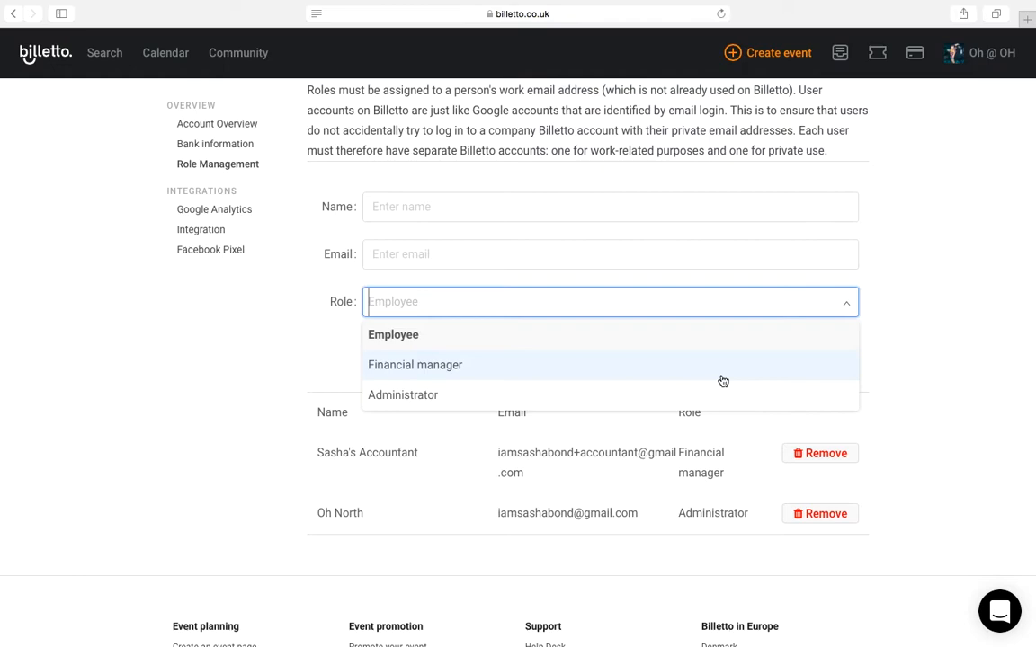
{"action": "left_click", "coordinate": [392, 334]}
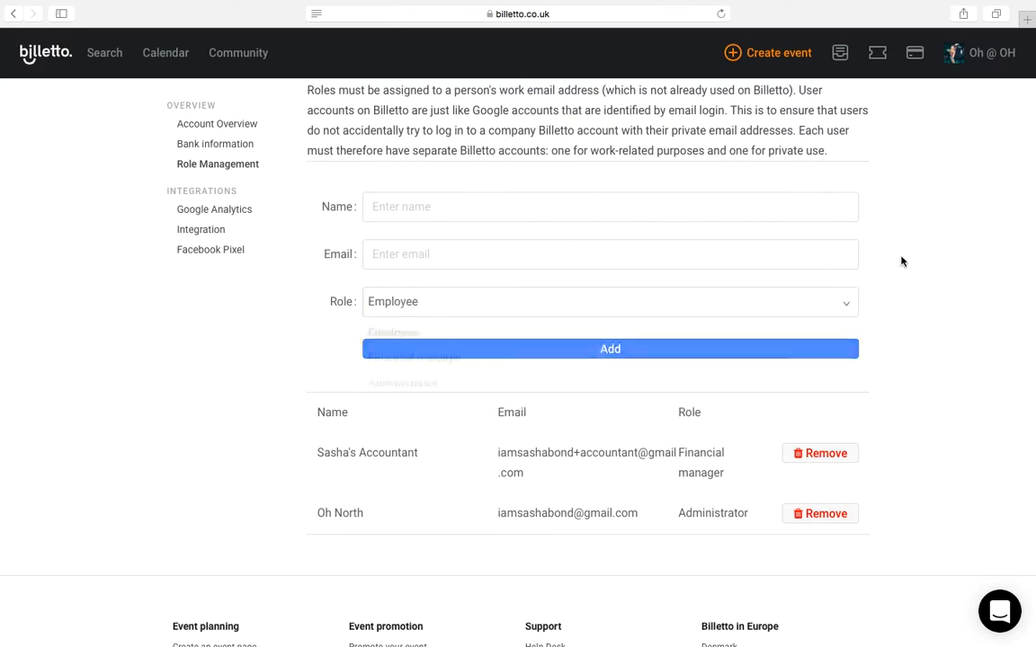
{"action": "left_click", "coordinate": [214, 209]}
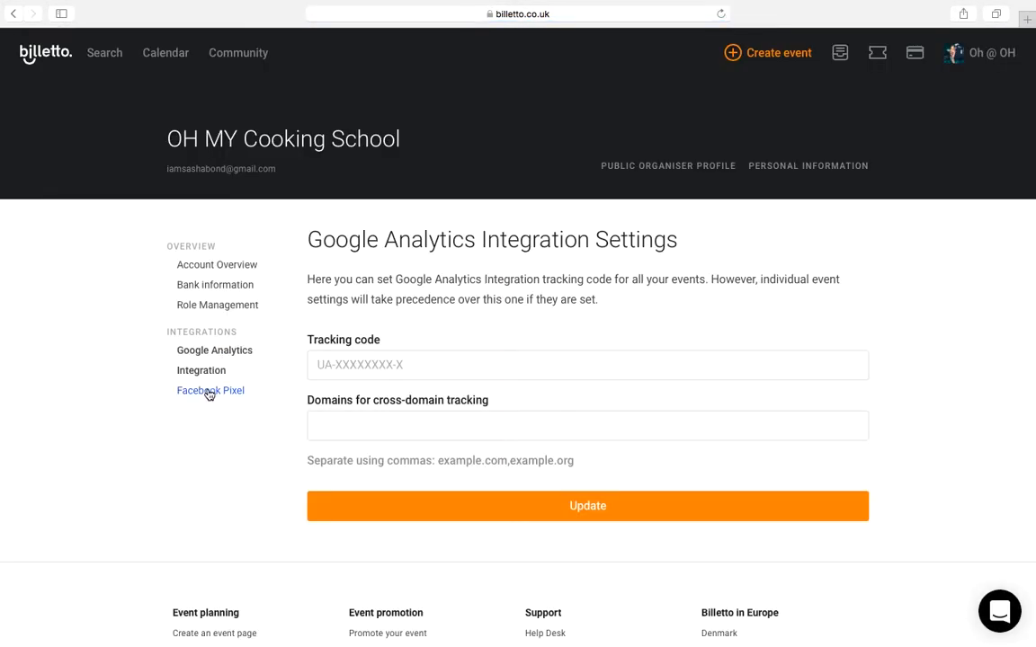
Step: Show the Facebook Pixel settings with its empty tracking ID field
{"action": "left_click", "coordinate": [211, 390]}
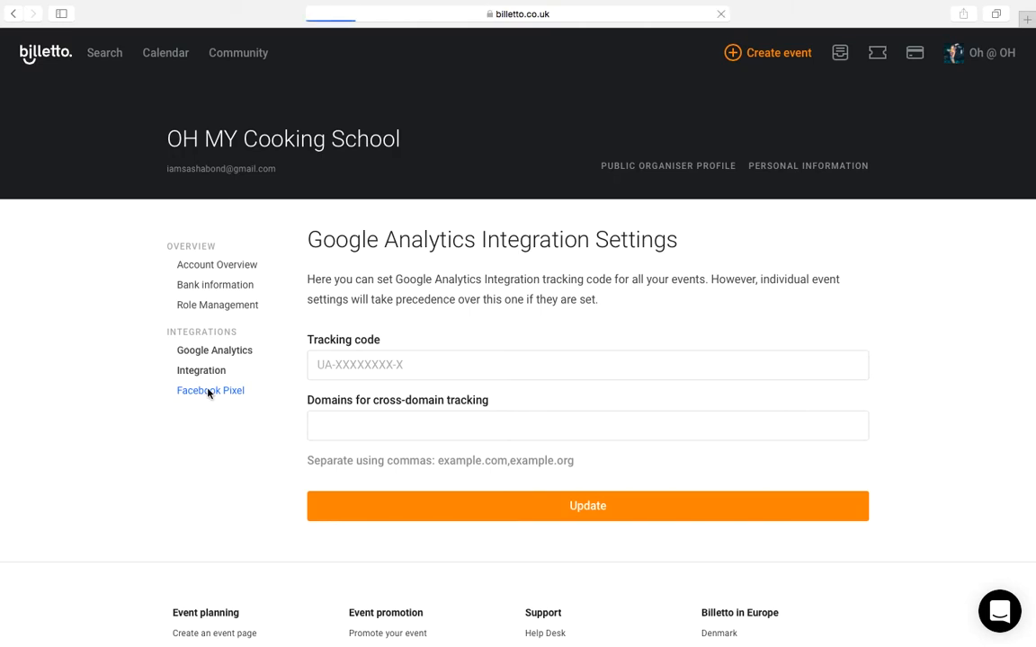
{"action": "left_click", "coordinate": [210, 390]}
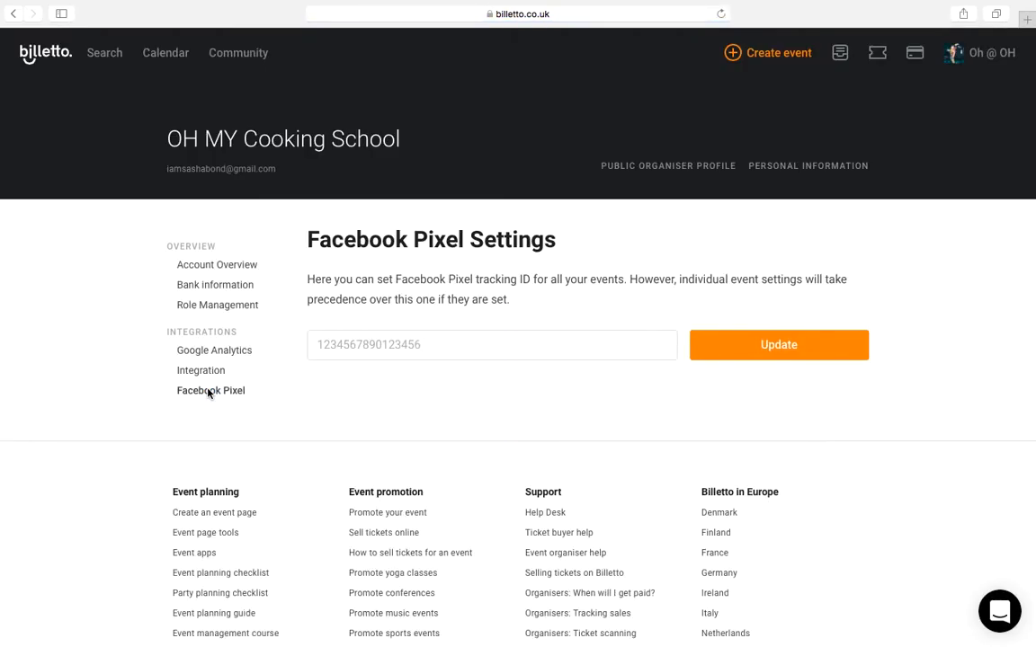
{"action": "mouse_move", "coordinate": [363, 405]}
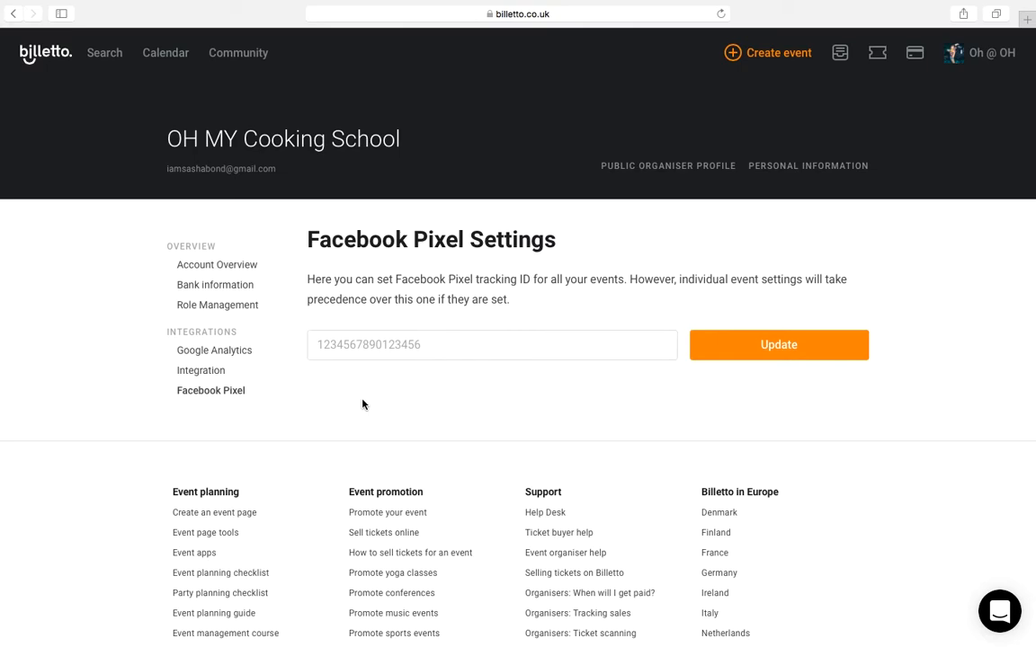
{"action": "left_click", "coordinate": [668, 166]}
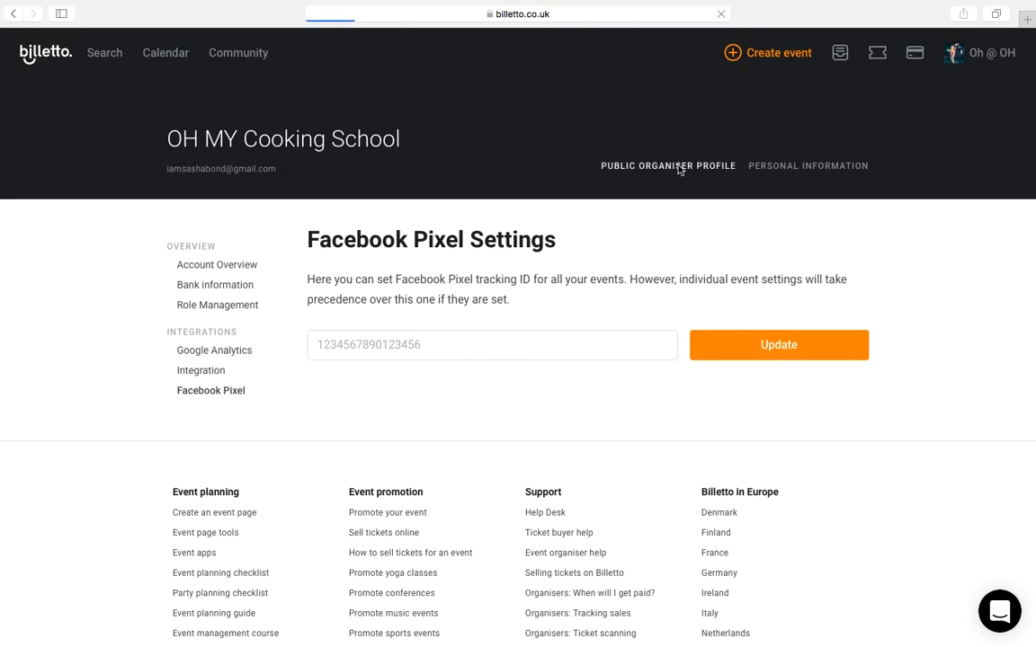
Step: Review the OH MY Cooking School public profile's description and privacy settings and update the profile
{"action": "left_click", "coordinate": [667, 165]}
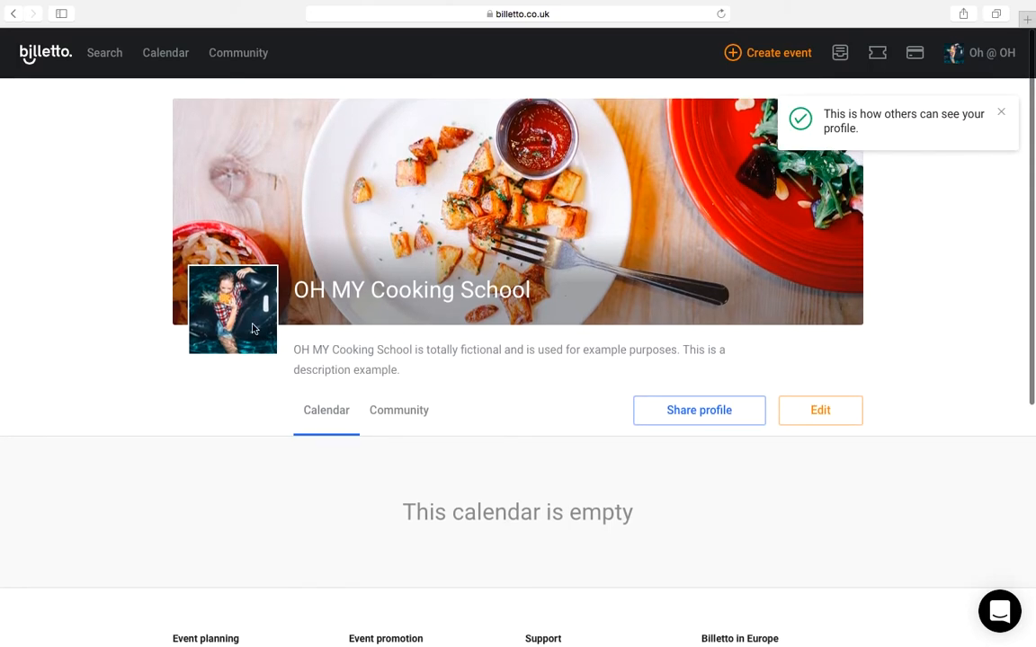
{"action": "mouse_move", "coordinate": [820, 410]}
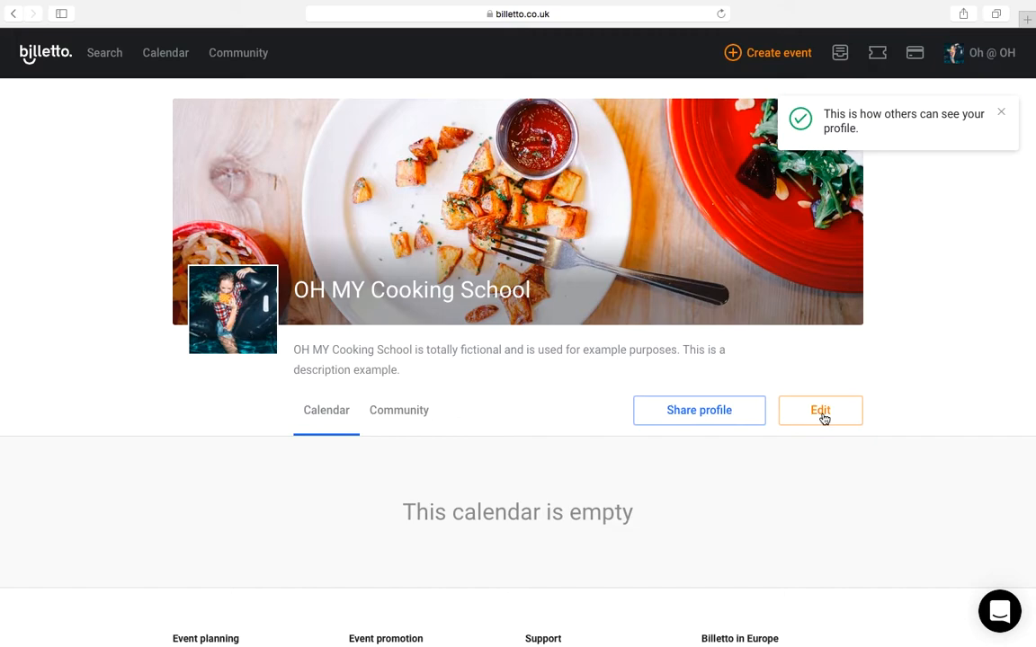
{"action": "left_click", "coordinate": [819, 410]}
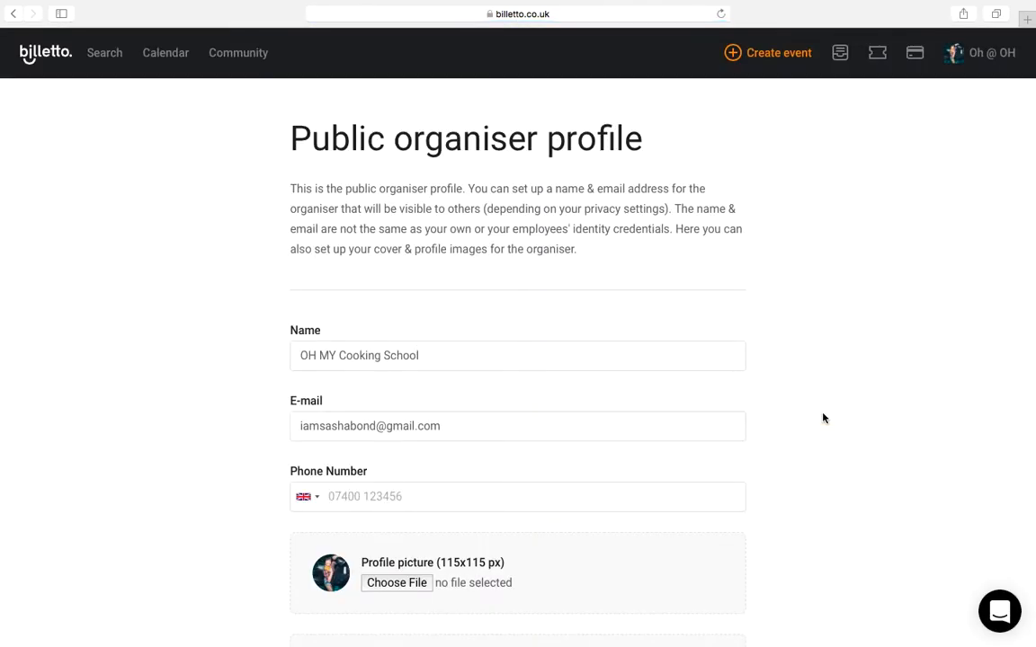
{"action": "scroll", "scroll_direction": "down", "scroll_amount": 3}
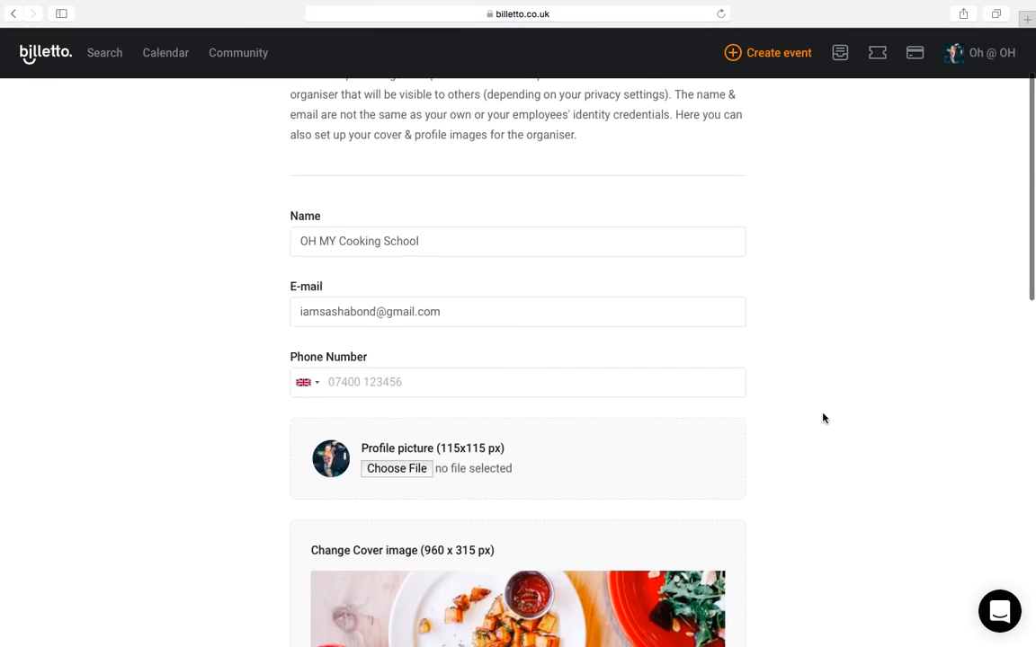
{"action": "scroll", "scroll_direction": "down", "scroll_amount": 3}
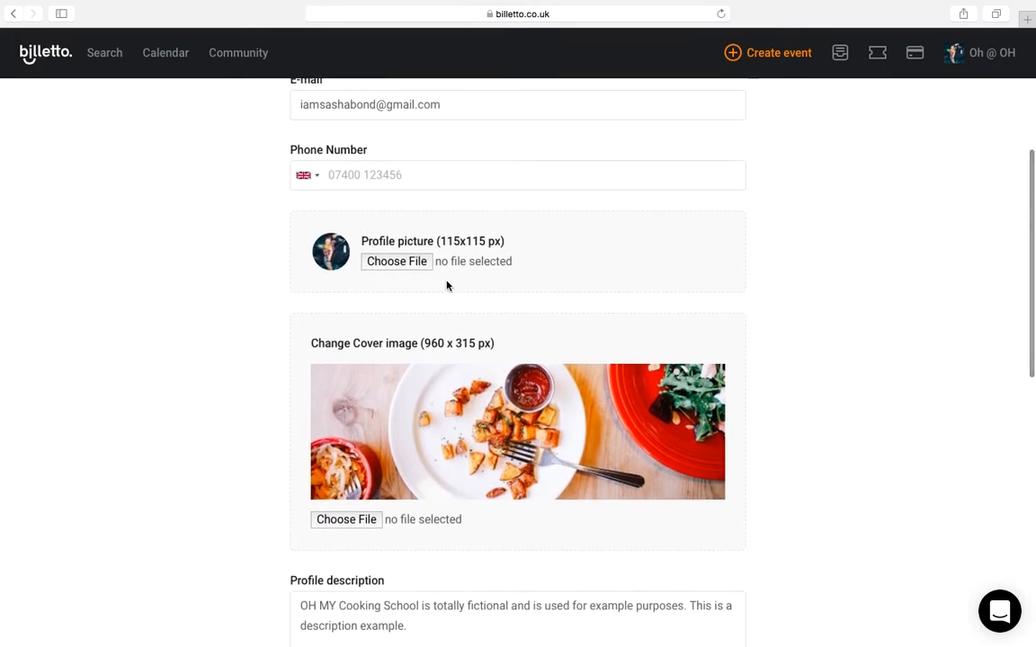
{"action": "mouse_move", "coordinate": [395, 261]}
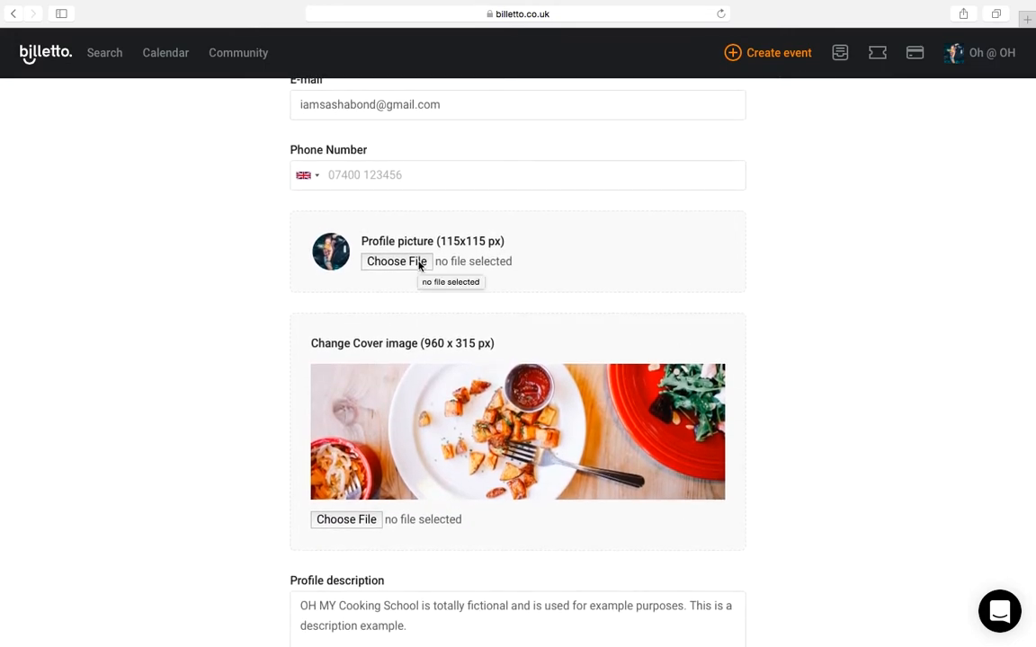
{"action": "scroll", "scroll_direction": "down", "scroll_amount": 3}
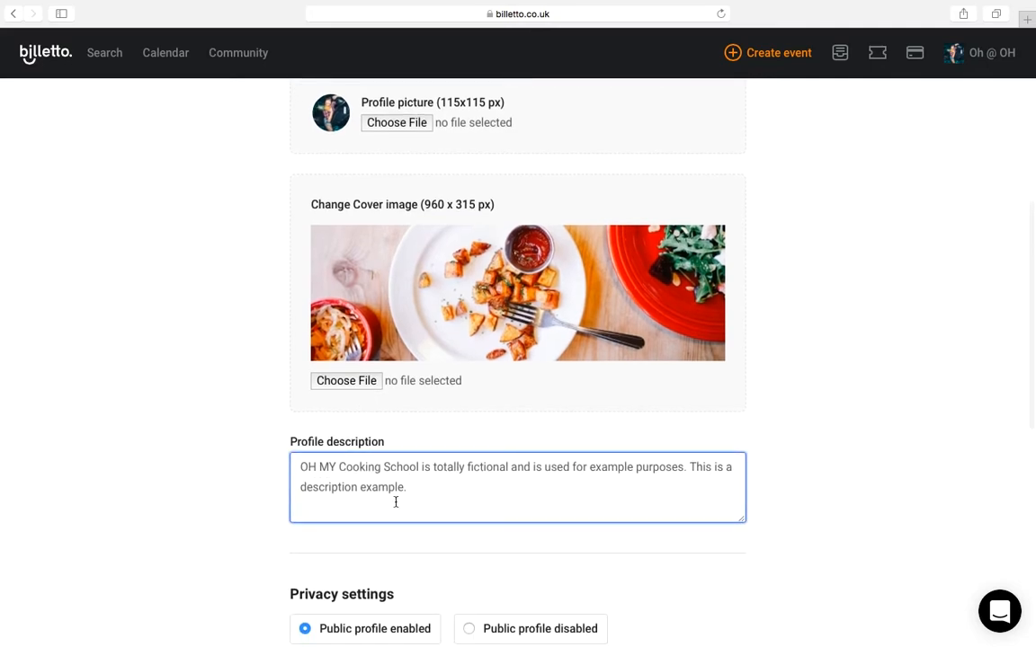
{"action": "scroll", "scroll_direction": "down", "scroll_amount": 3}
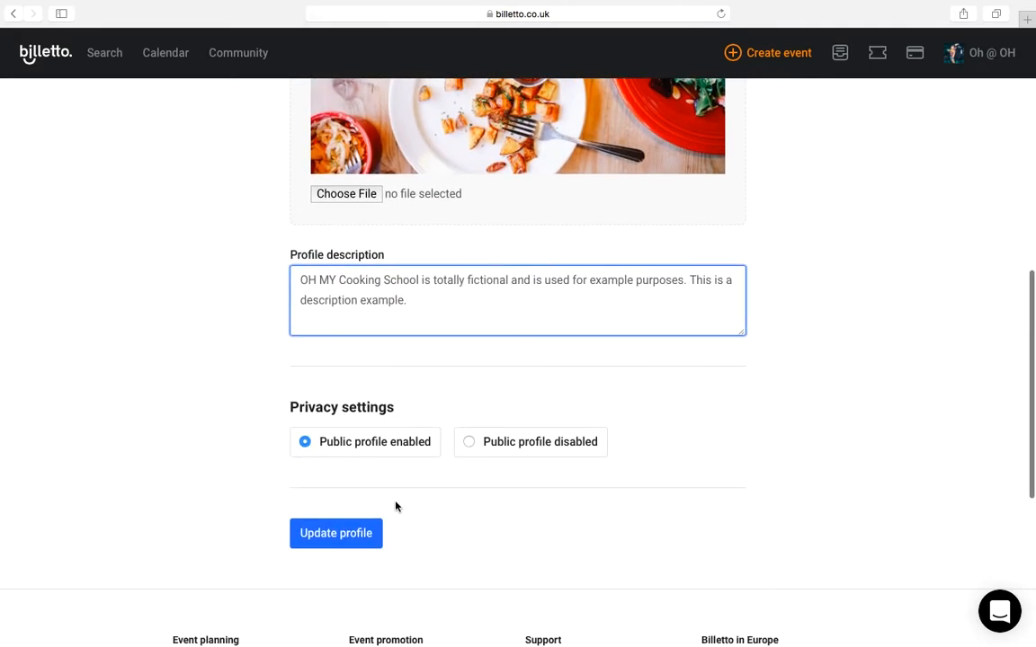
{"action": "left_click", "coordinate": [335, 532]}
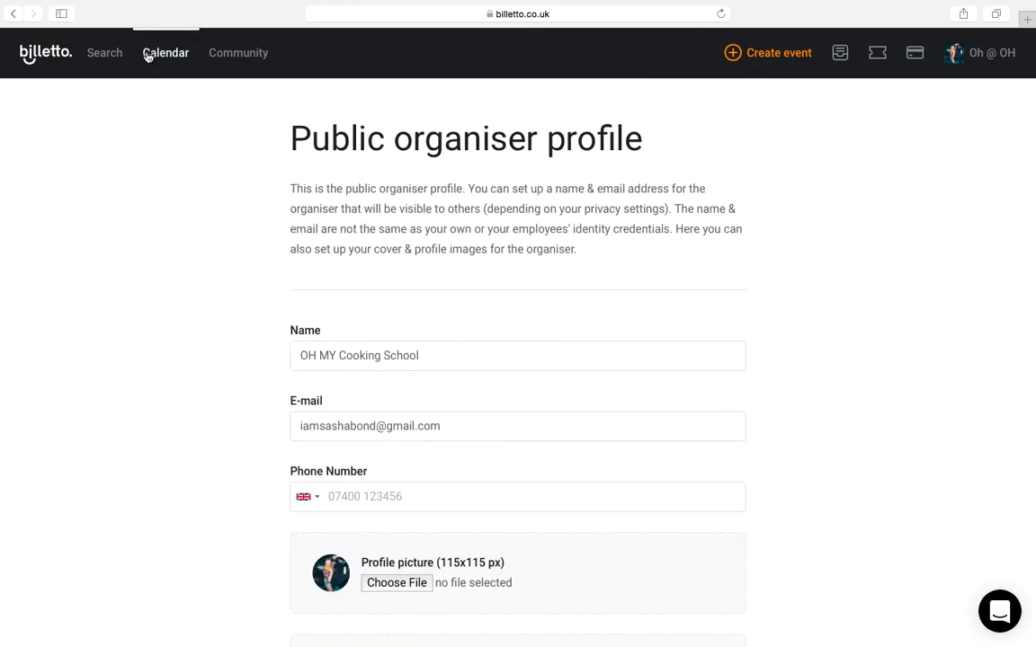
Step: Review the draft events list and return to the upcoming events with Advanced Cooking Class on top
{"action": "left_click", "coordinate": [166, 53]}
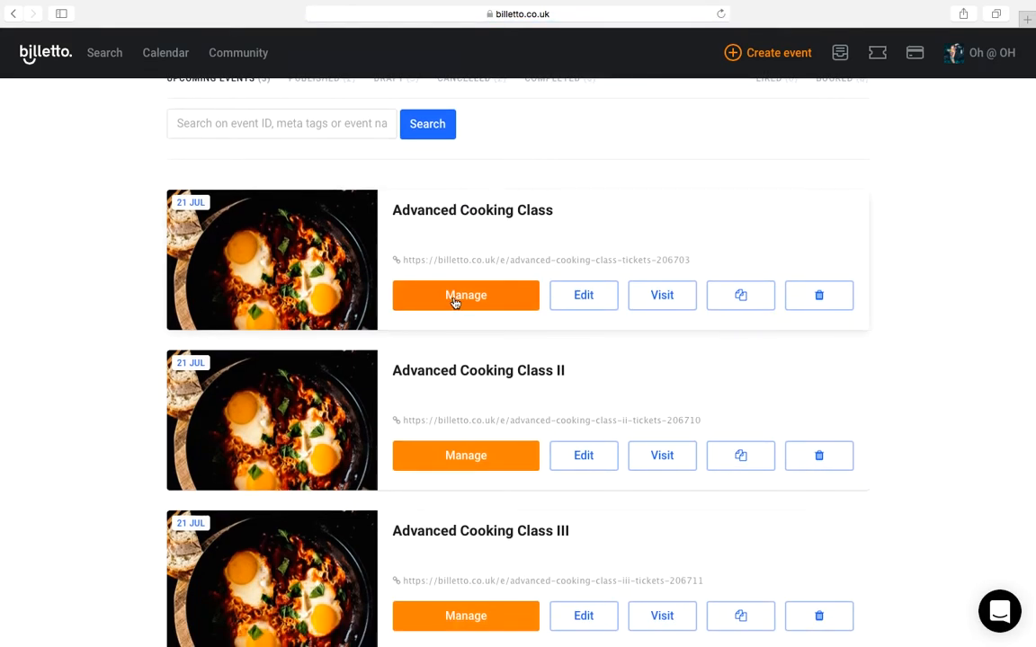
{"action": "scroll", "scroll_direction": "up", "scroll_amount": 3}
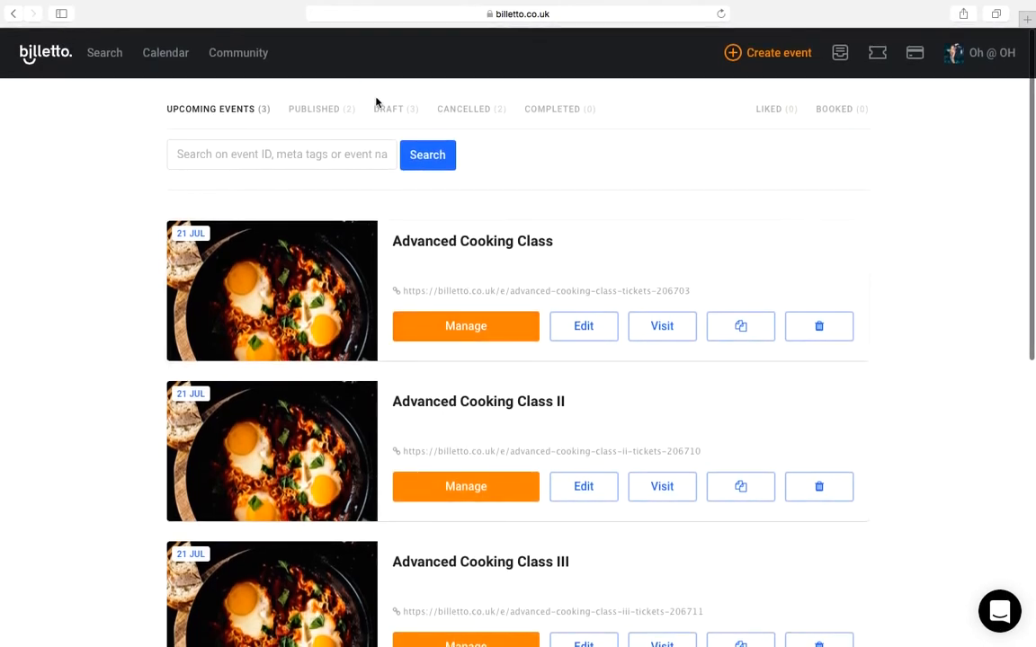
{"action": "left_click", "coordinate": [388, 110]}
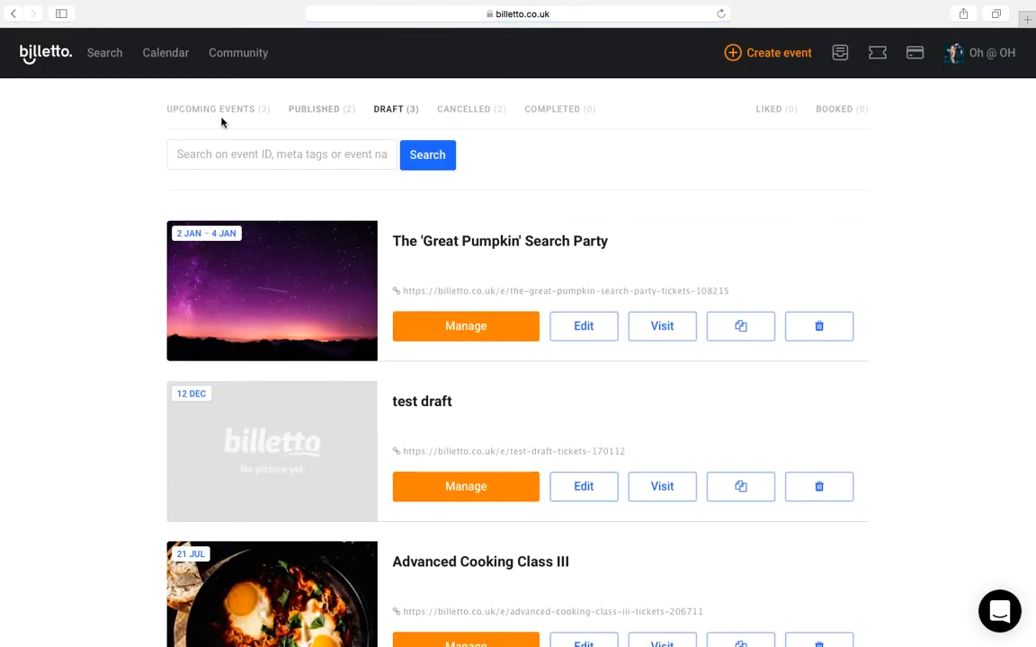
{"action": "left_click", "coordinate": [210, 110]}
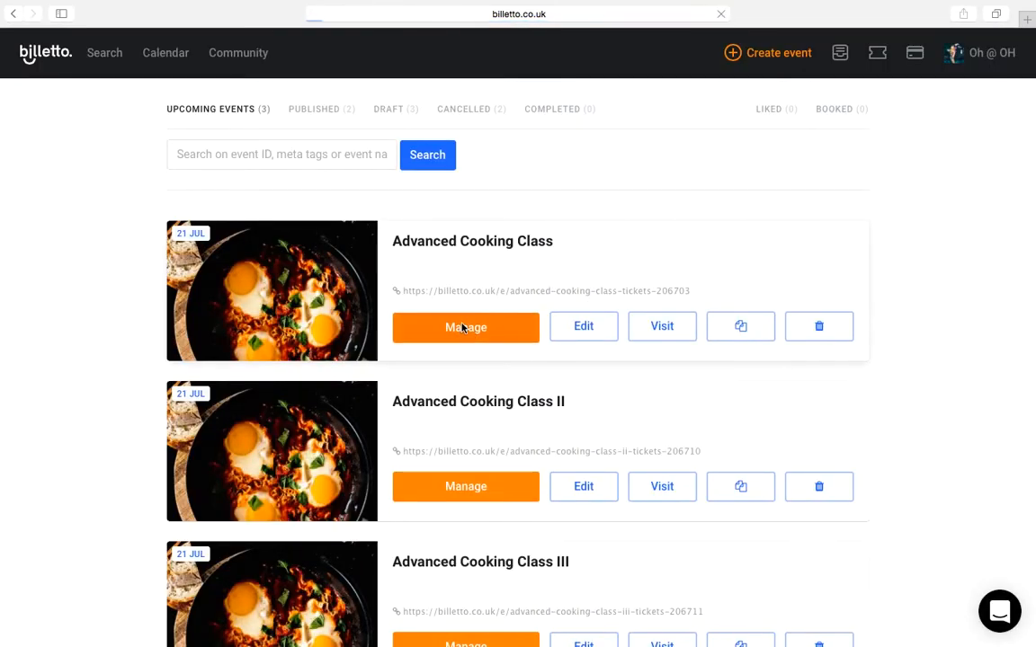
{"action": "left_click", "coordinate": [466, 328]}
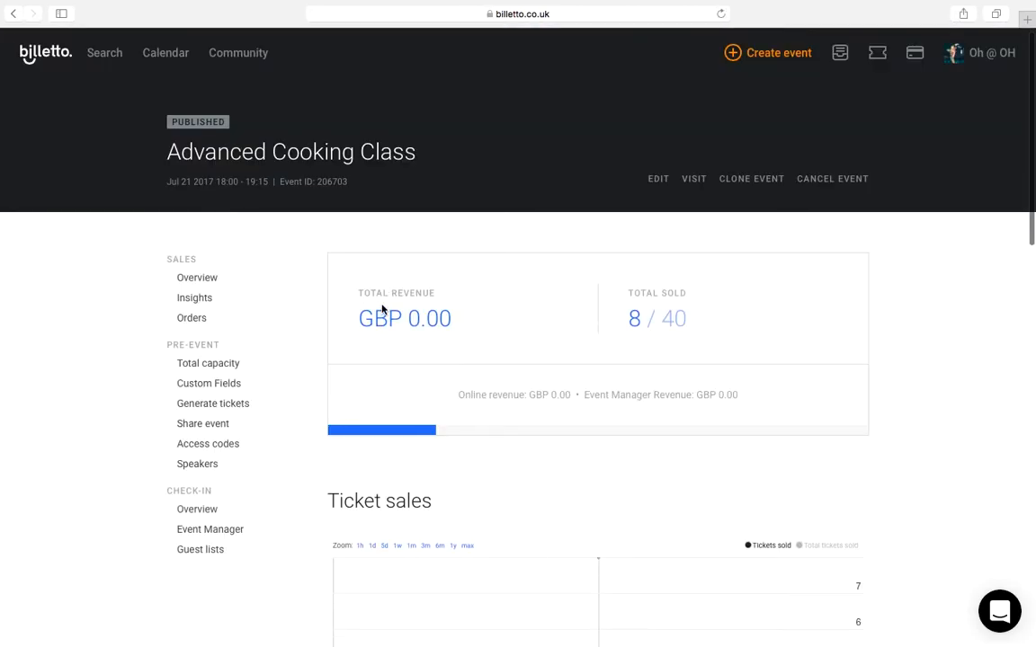
{"action": "scroll", "scroll_direction": "down", "scroll_amount": 3}
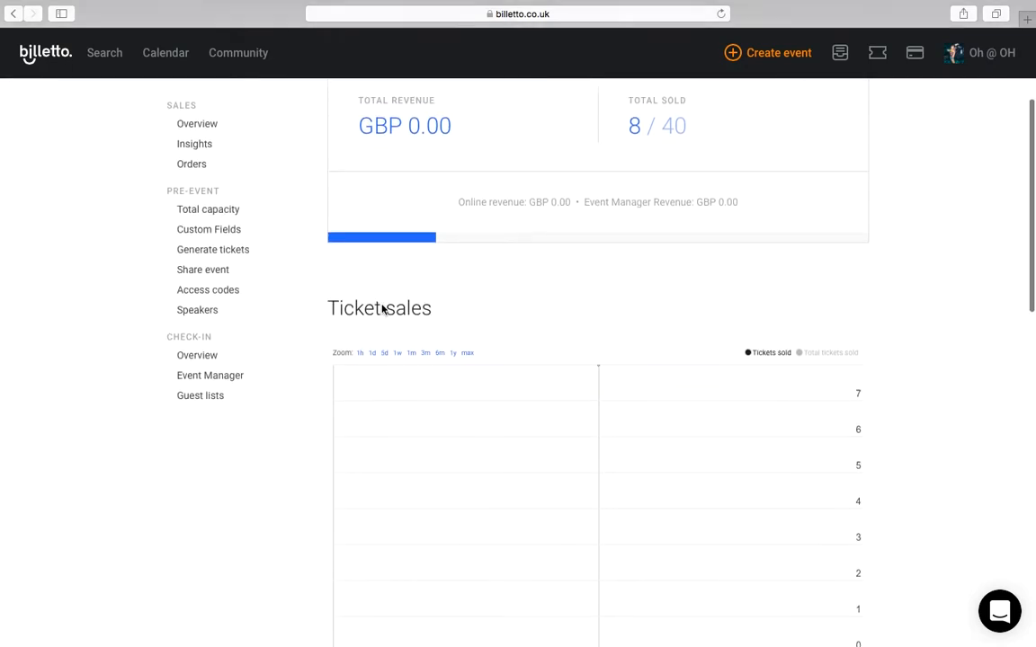
{"action": "scroll", "scroll_direction": "down", "scroll_amount": 3}
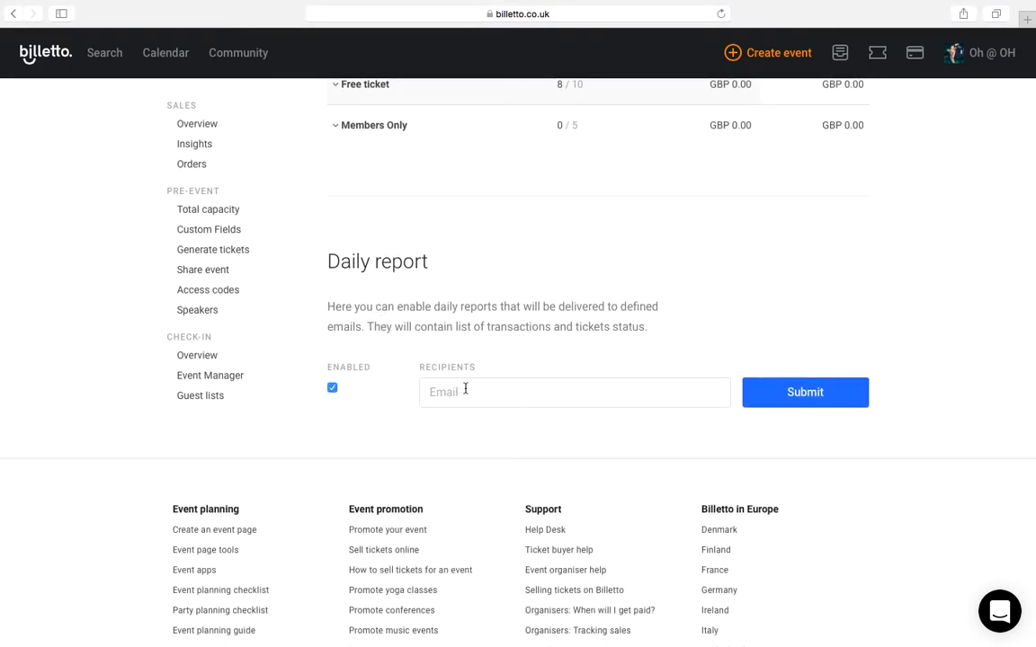
{"action": "type", "text": "email@email.com"}
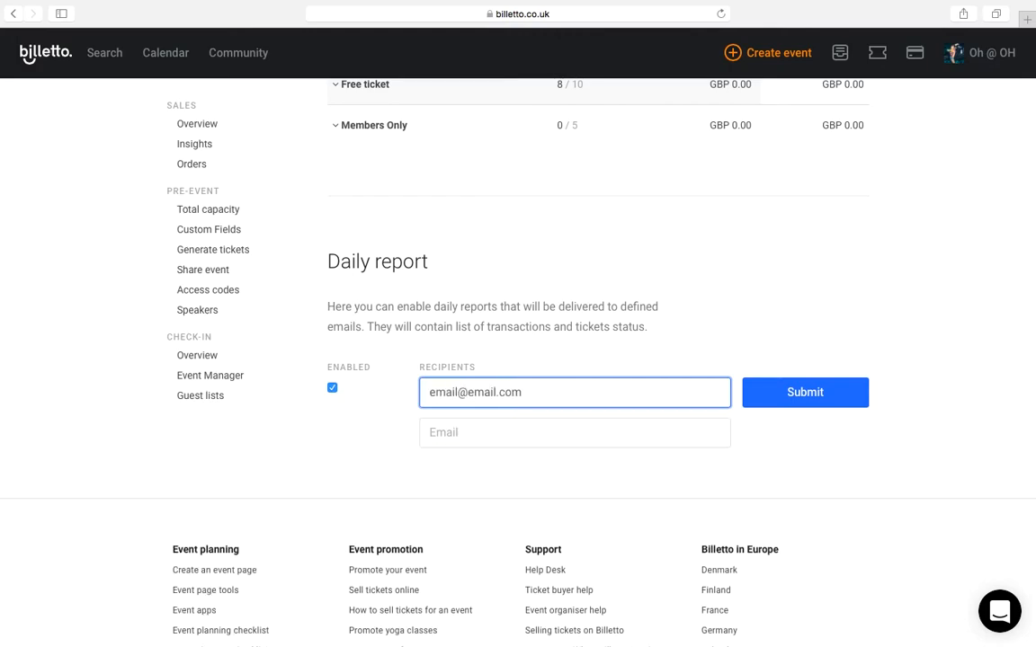
{"action": "left_click", "coordinate": [194, 144]}
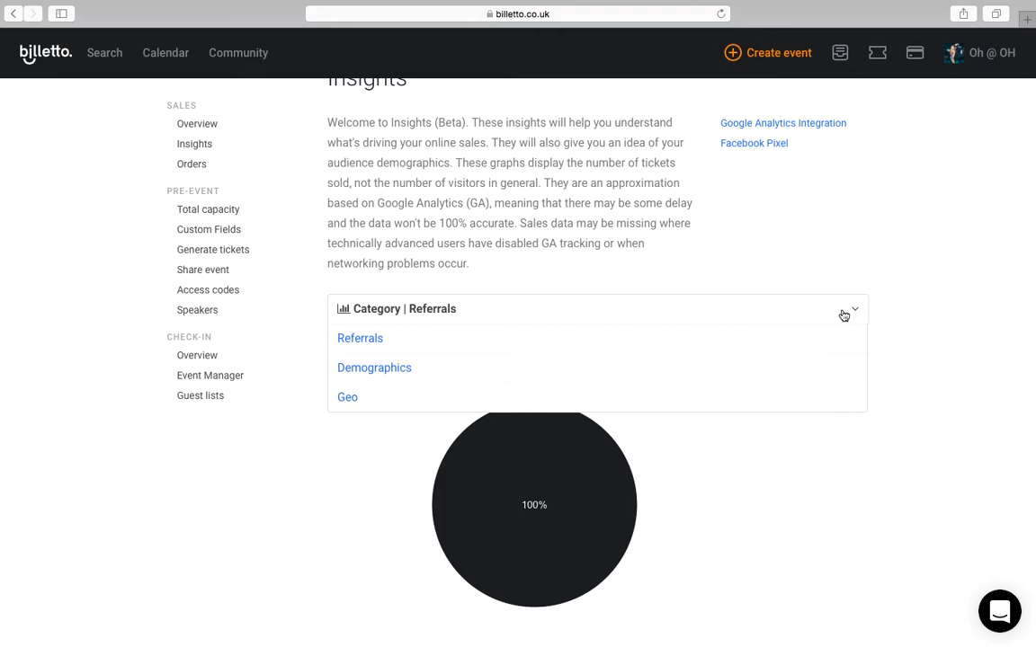
{"action": "mouse_move", "coordinate": [809, 376]}
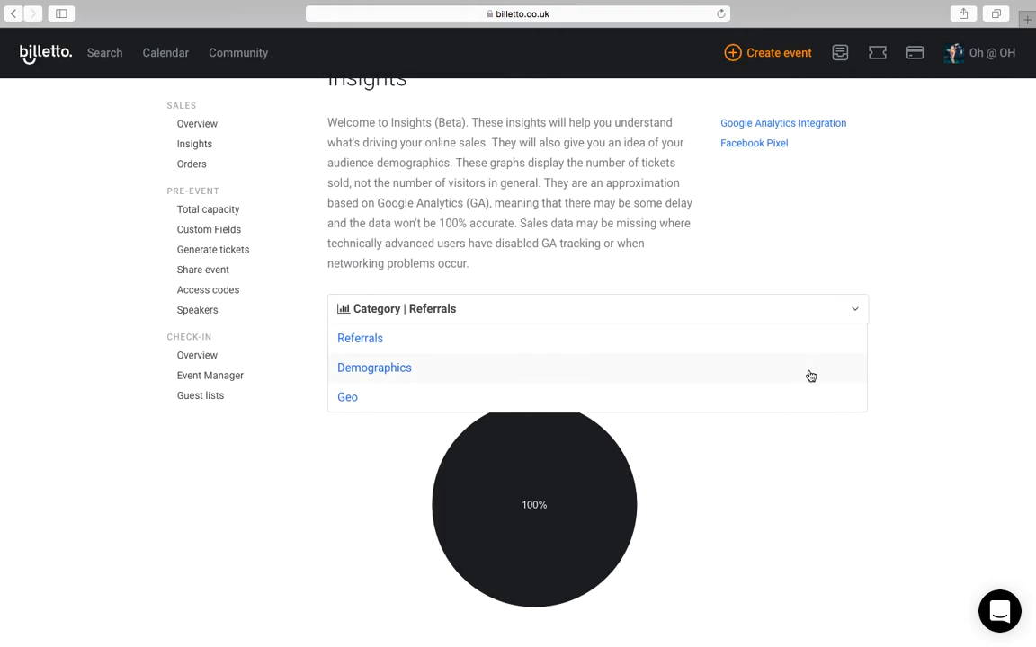
Step: Keep the Insights category on Referrals, showing the empty referrals chart
{"action": "left_click", "coordinate": [597, 309]}
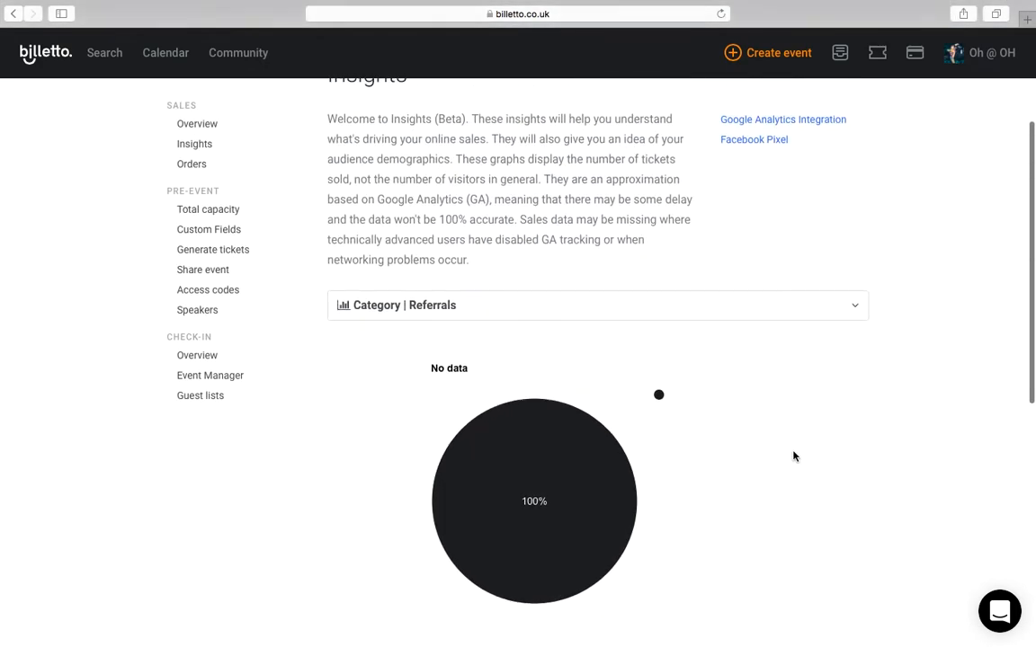
{"action": "scroll", "scroll_direction": "up", "scroll_amount": 3}
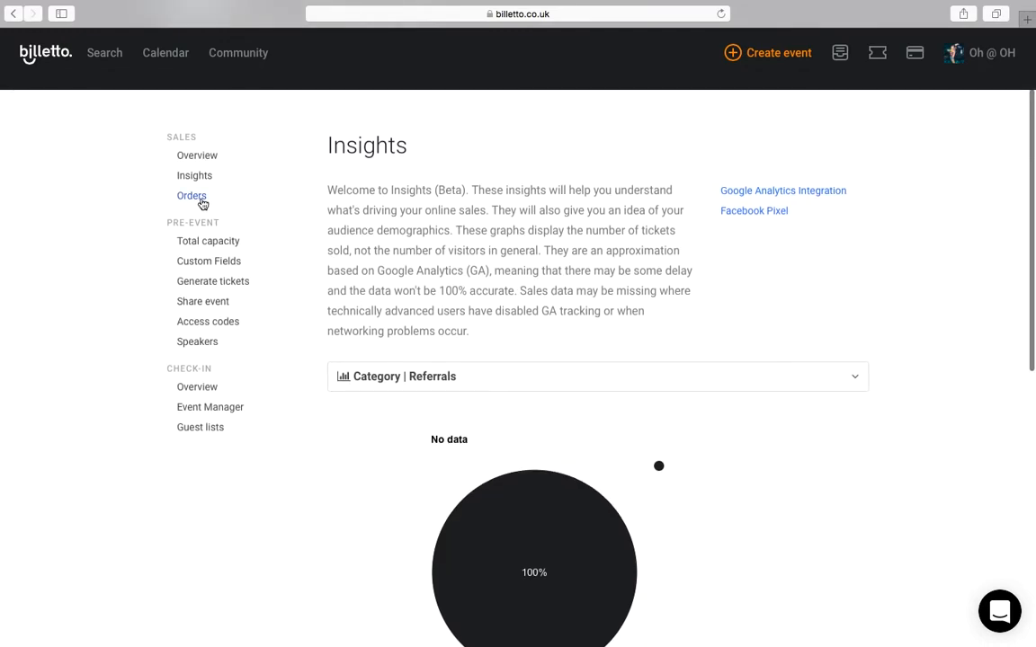
Step: Show the event's orders list and scroll through the orders
{"action": "left_click", "coordinate": [191, 196]}
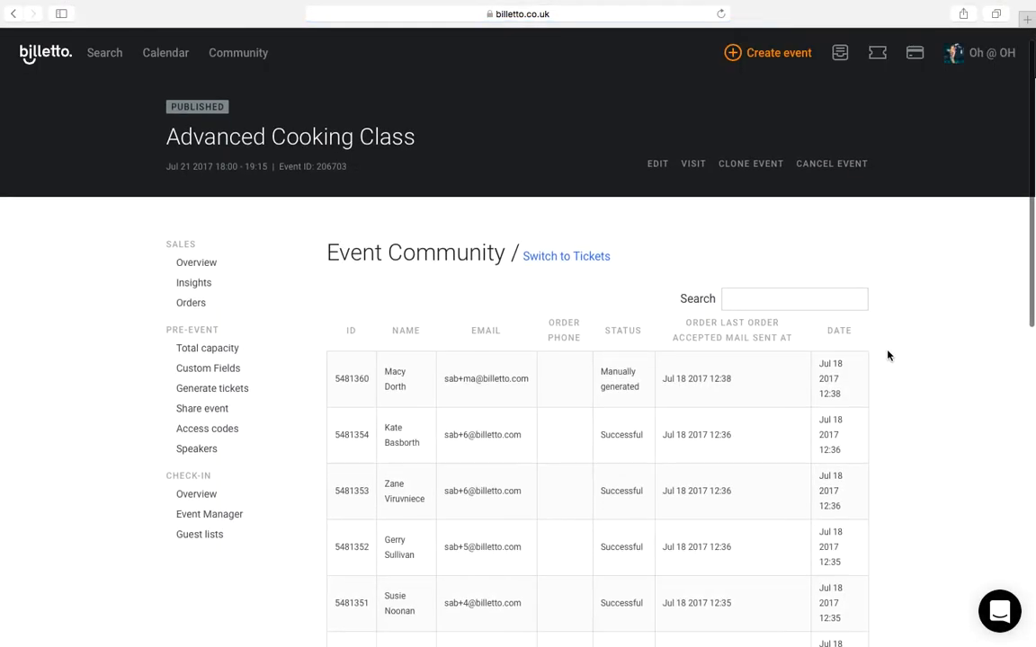
{"action": "scroll", "scroll_direction": "down", "scroll_amount": 3}
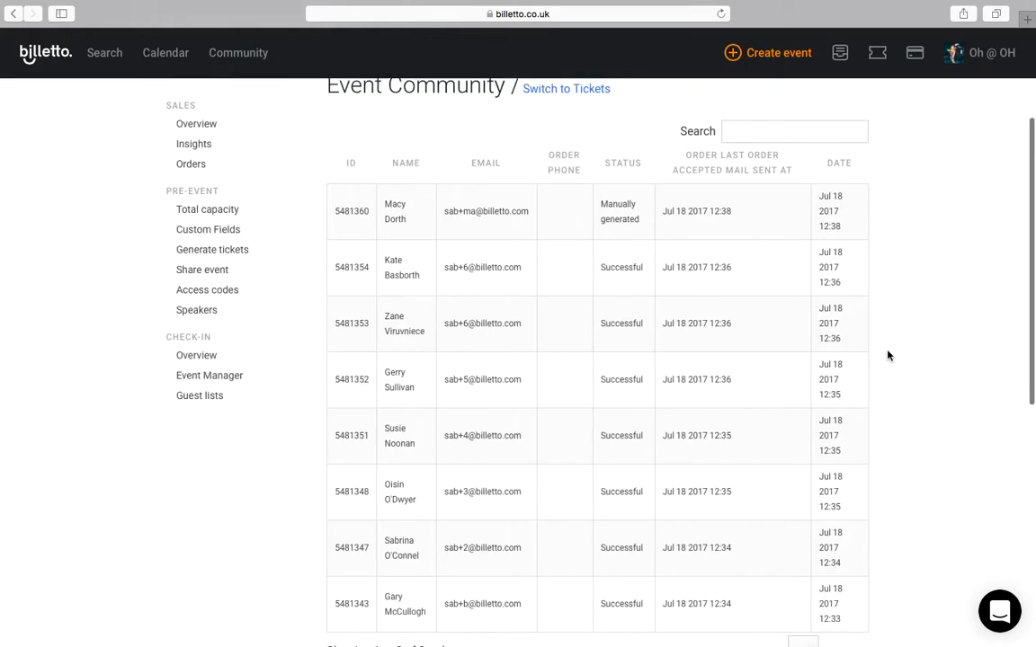
{"action": "scroll", "scroll_direction": "down", "scroll_amount": 3}
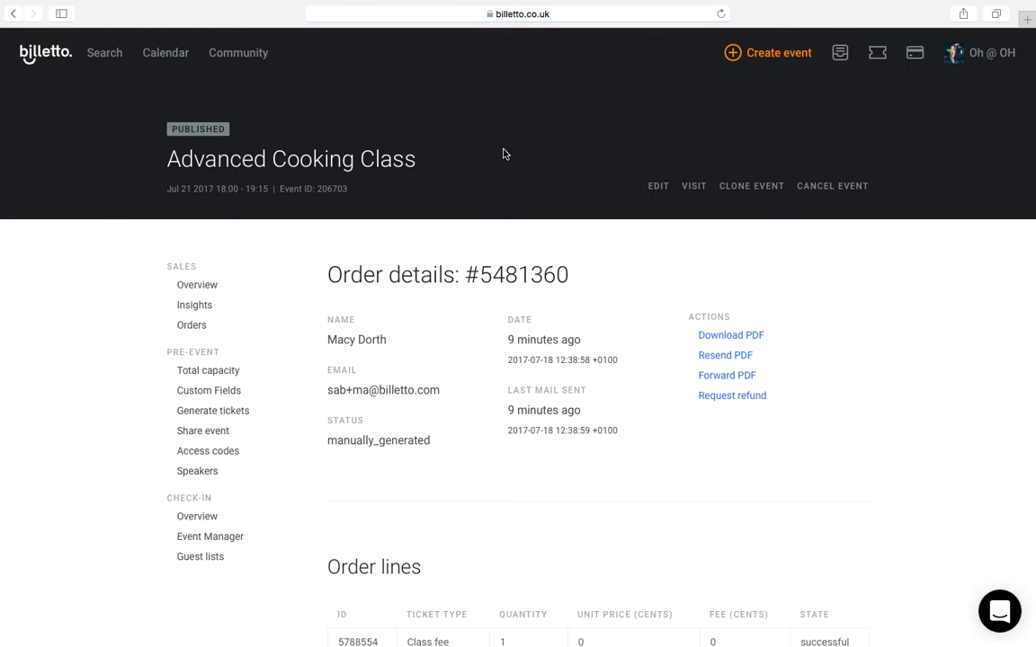
{"action": "mouse_move", "coordinate": [730, 336]}
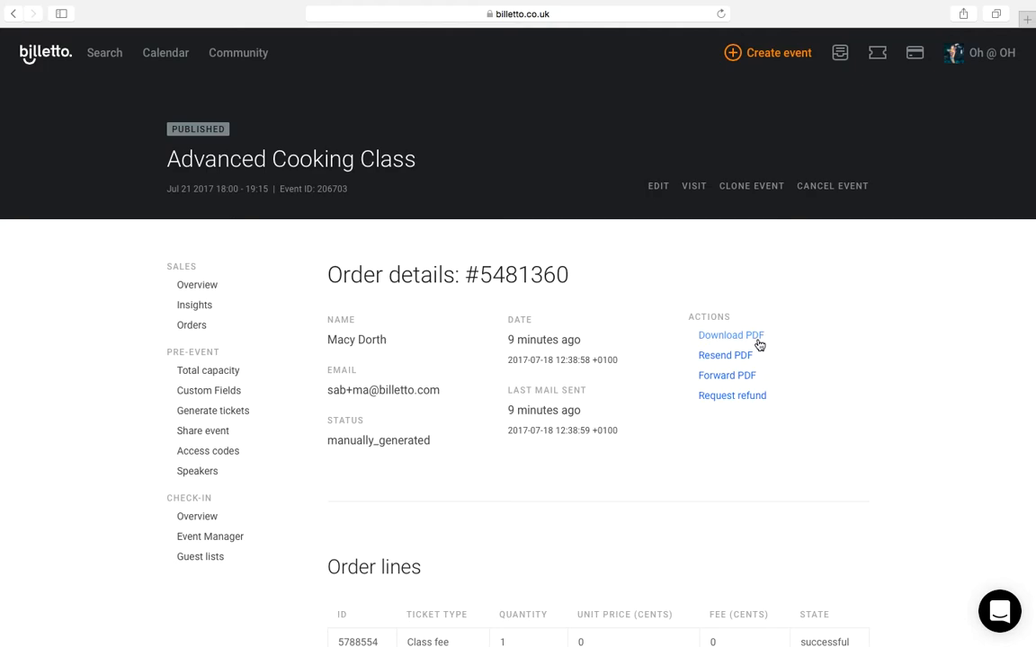
{"action": "mouse_move", "coordinate": [746, 356]}
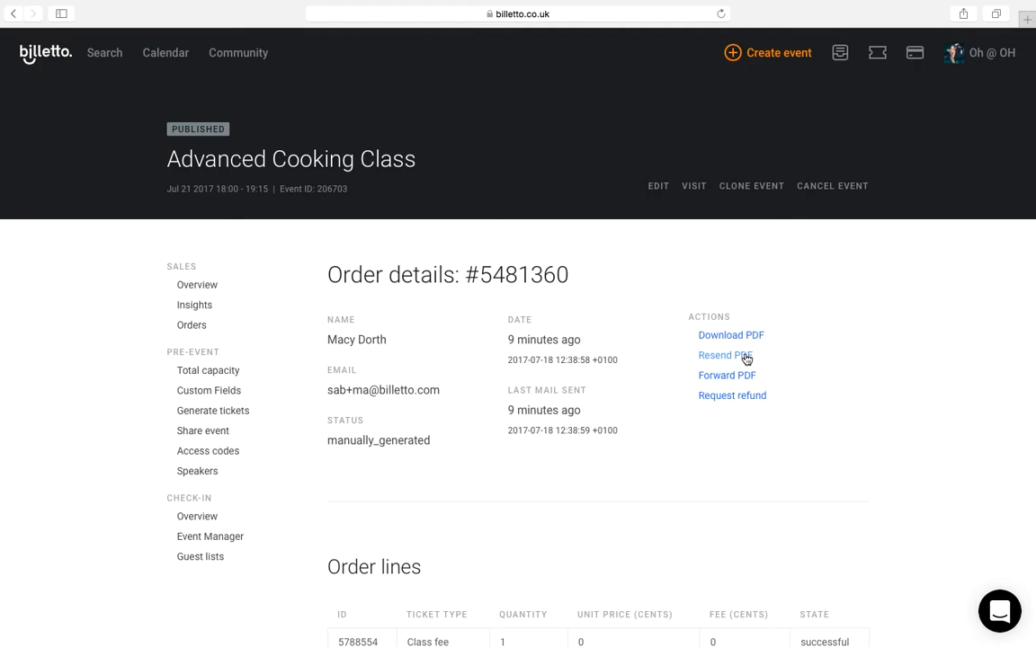
{"action": "mouse_move", "coordinate": [727, 376]}
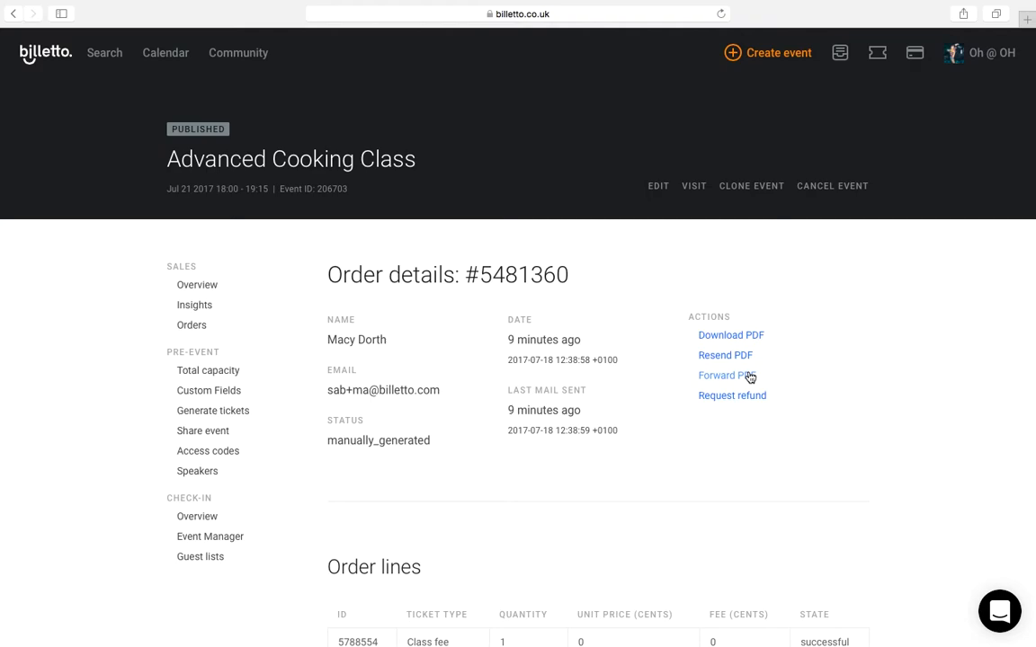
{"action": "mouse_move", "coordinate": [753, 396]}
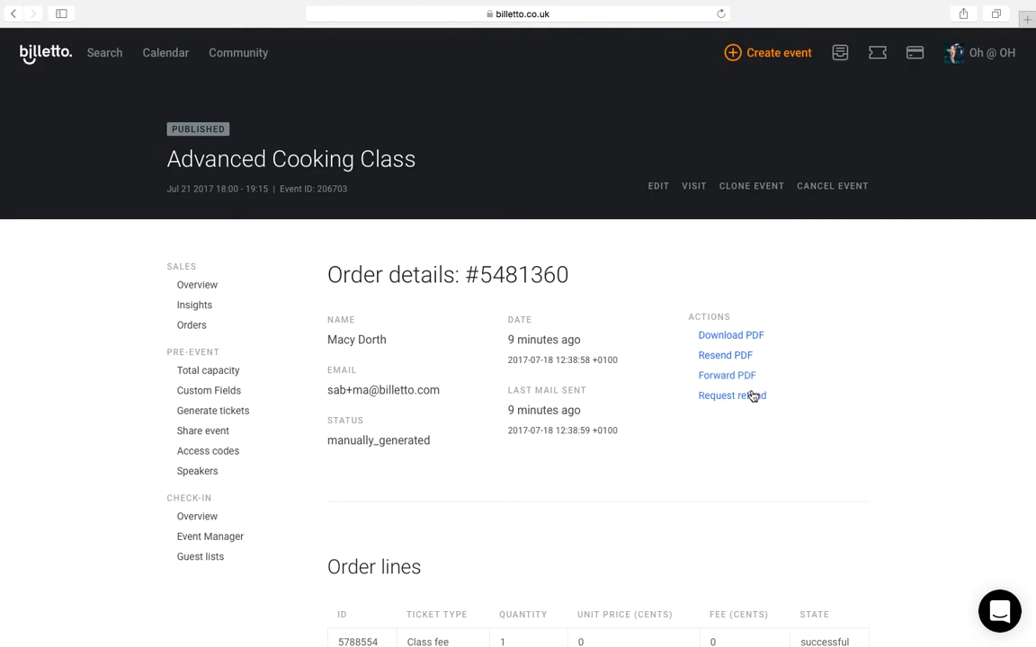
{"action": "mouse_move", "coordinate": [732, 395]}
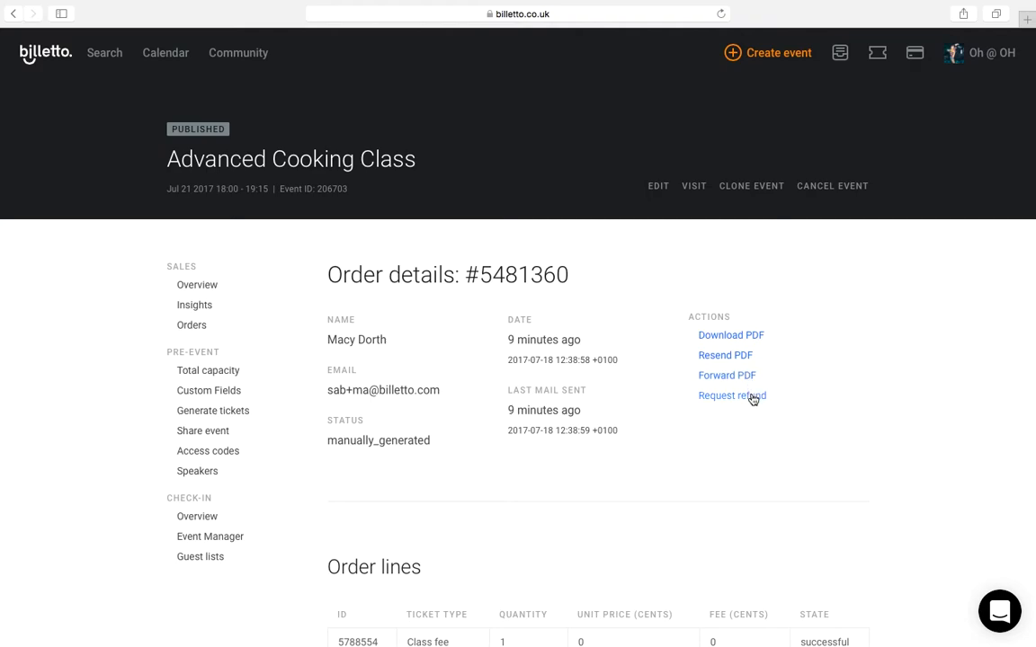
{"action": "mouse_move", "coordinate": [779, 437]}
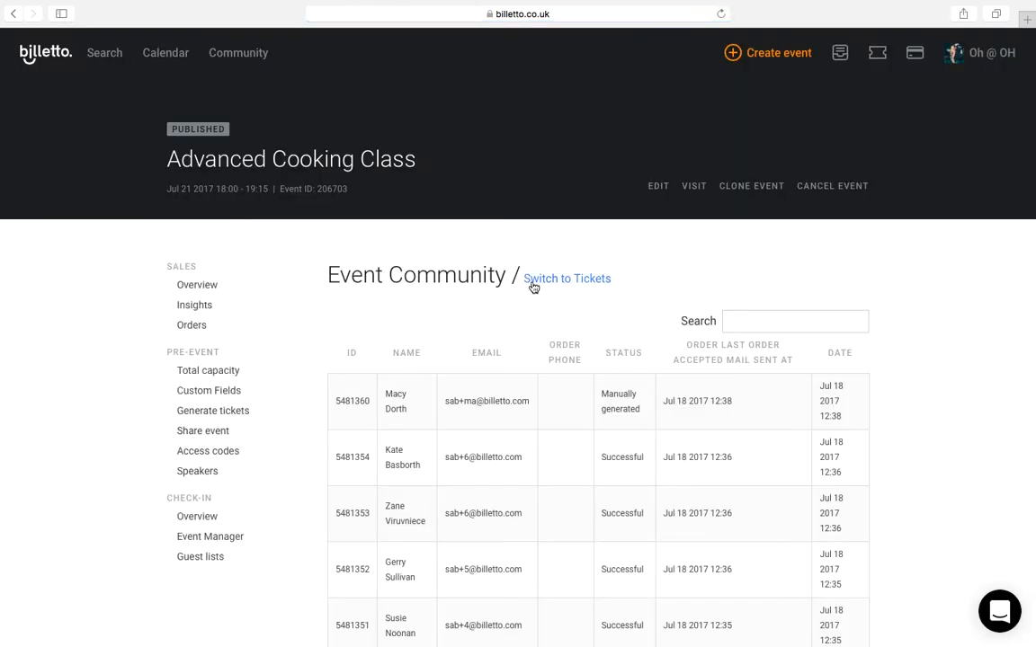
Step: Switch to the individual tickets list and tick the last free ticket
{"action": "left_click", "coordinate": [567, 277]}
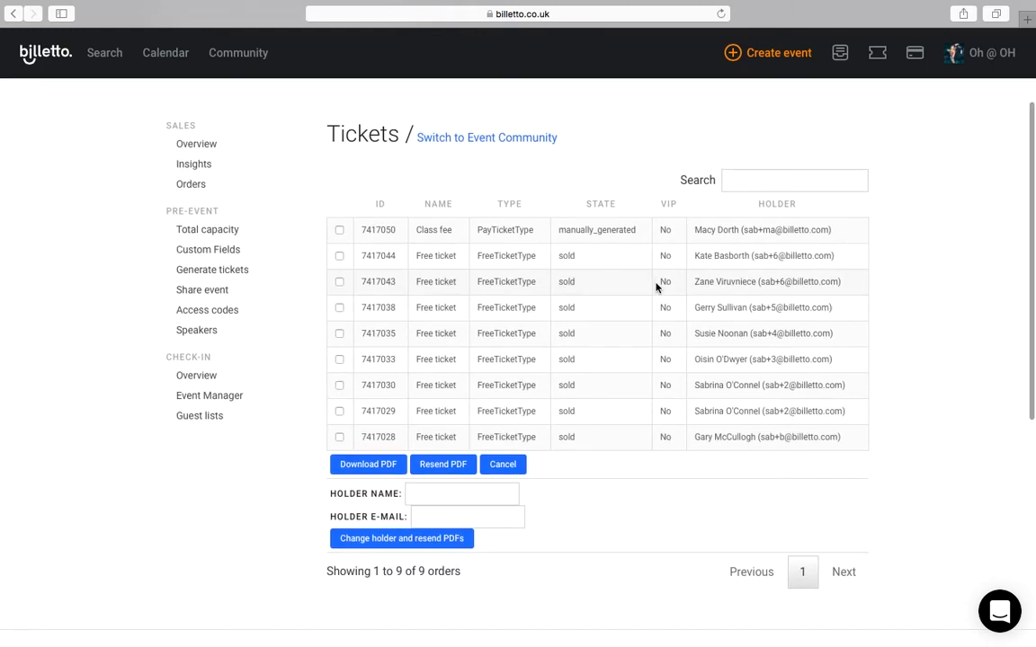
{"action": "left_click", "coordinate": [339, 410]}
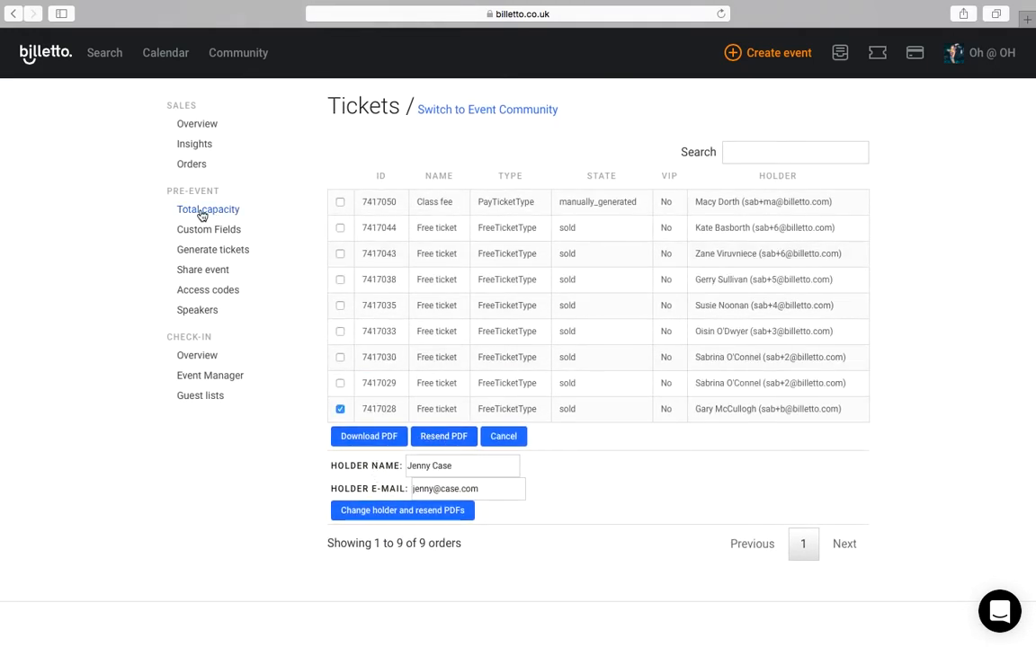
Step: Activate the total capacity limit at 20 tickets and save the quantity
{"action": "left_click", "coordinate": [209, 209]}
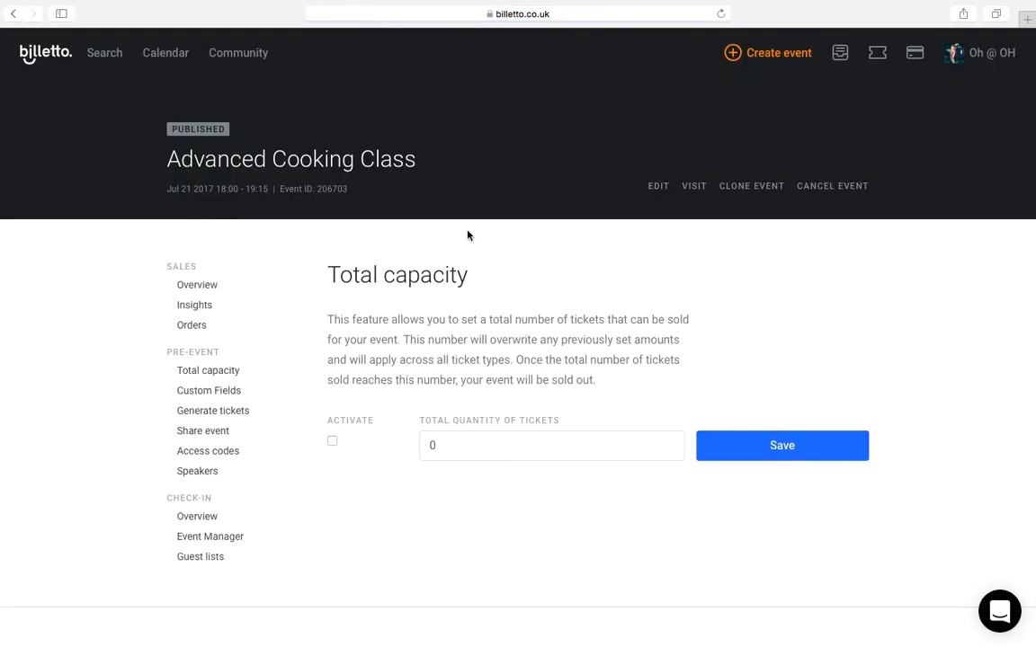
{"action": "scroll", "scroll_direction": "down", "scroll_amount": 3}
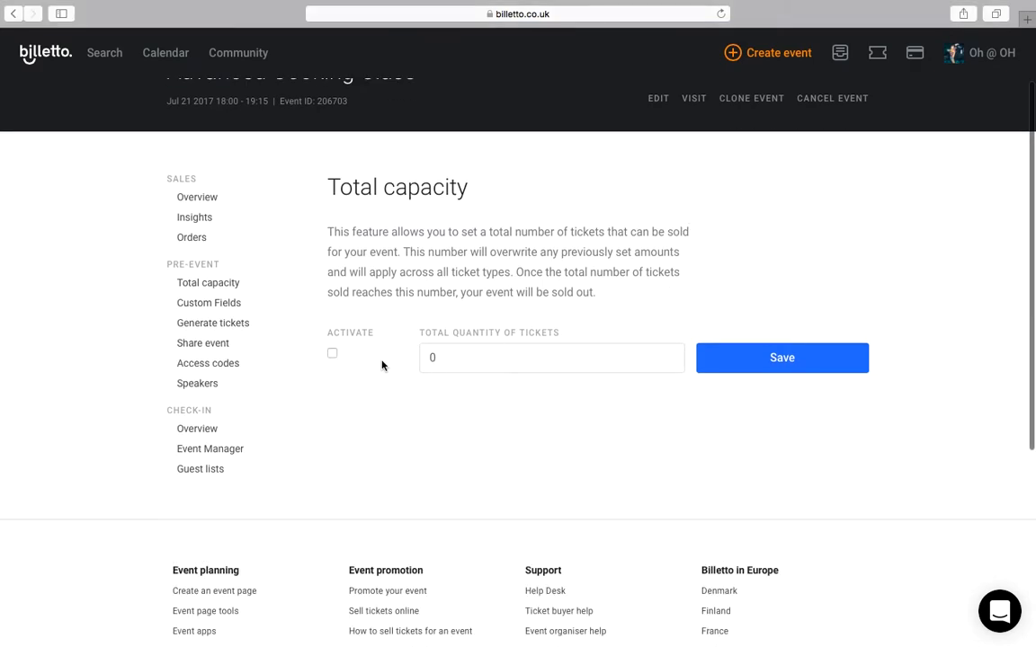
{"action": "left_click", "coordinate": [331, 352]}
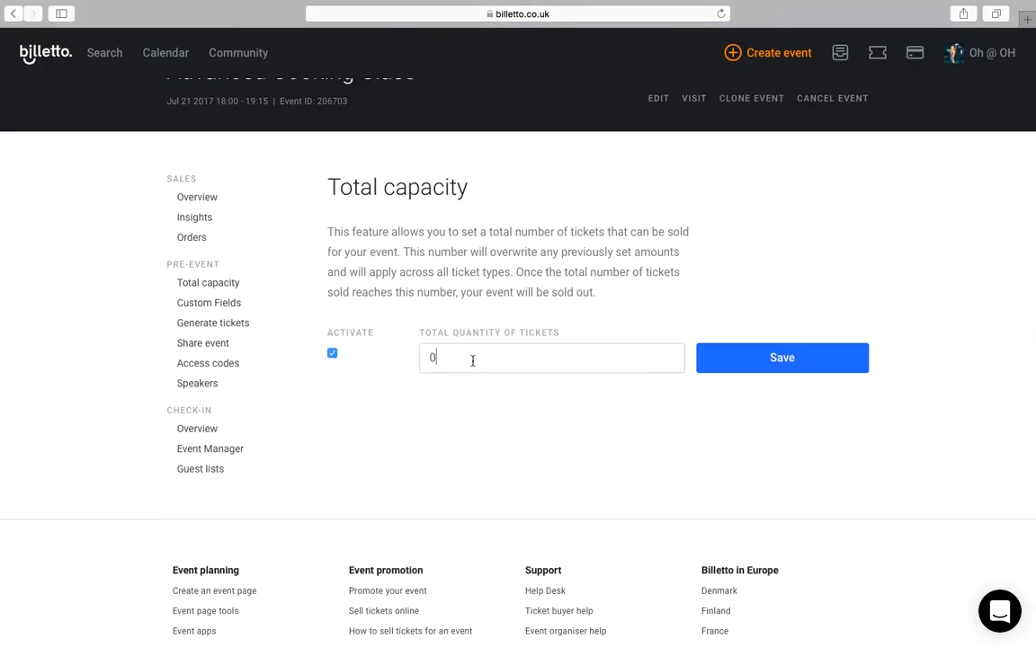
{"action": "type", "text": "20"}
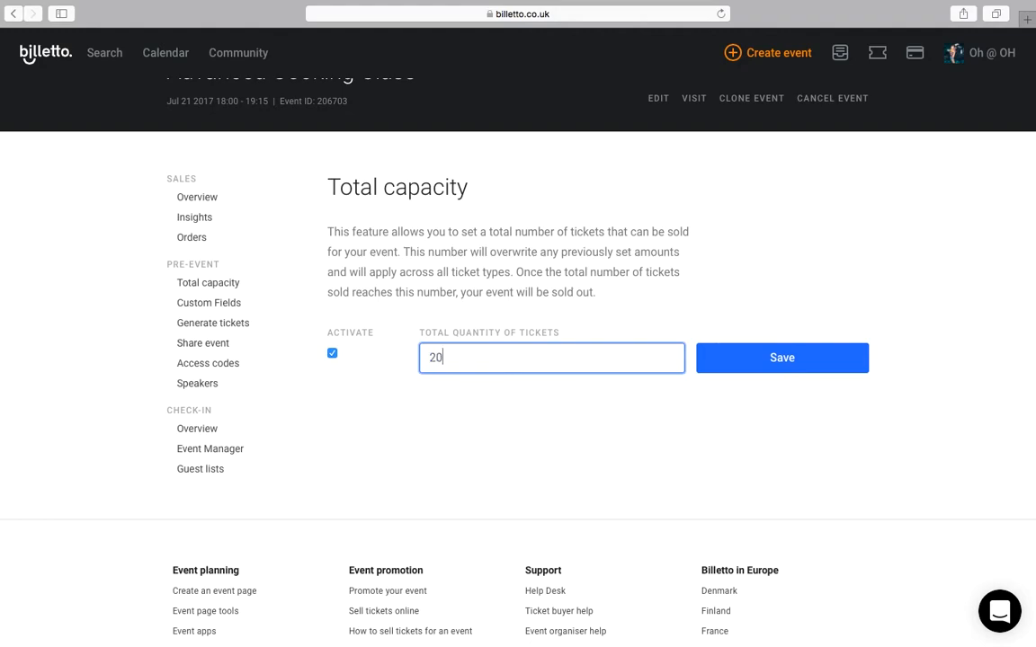
{"action": "left_click", "coordinate": [781, 356]}
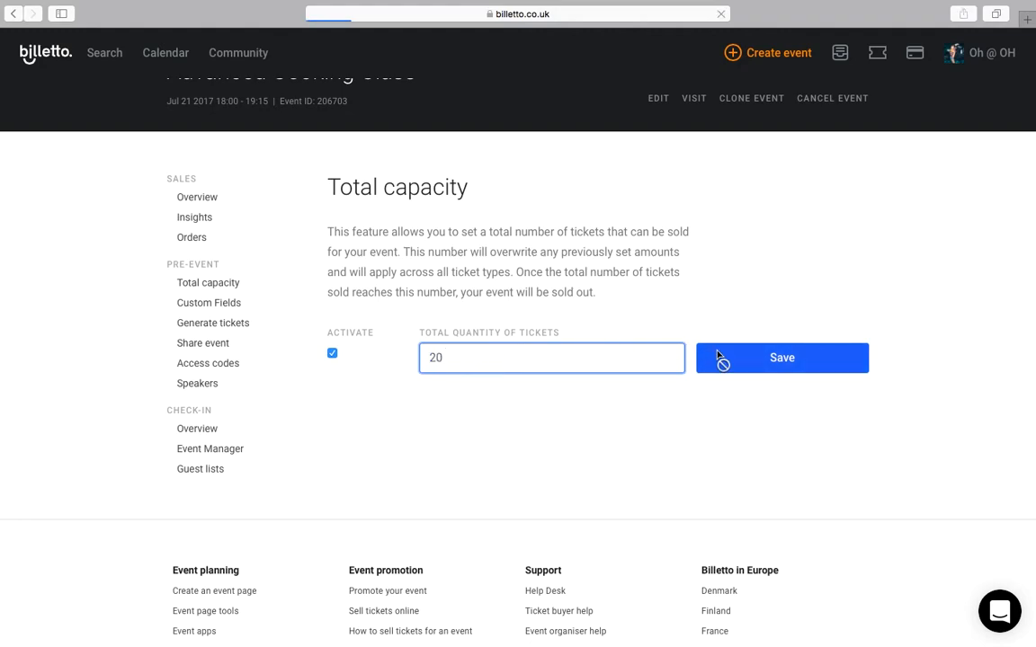
{"action": "left_click", "coordinate": [781, 356]}
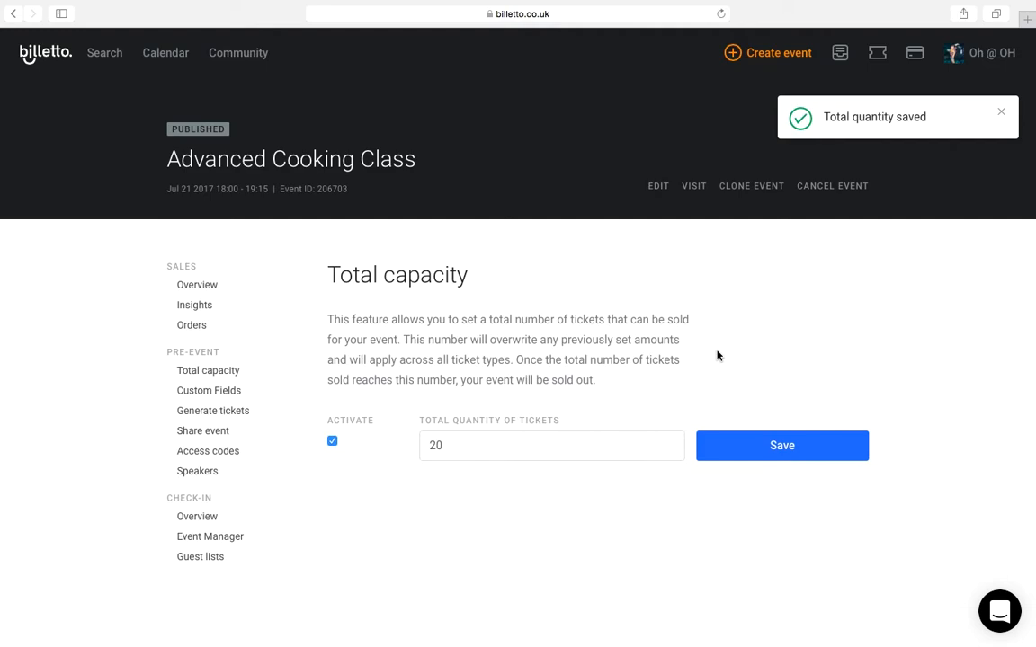
{"action": "mouse_move", "coordinate": [435, 363]}
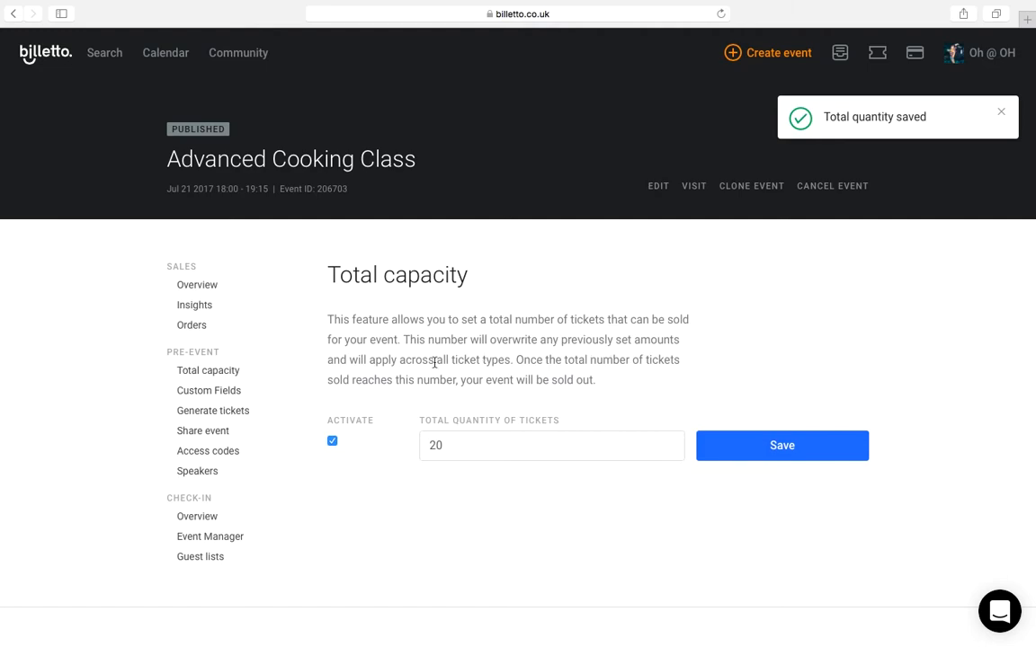
{"action": "left_click", "coordinate": [209, 390]}
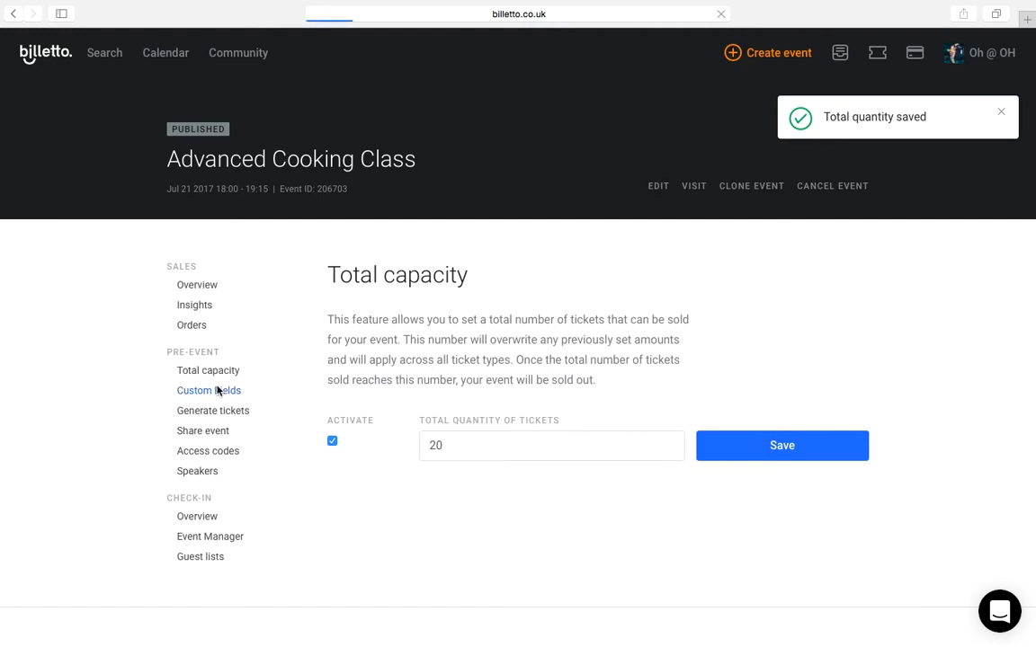
Step: Add a required 'Newsletter signup' field described 'Would you like to receive updates from'
{"action": "left_click", "coordinate": [209, 390]}
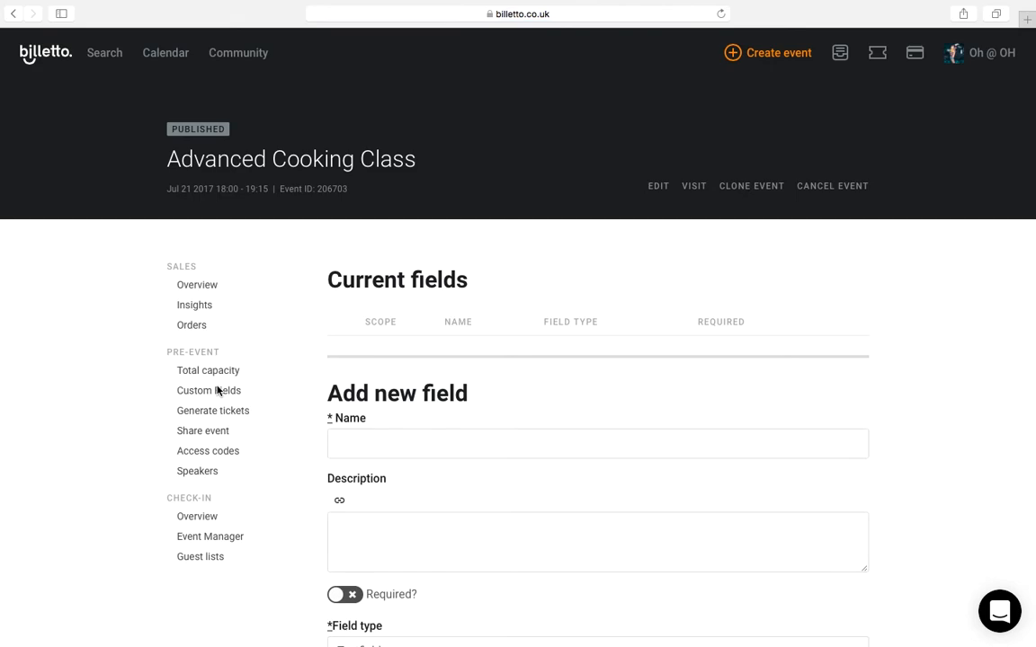
{"action": "mouse_move", "coordinate": [669, 413]}
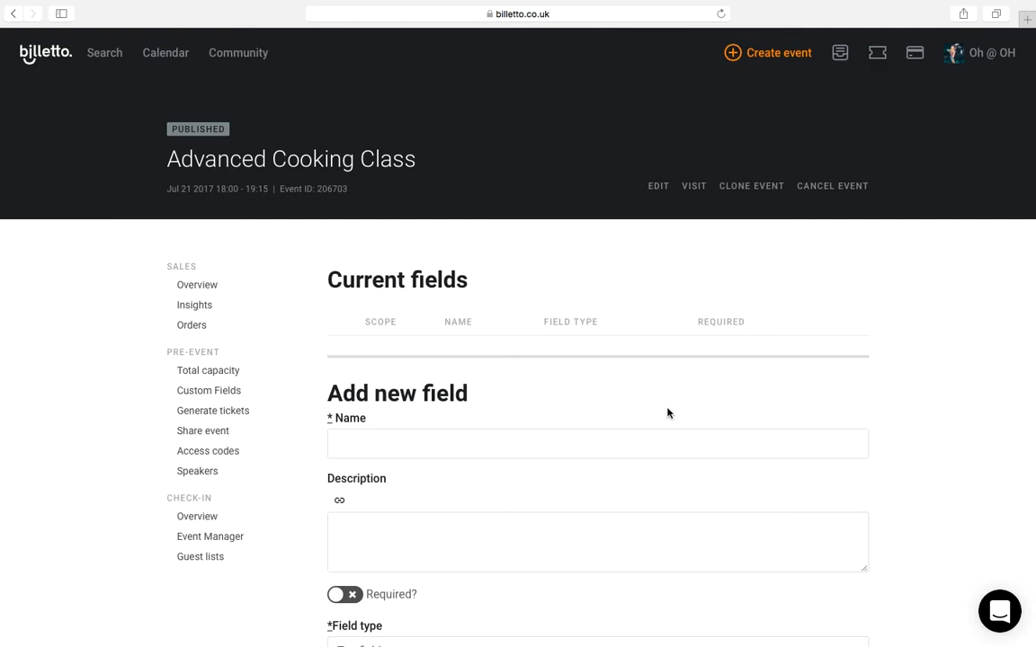
{"action": "type", "text": "Newsel"}
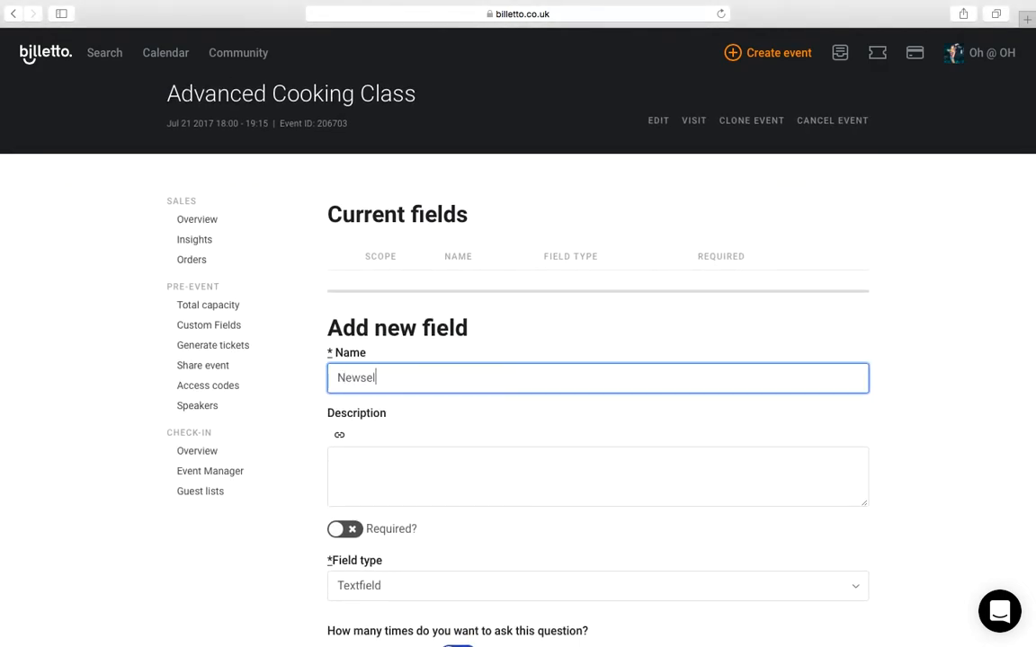
{"action": "key", "text": "Backspace"}
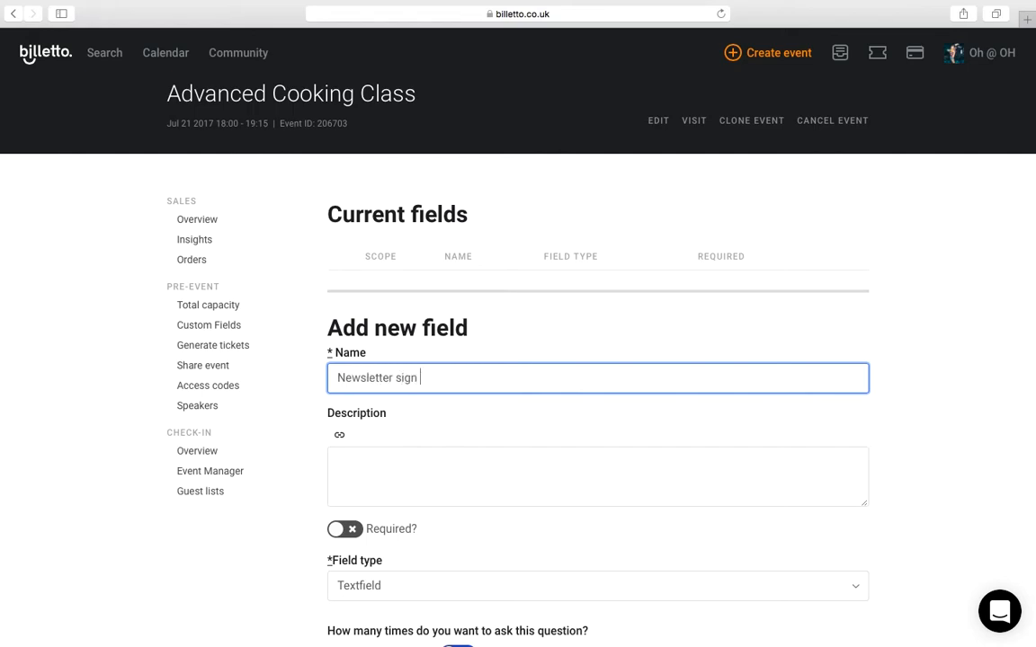
{"action": "type", "text": "up"}
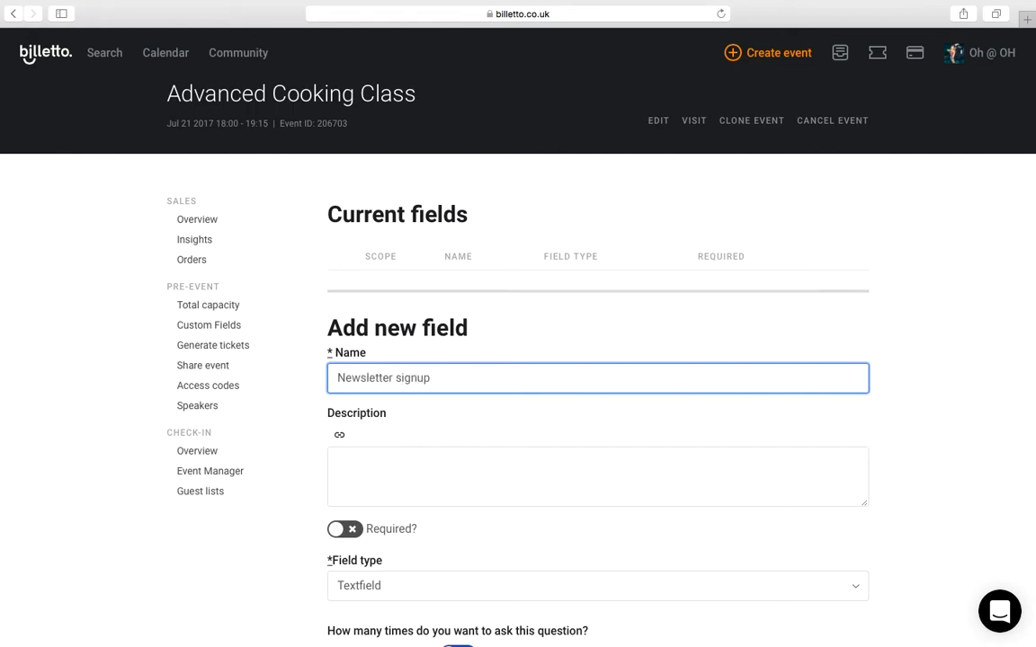
{"action": "type", "text": "Would you like"}
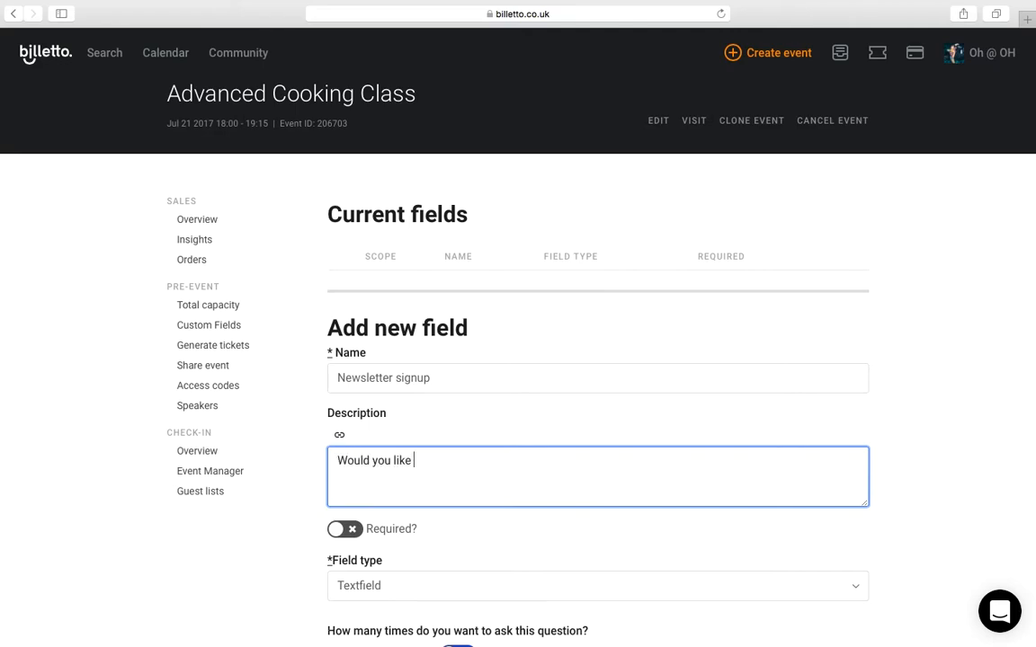
{"action": "type", "text": "to receive updates from us?"}
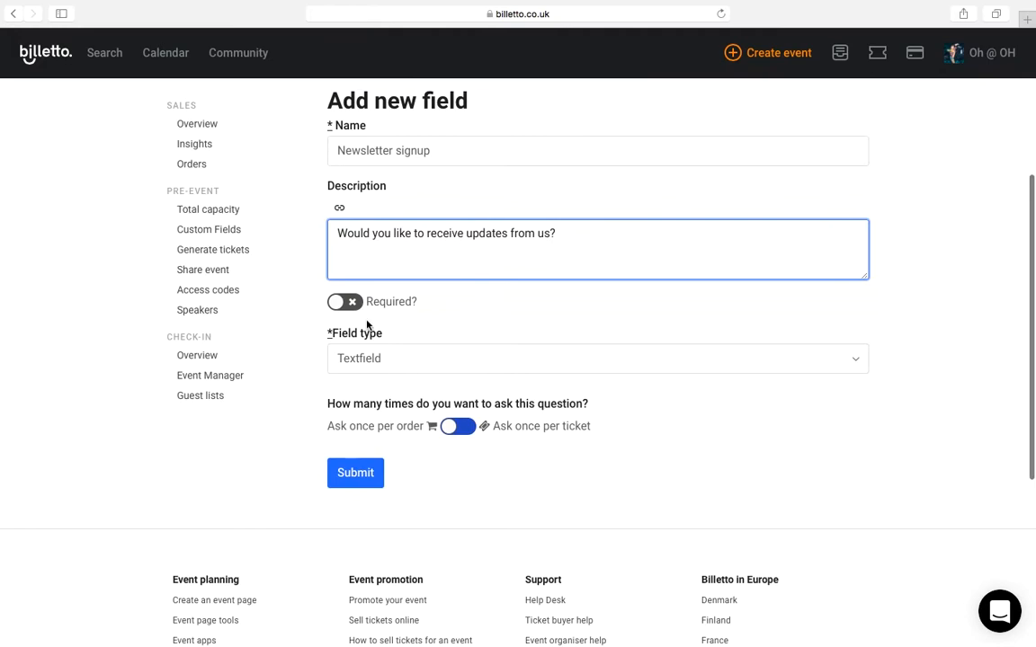
{"action": "left_click", "coordinate": [345, 303]}
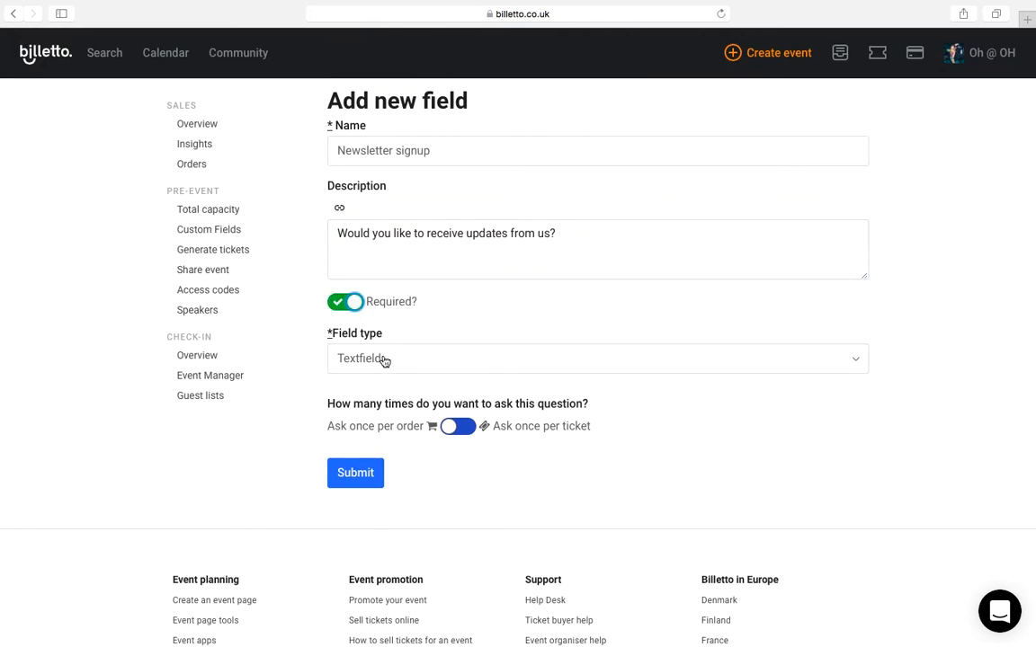
Step: Make the field a dropdown with Yes and No options and submit it
{"action": "left_click", "coordinate": [597, 358]}
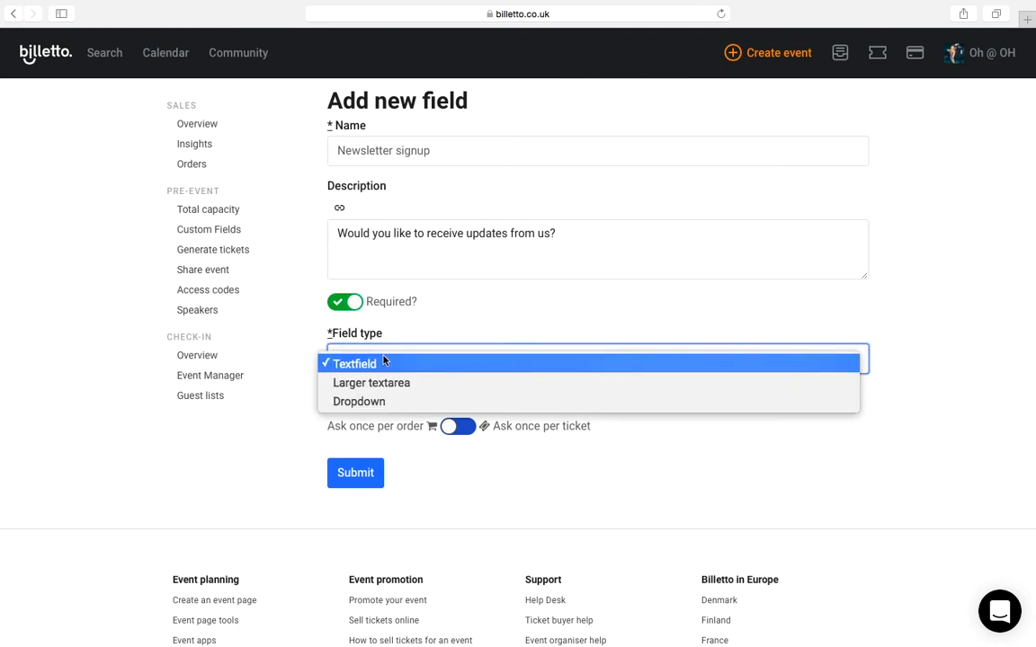
{"action": "left_click", "coordinate": [360, 400]}
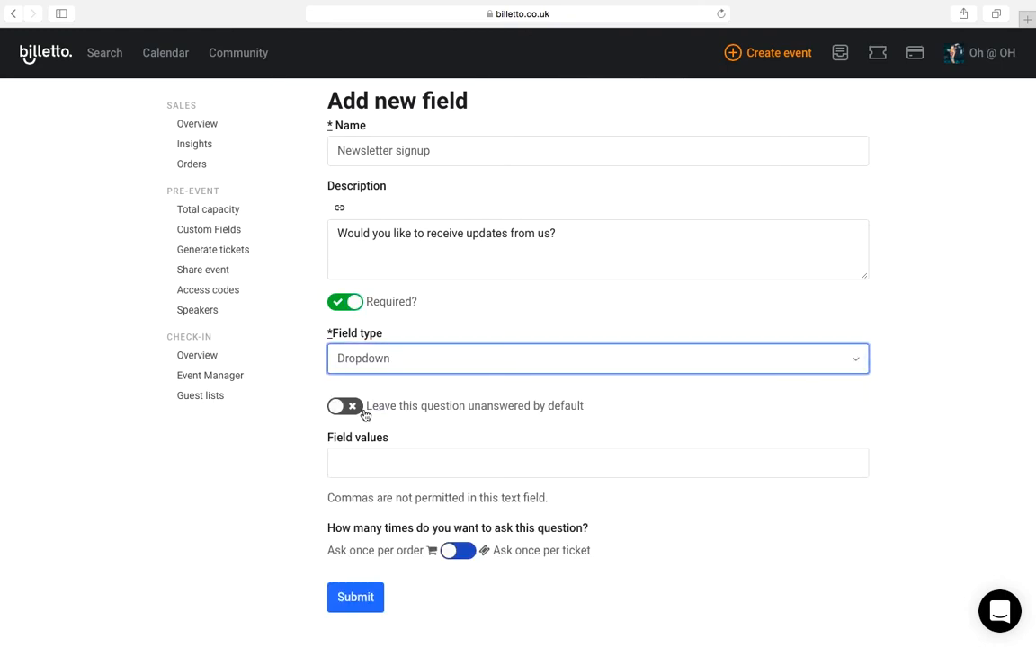
{"action": "left_click", "coordinate": [597, 464]}
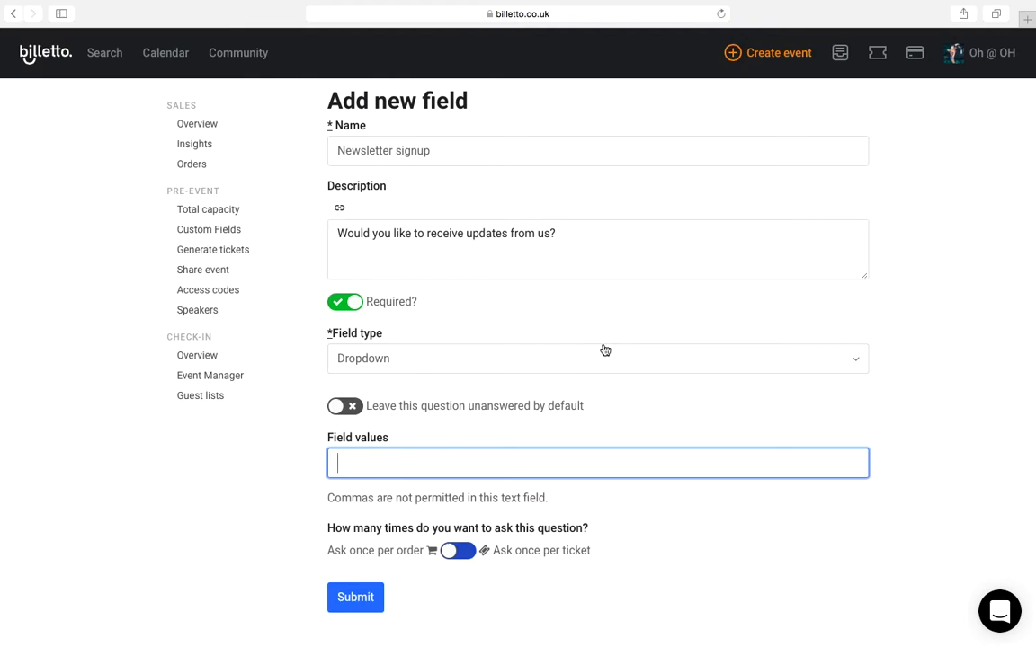
{"action": "type", "text": "Yes"}
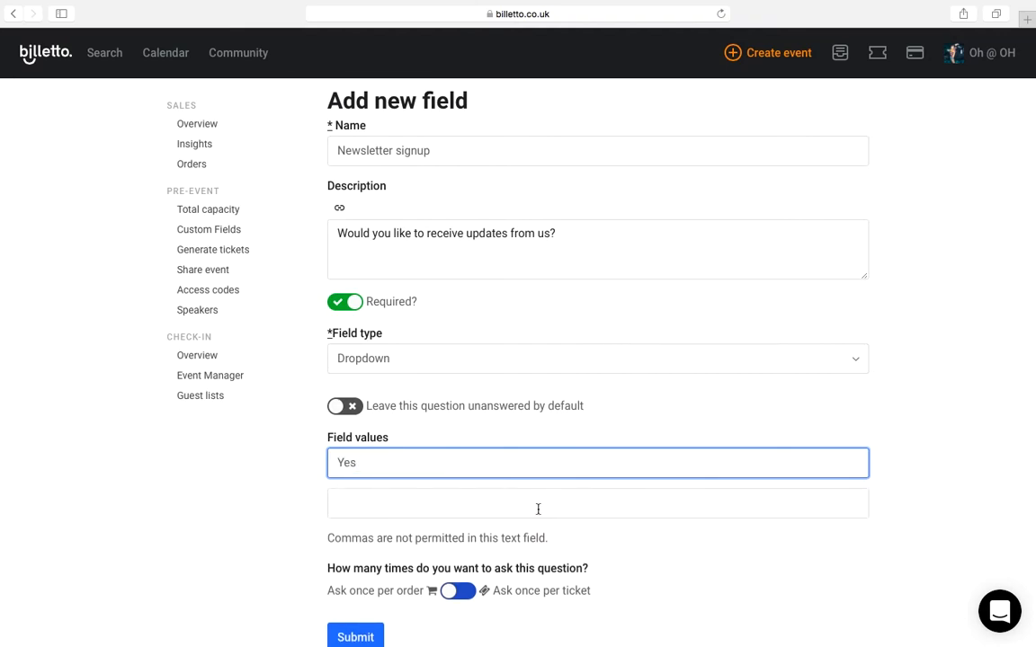
{"action": "type", "text": "No"}
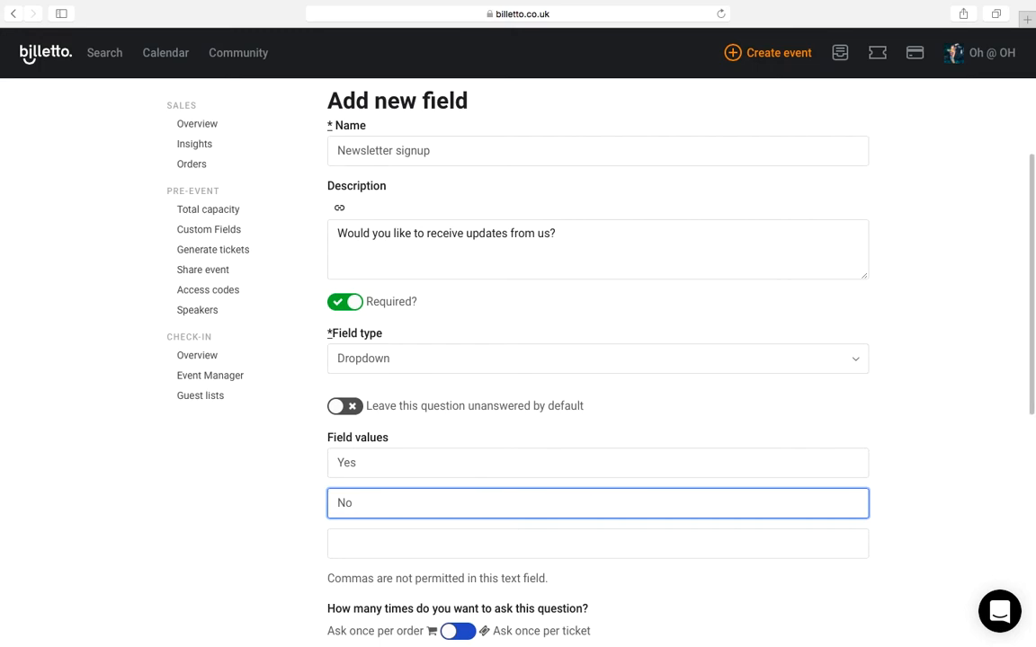
{"action": "scroll", "scroll_direction": "down", "scroll_amount": 3}
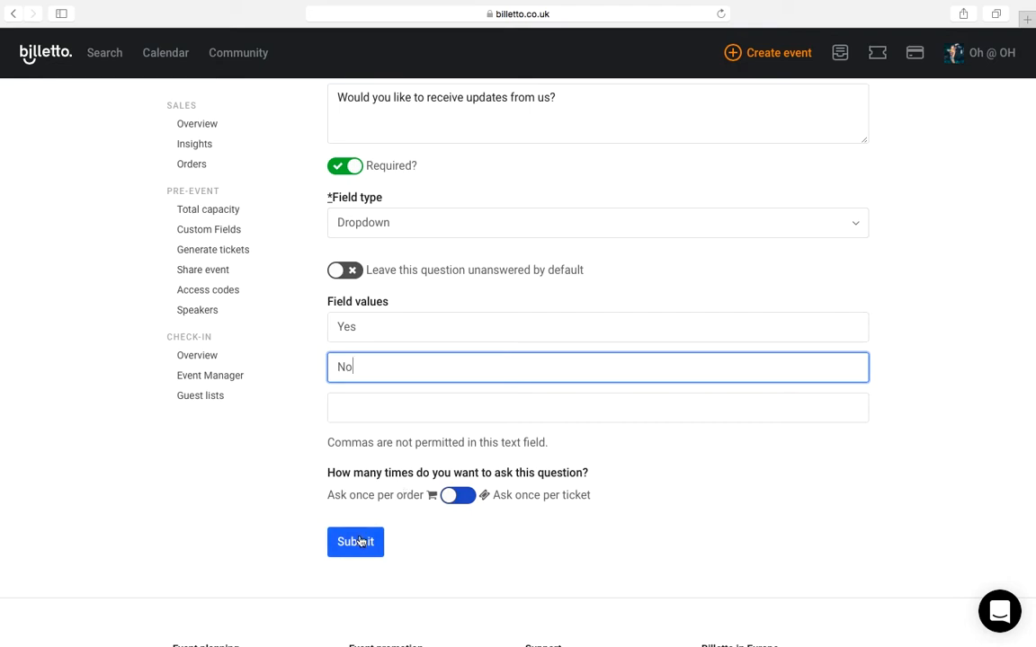
{"action": "left_click", "coordinate": [356, 541]}
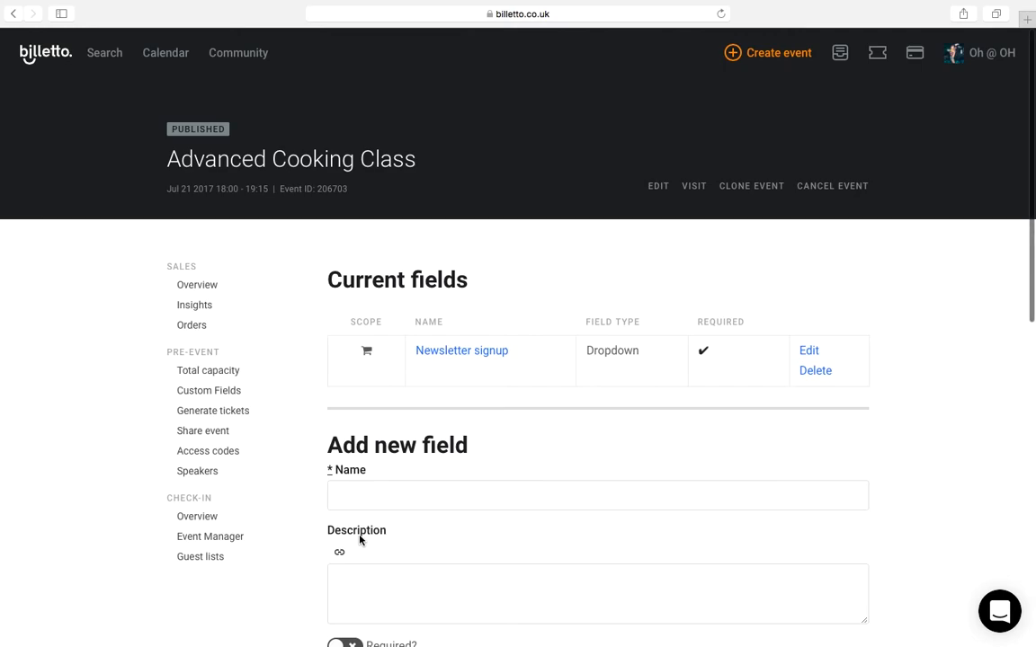
Step: Add a required text field 'Where did you hear about our event?' and view the public page
{"action": "scroll", "scroll_direction": "up", "scroll_amount": 3}
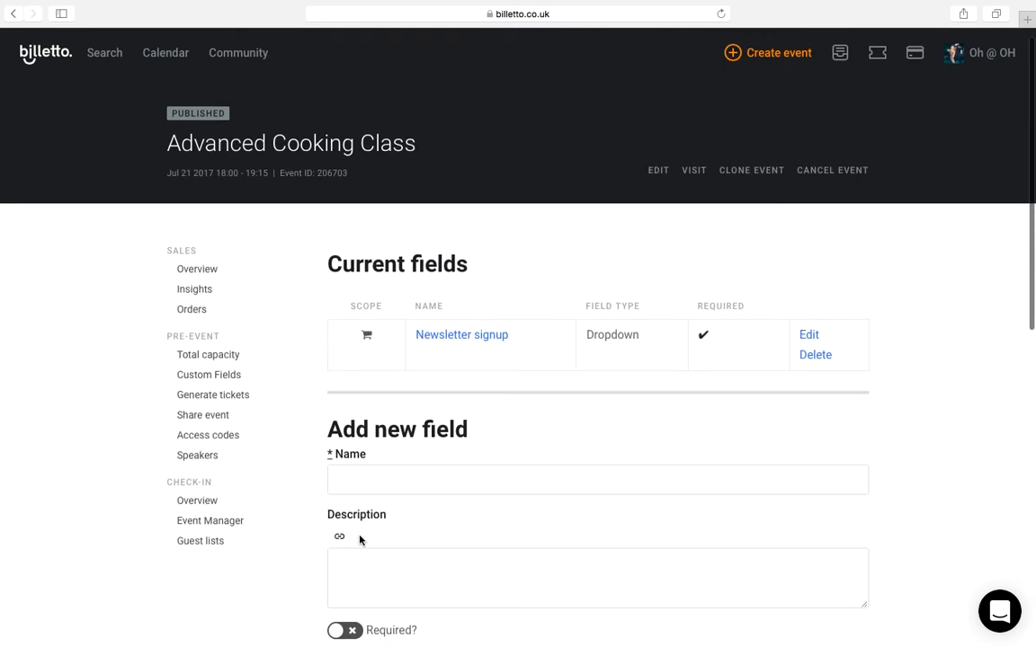
{"action": "type", "text": "Where did you hear about our event?"}
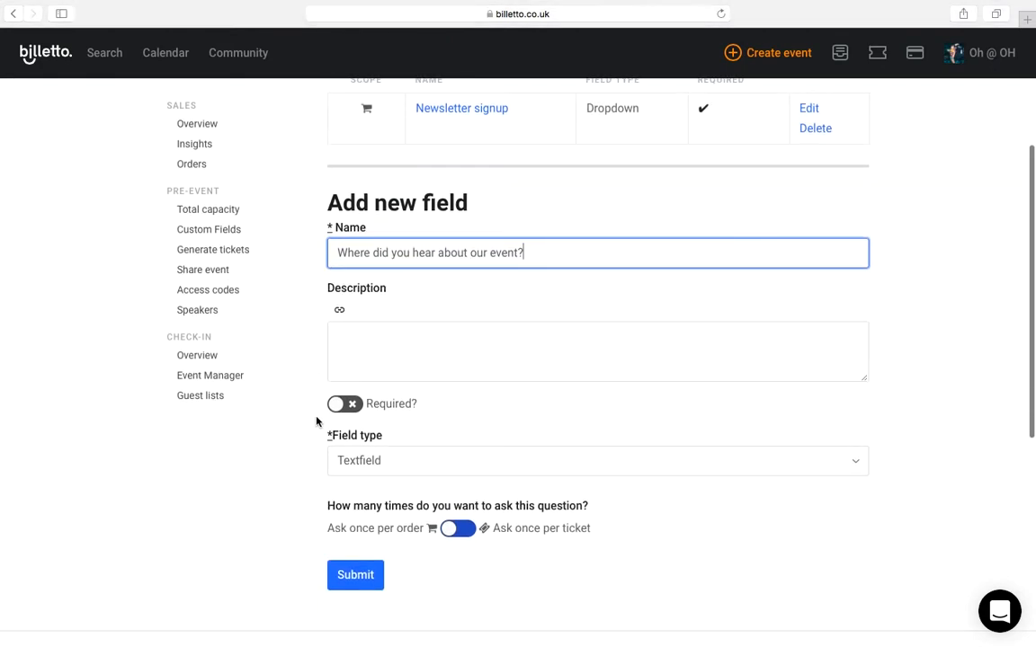
{"action": "left_click", "coordinate": [345, 403]}
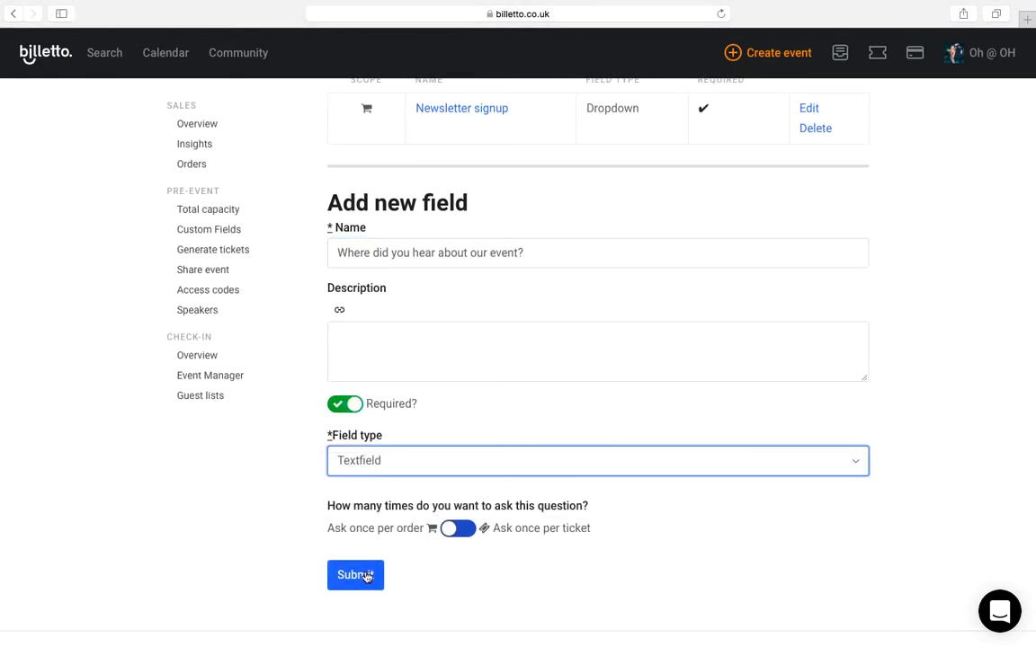
{"action": "left_click", "coordinate": [356, 576]}
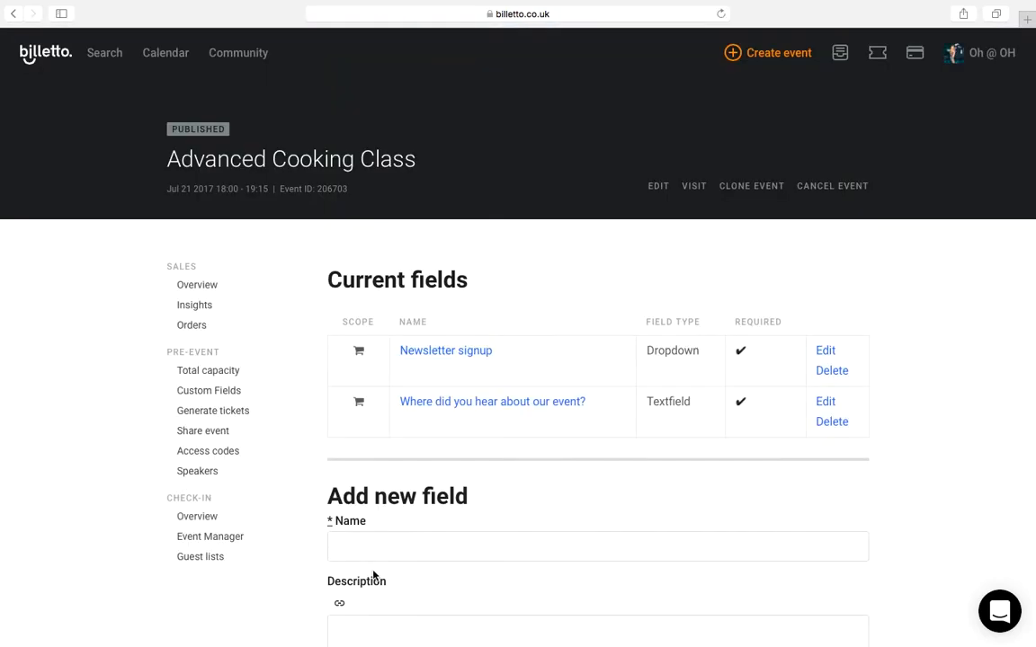
{"action": "left_click", "coordinate": [694, 185]}
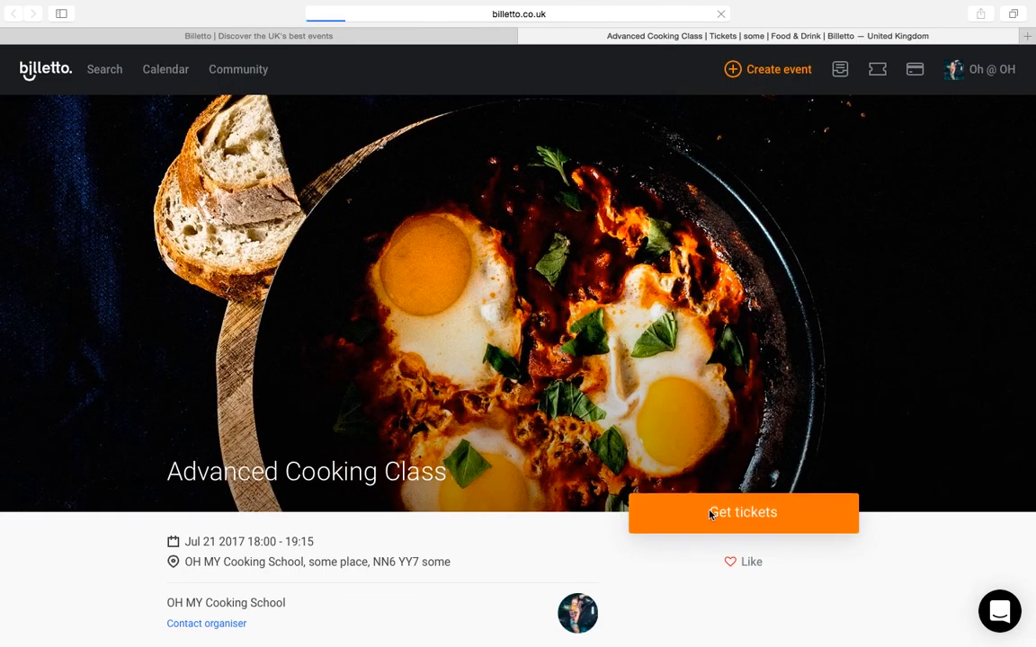
Step: Start buying tickets, answering No to newsletter signup and Facebook as referral source
{"action": "left_click", "coordinate": [742, 513]}
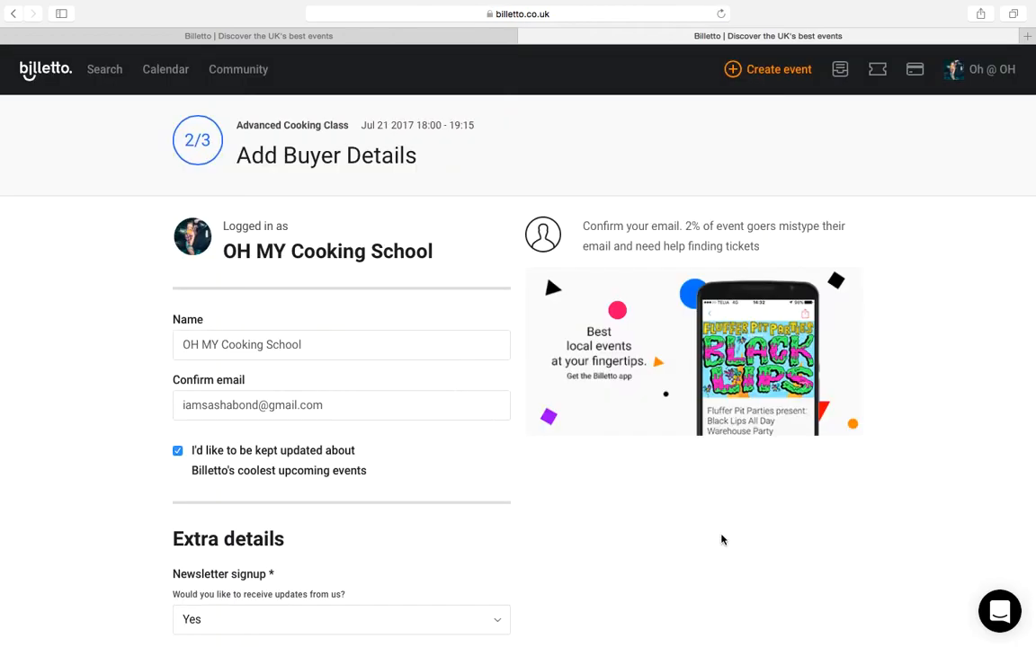
{"action": "left_click", "coordinate": [342, 618]}
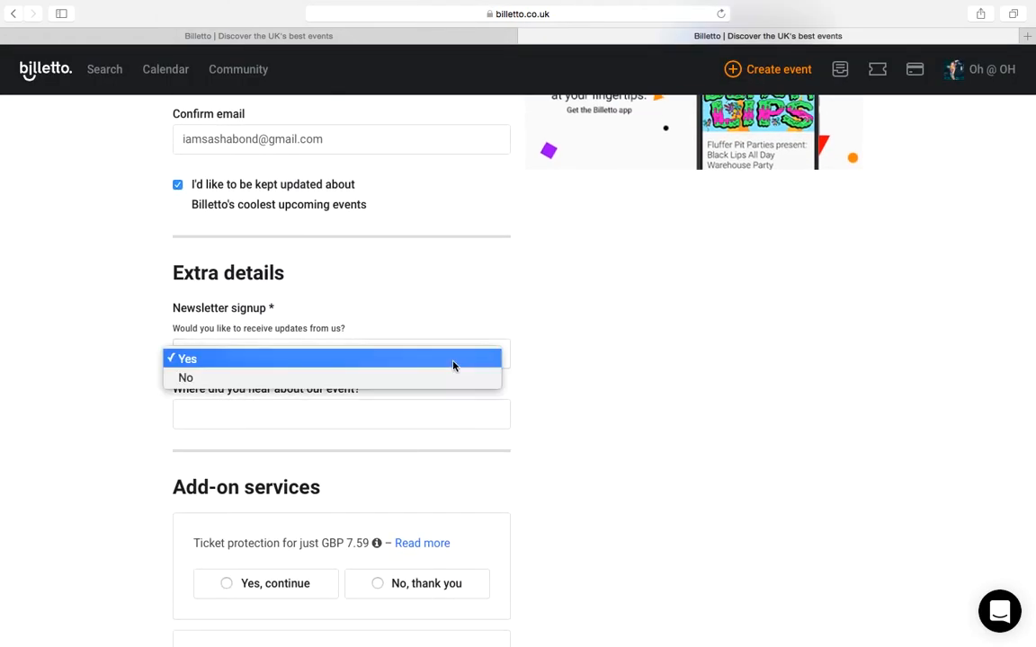
{"action": "left_click", "coordinate": [186, 377]}
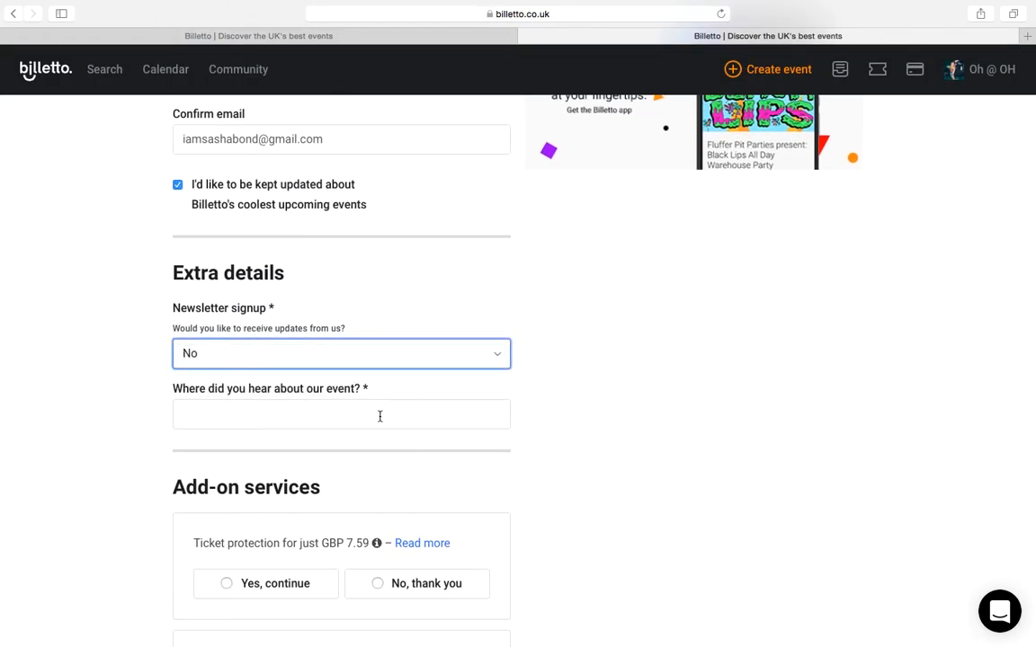
{"action": "type", "text": "Facebook"}
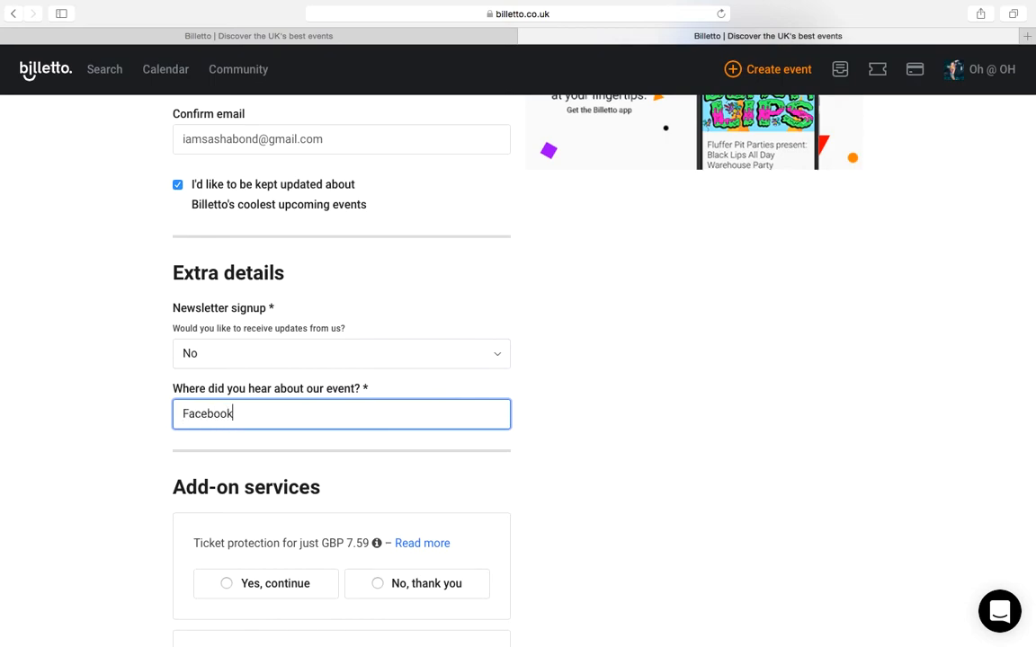
{"action": "scroll", "scroll_direction": "down", "scroll_amount": 3}
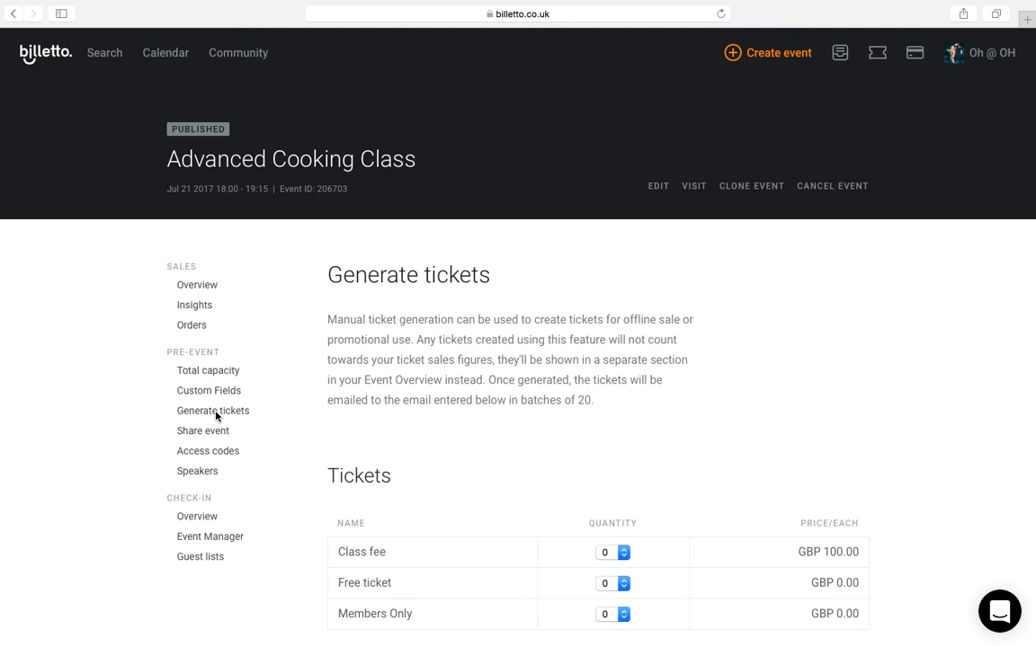
Step: Queue one Class fee ticket with the recipient's name and photo shoots.com email
{"action": "scroll", "scroll_direction": "down", "scroll_amount": 3}
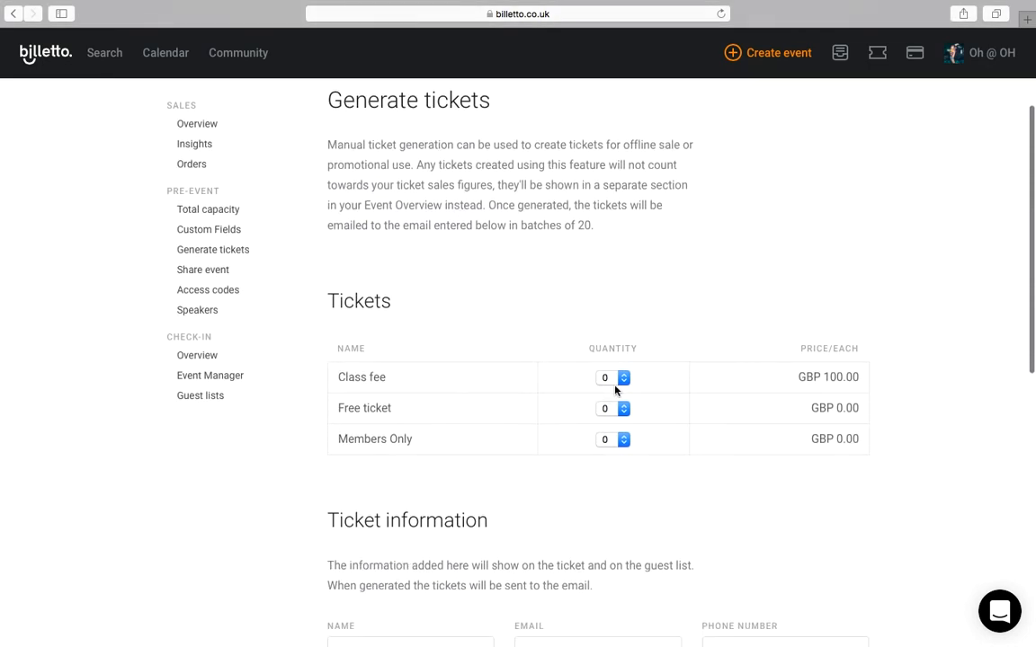
{"action": "left_click", "coordinate": [624, 372]}
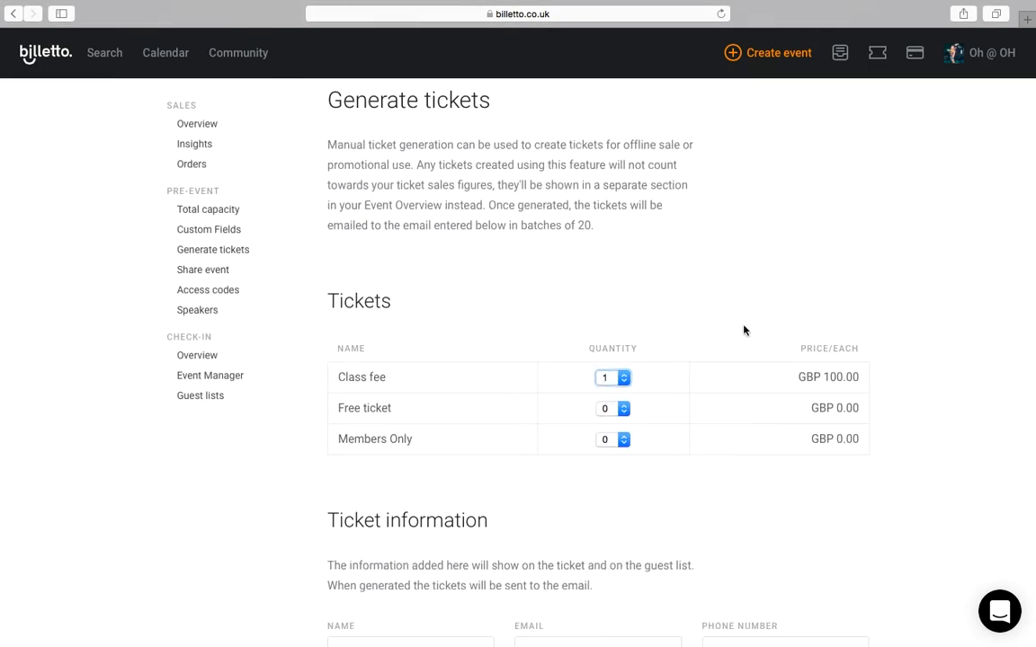
{"action": "type", "text": "Barry photographer"}
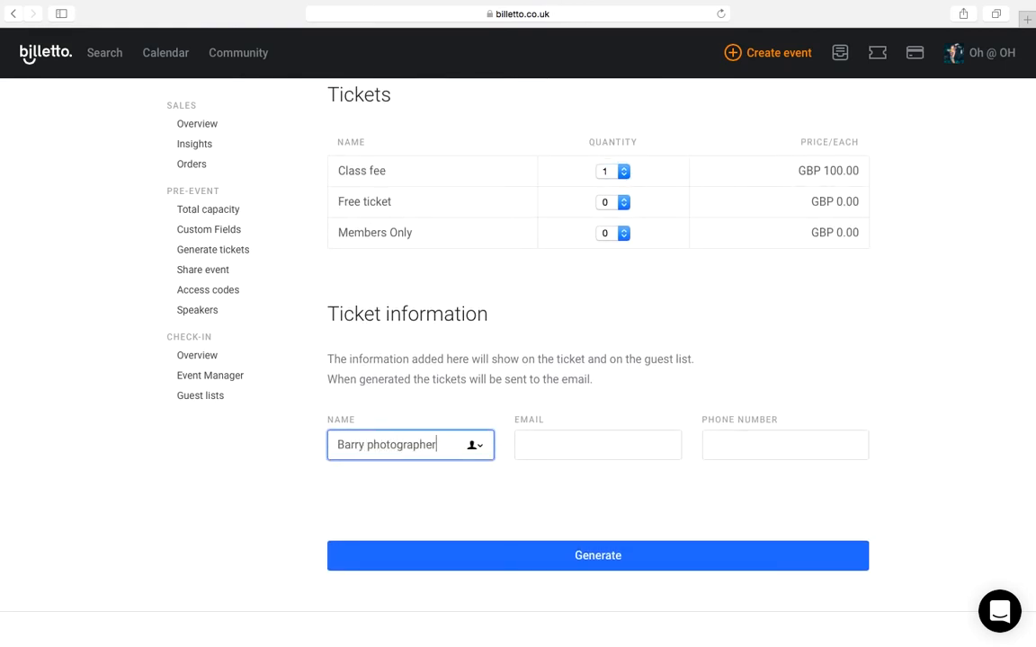
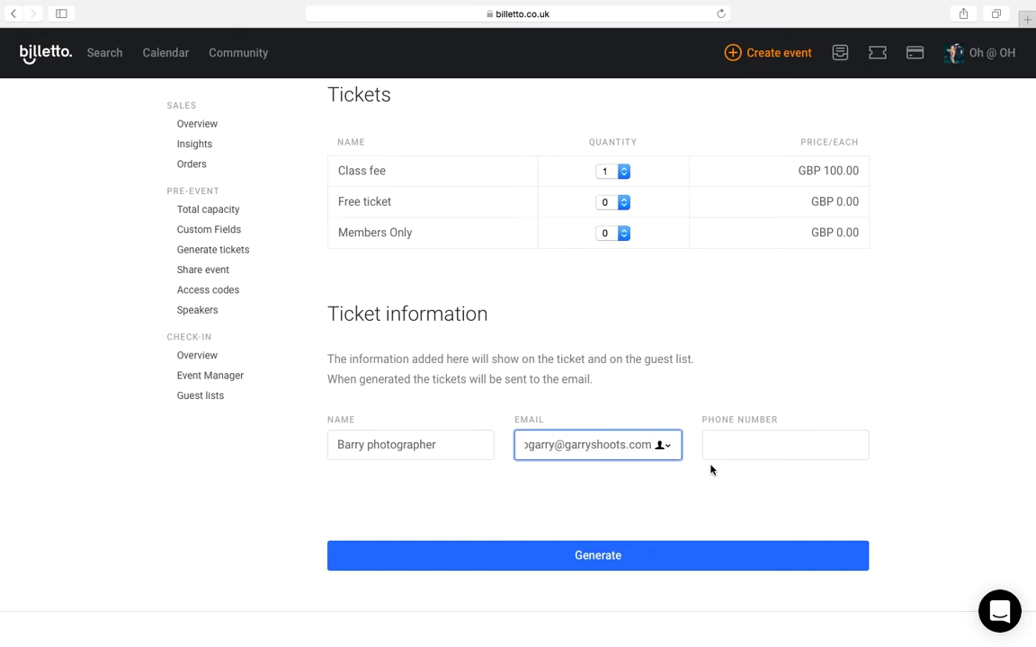
{"action": "left_click", "coordinate": [202, 270]}
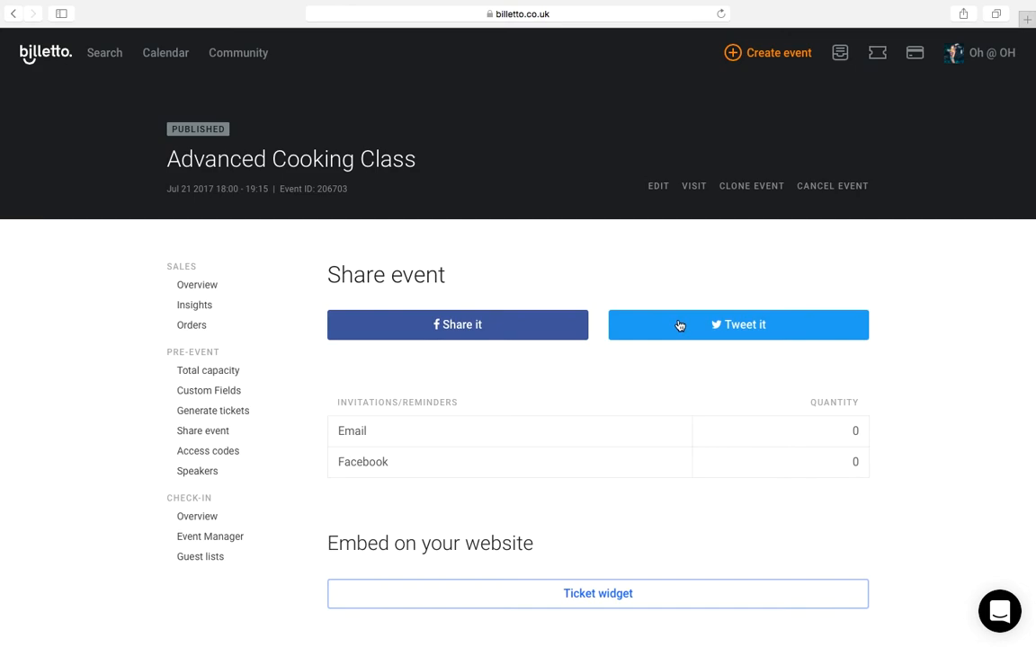
Step: Show the ticket widget preview and select its full embed code, then go to Access codes
{"action": "scroll", "scroll_direction": "down", "scroll_amount": 3}
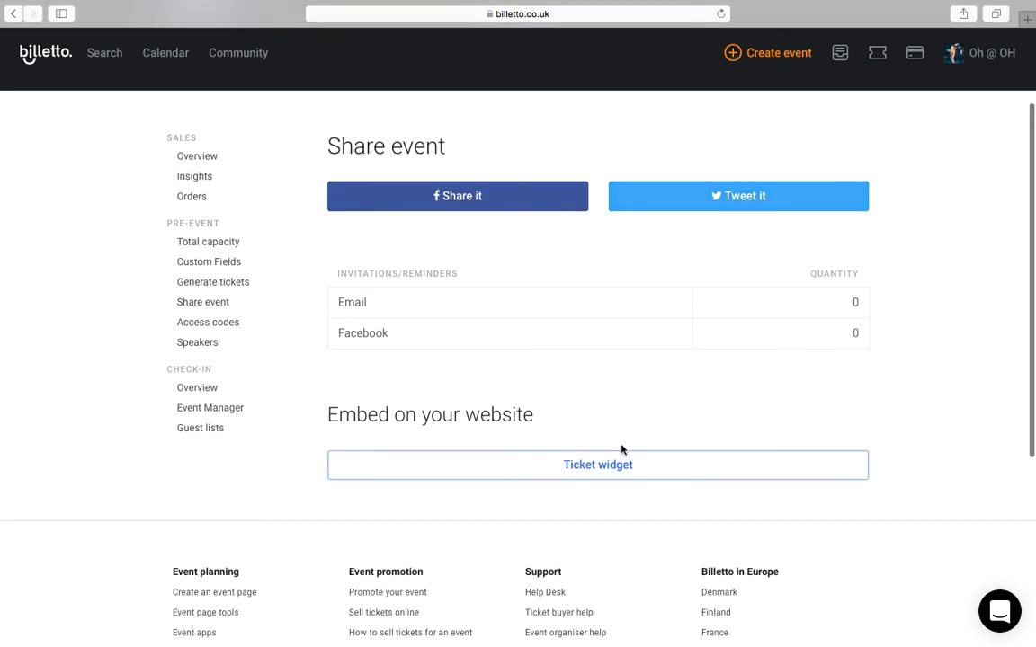
{"action": "left_click", "coordinate": [597, 463]}
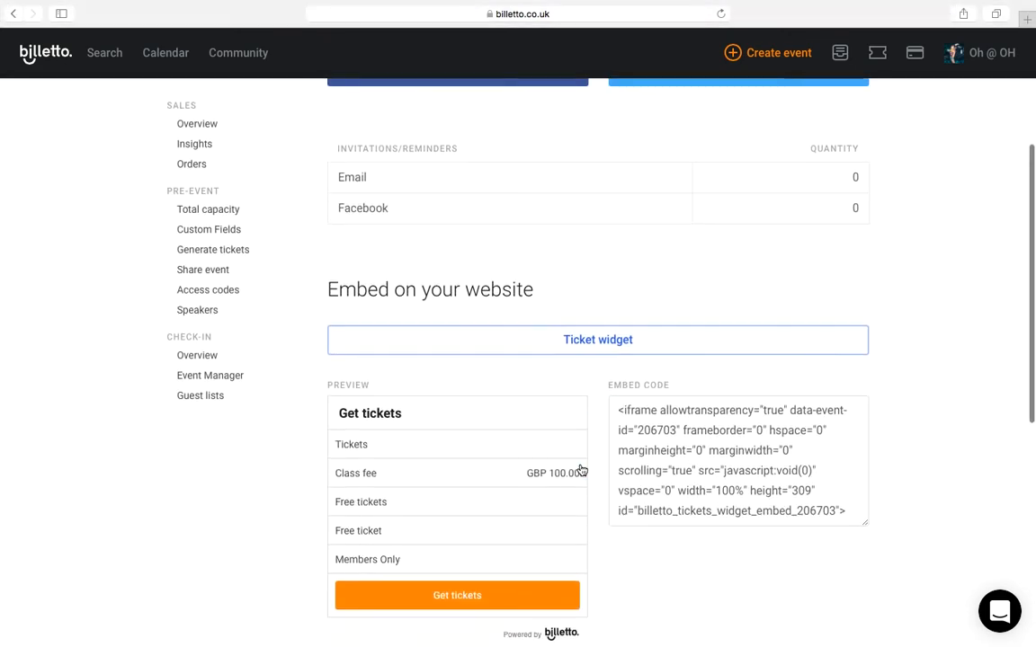
{"action": "scroll", "scroll_direction": "down", "scroll_amount": 3}
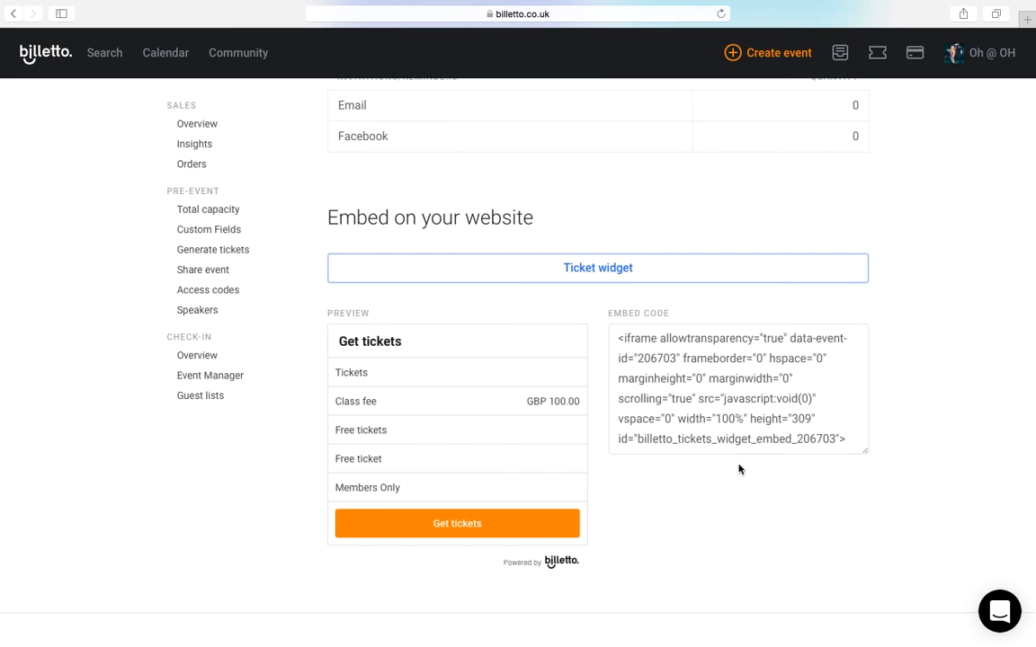
{"action": "left_click", "coordinate": [738, 396]}
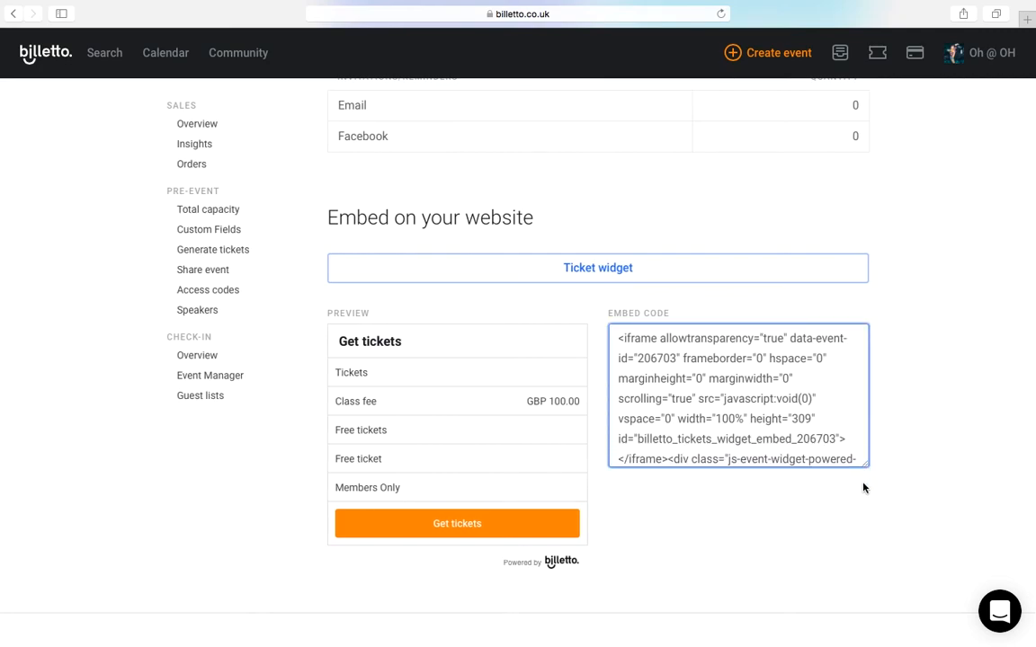
{"action": "left_click", "coordinate": [737, 399]}
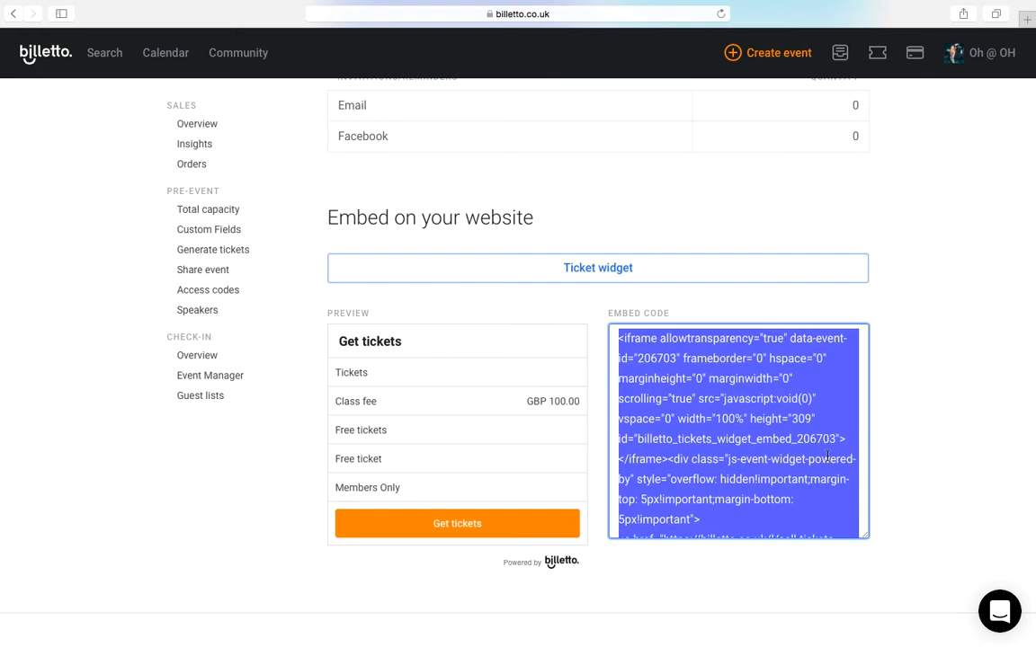
{"action": "mouse_move", "coordinate": [458, 412]}
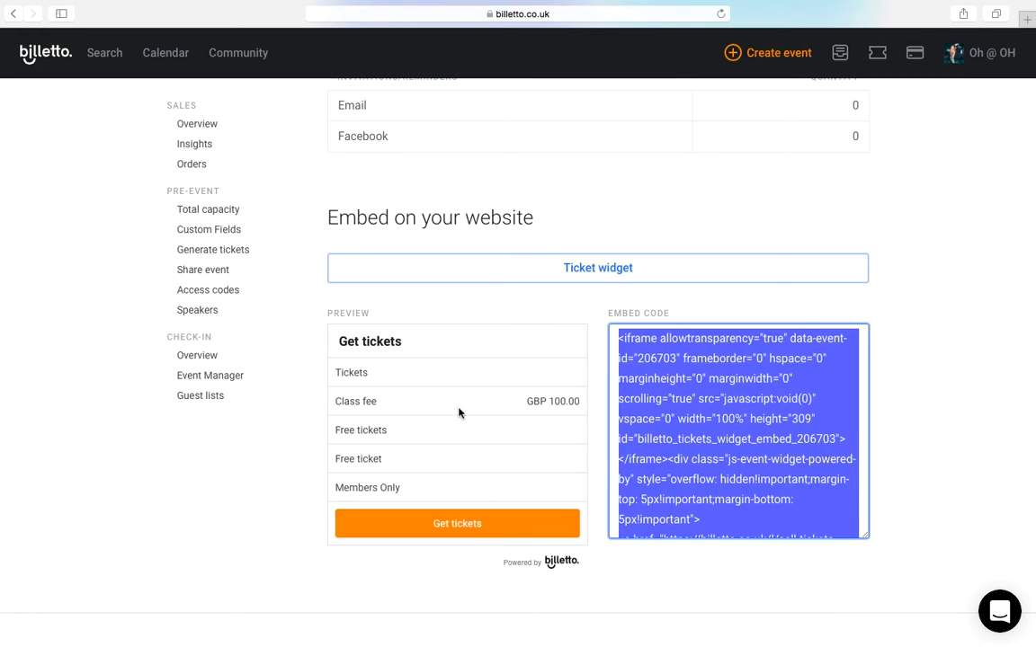
{"action": "left_click", "coordinate": [208, 290]}
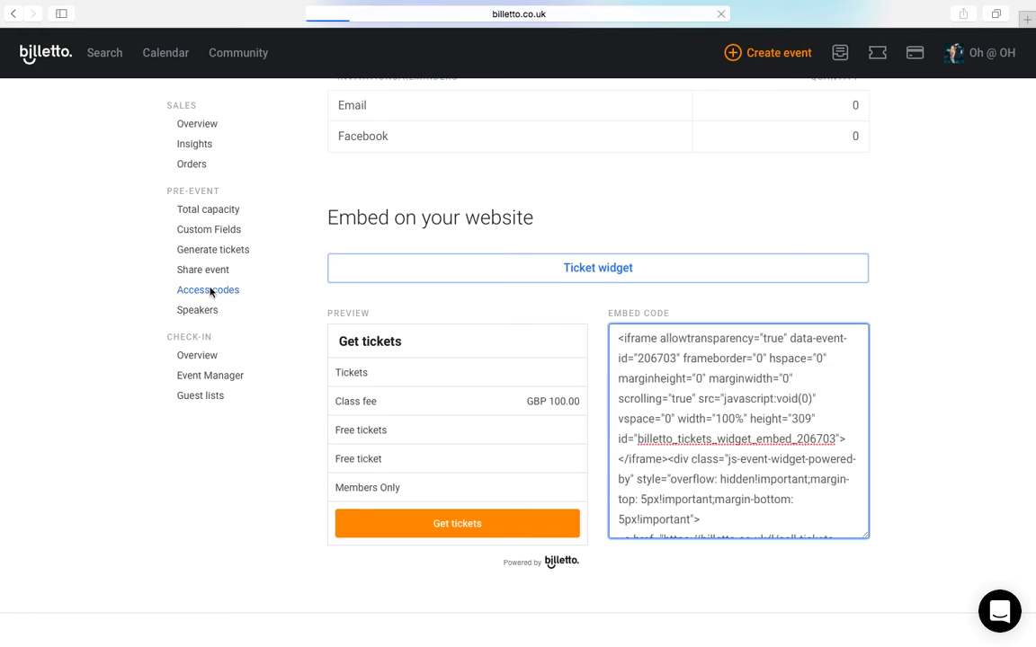
{"action": "left_click", "coordinate": [208, 289]}
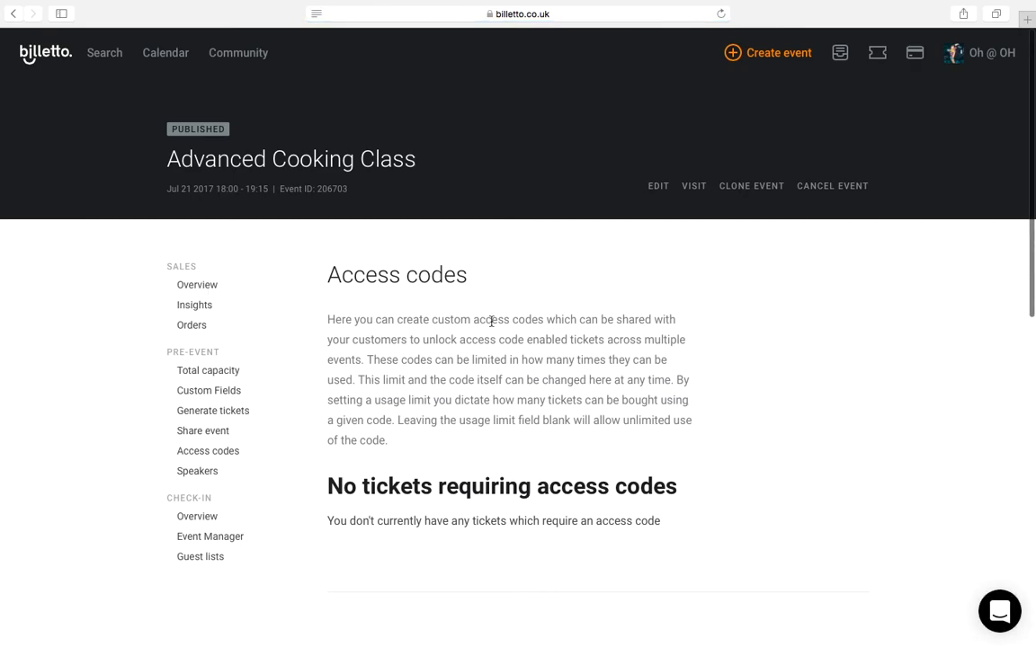
Step: Tick Members Only and enable access codes for that ticket
{"action": "scroll", "scroll_direction": "down", "scroll_amount": 3}
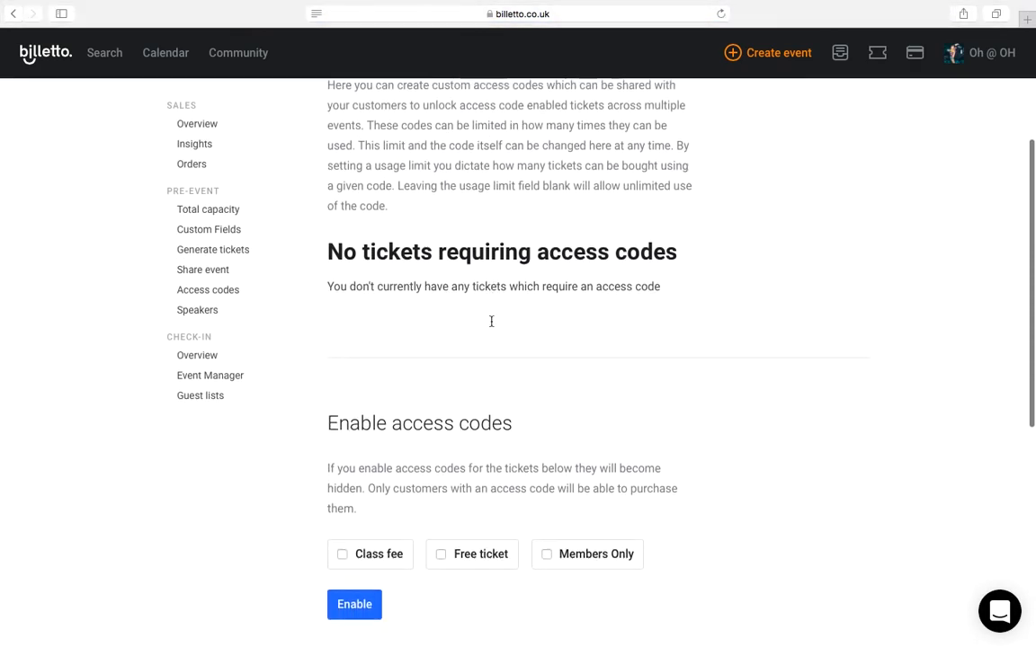
{"action": "scroll", "scroll_direction": "down", "scroll_amount": 3}
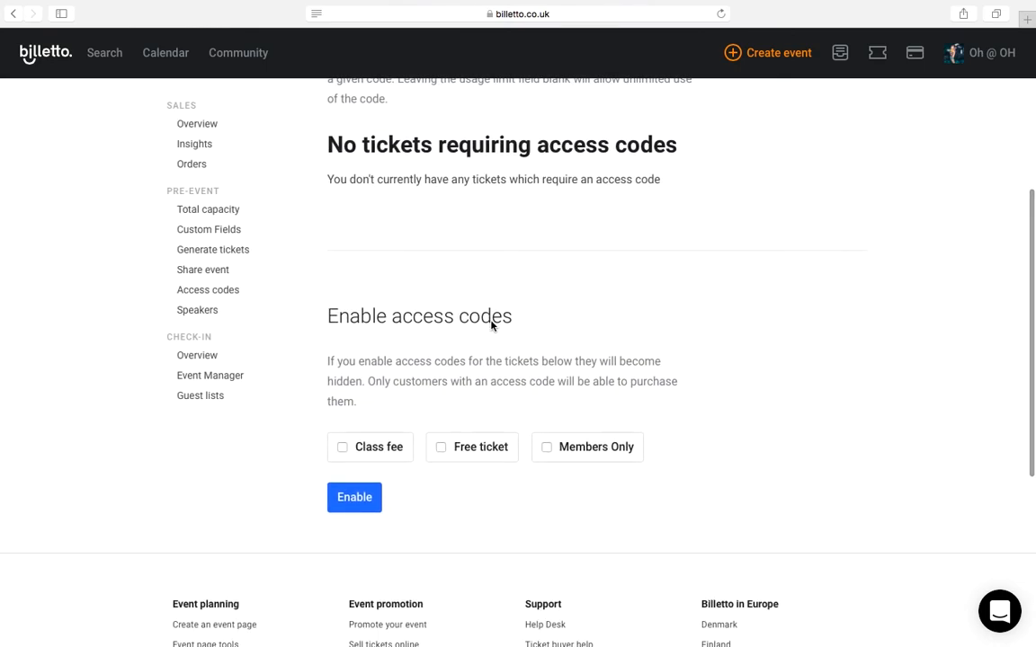
{"action": "scroll", "scroll_direction": "up", "scroll_amount": 3}
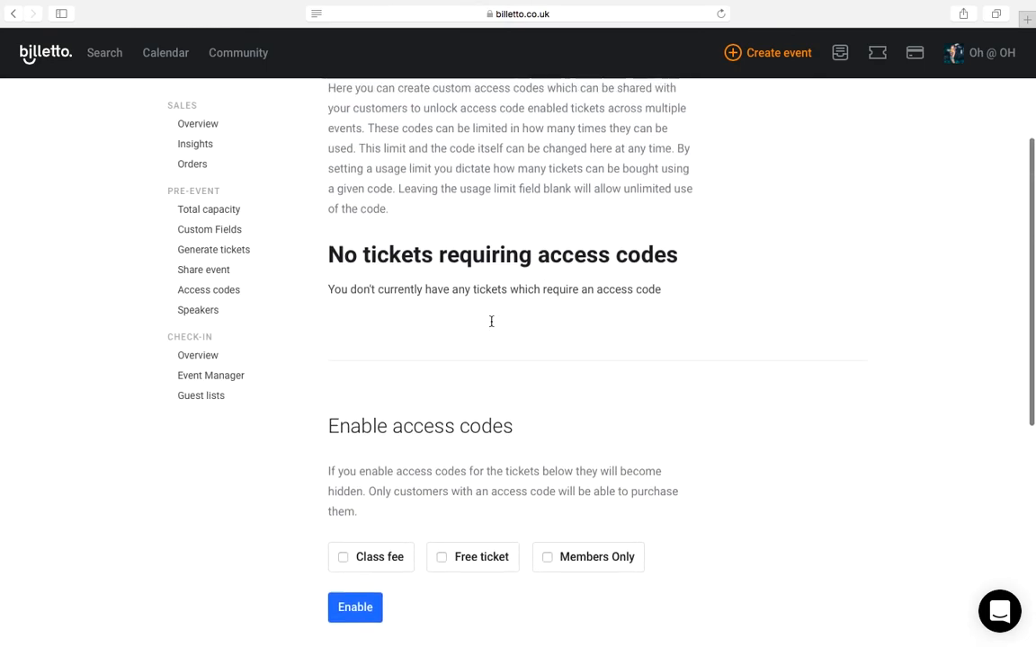
{"action": "scroll", "scroll_direction": "down", "scroll_amount": 3}
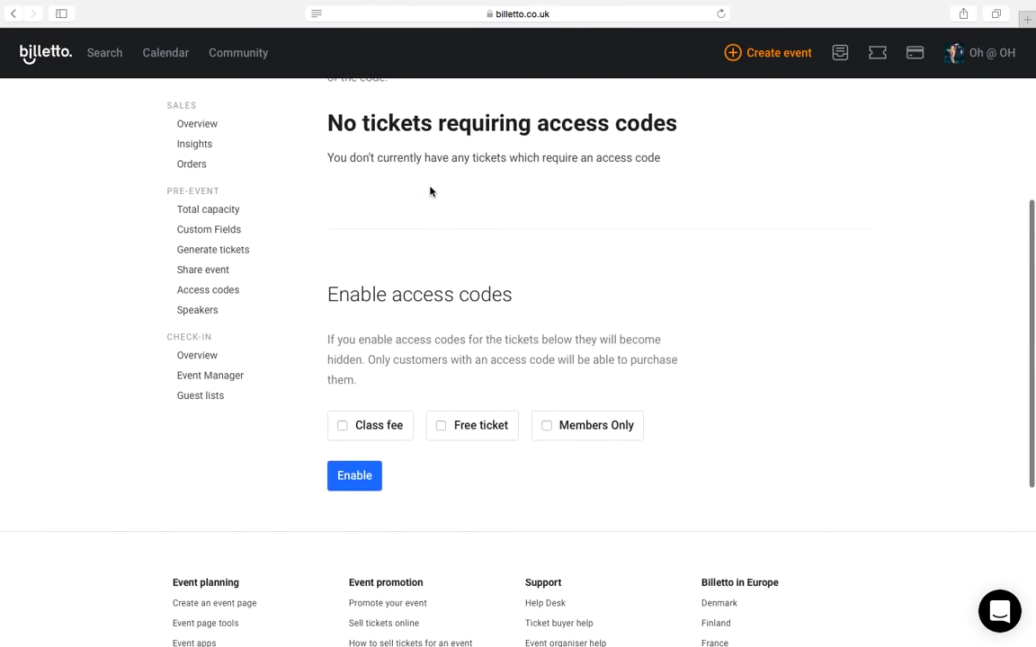
{"action": "mouse_move", "coordinate": [406, 151]}
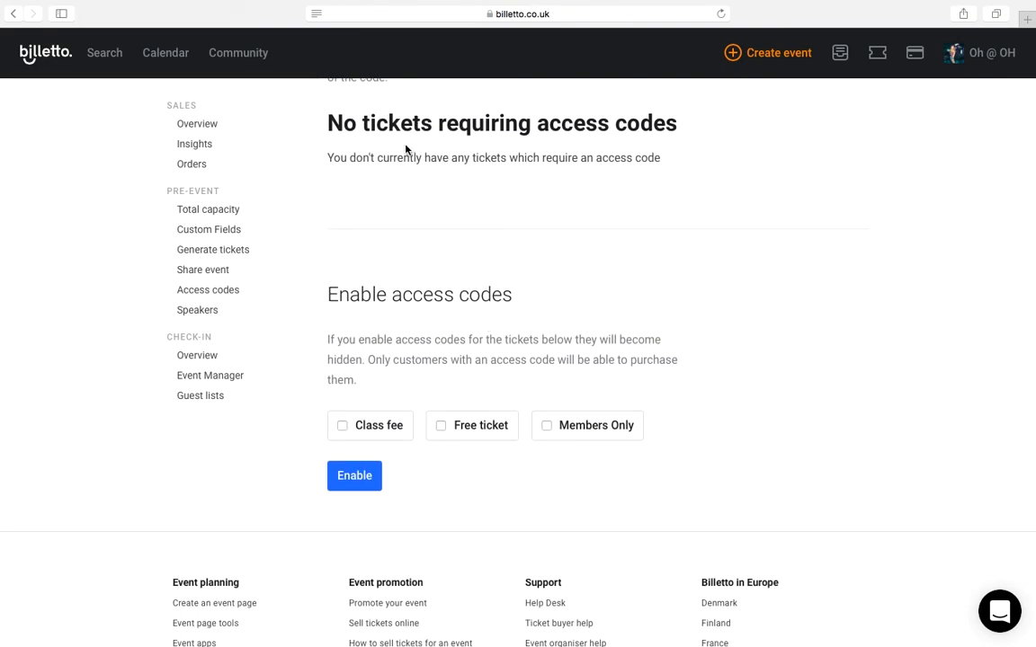
{"action": "mouse_move", "coordinate": [405, 151]}
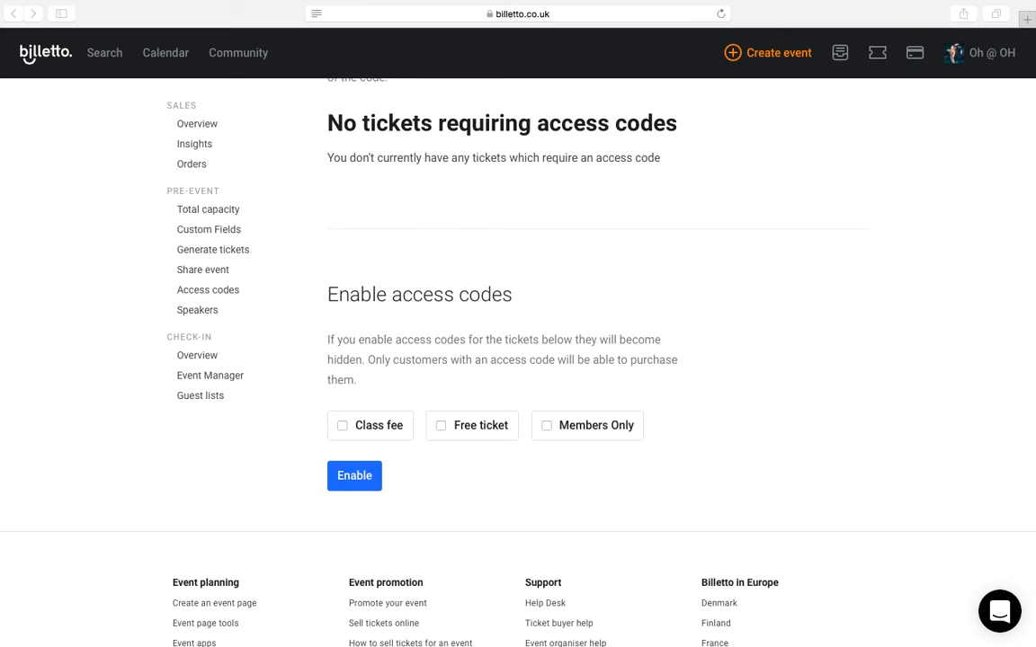
{"action": "left_click", "coordinate": [547, 425]}
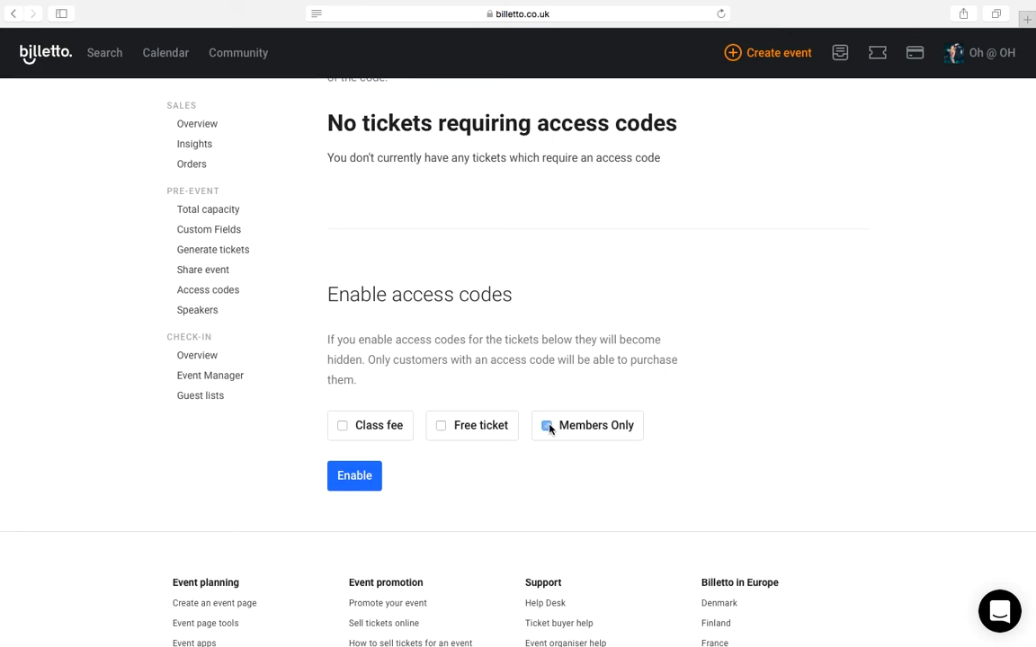
{"action": "left_click", "coordinate": [353, 474]}
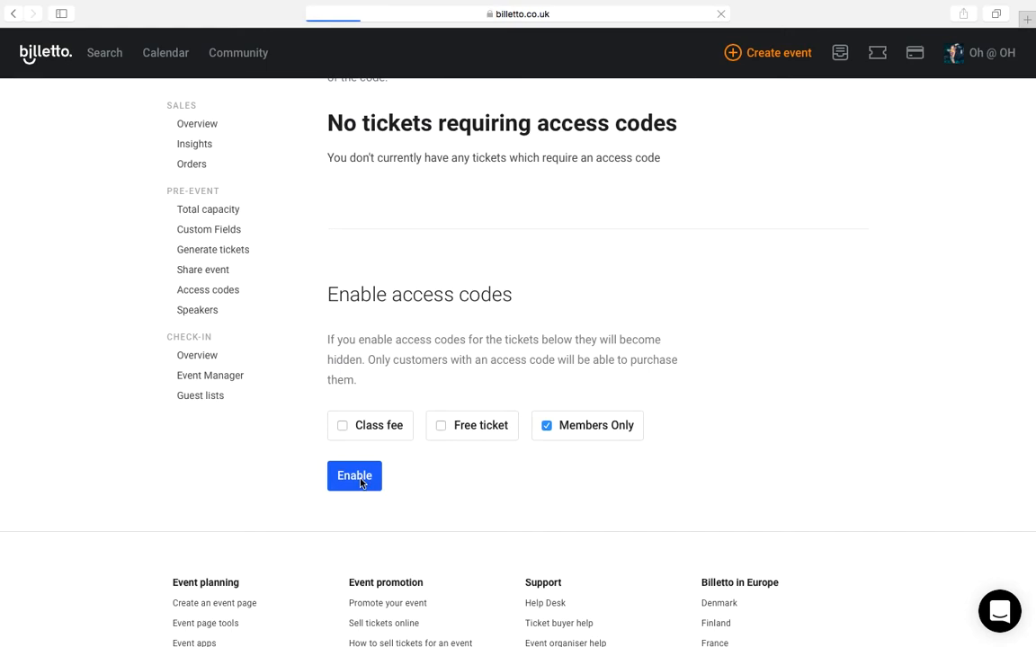
{"action": "left_click", "coordinate": [353, 474]}
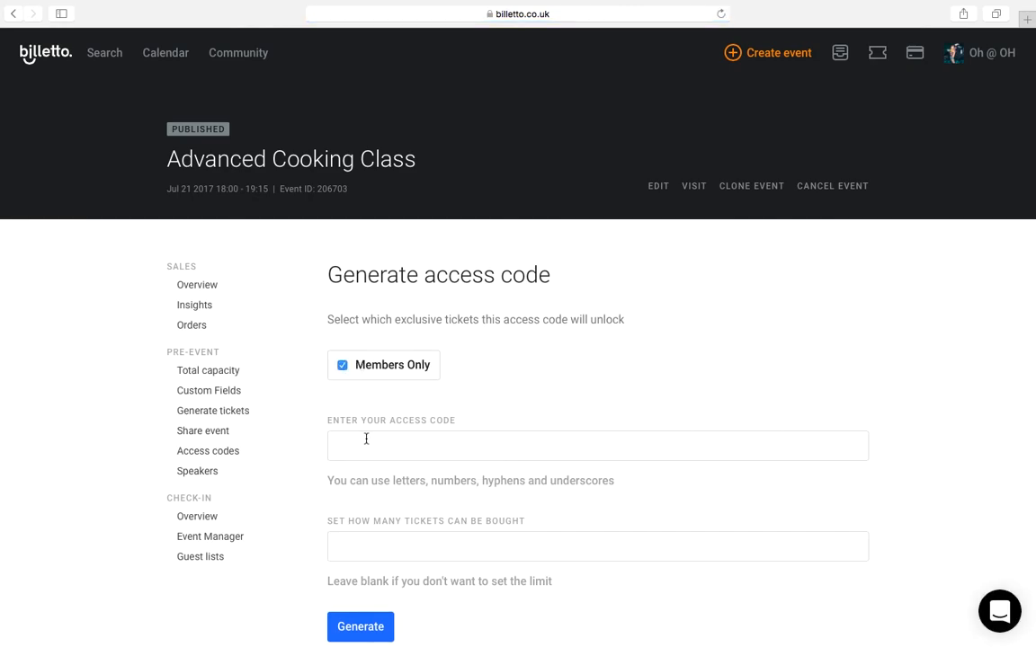
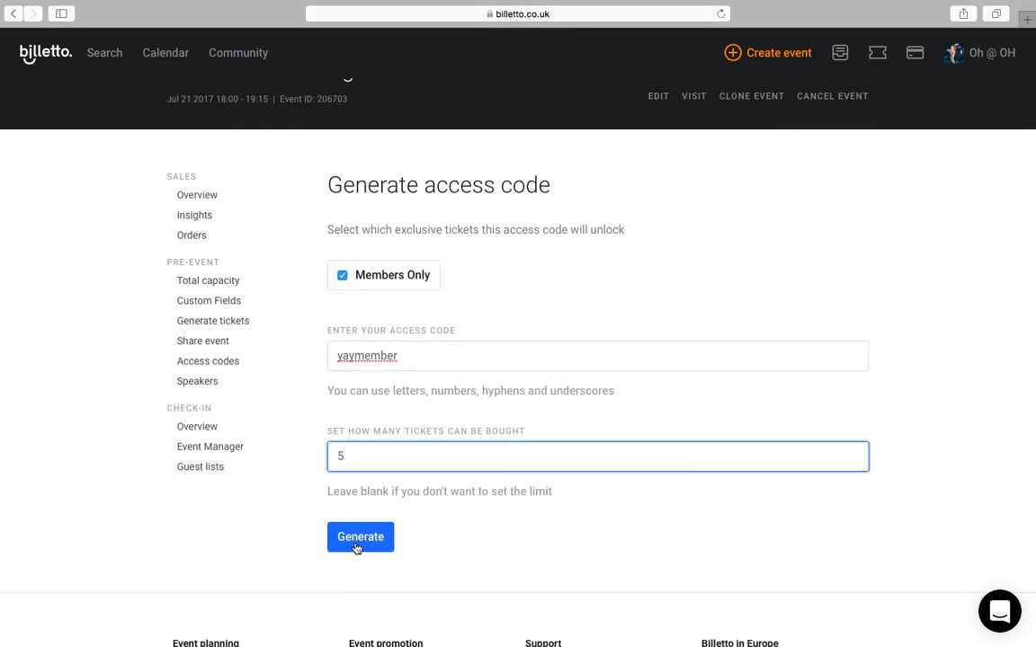
{"action": "left_click", "coordinate": [360, 536]}
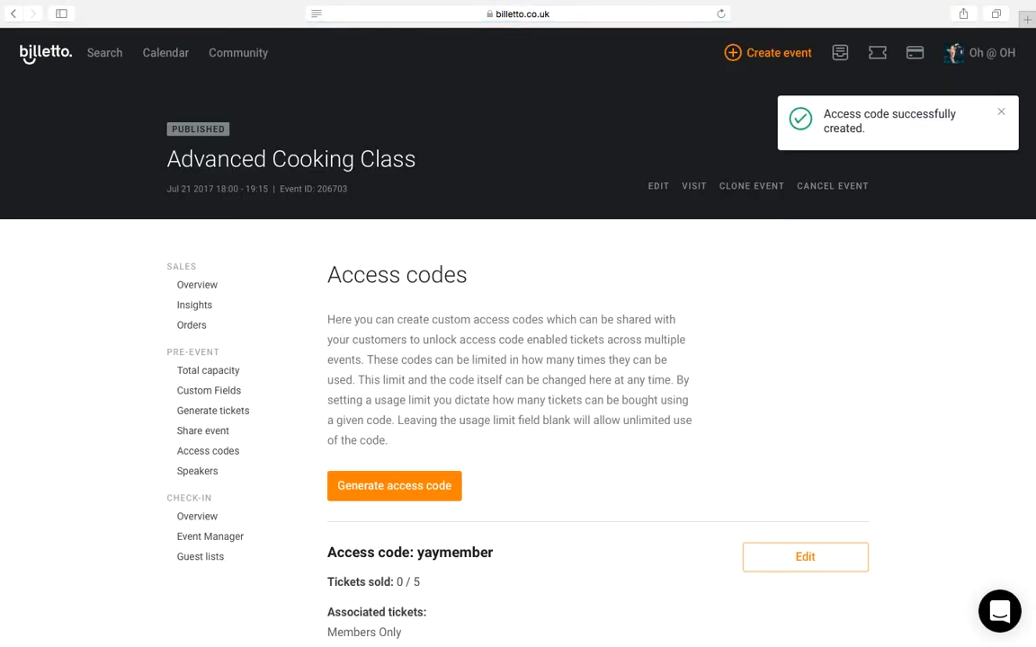
Step: Test the code on the ticket purchase page and return to the dashboard
{"action": "left_click", "coordinate": [694, 185]}
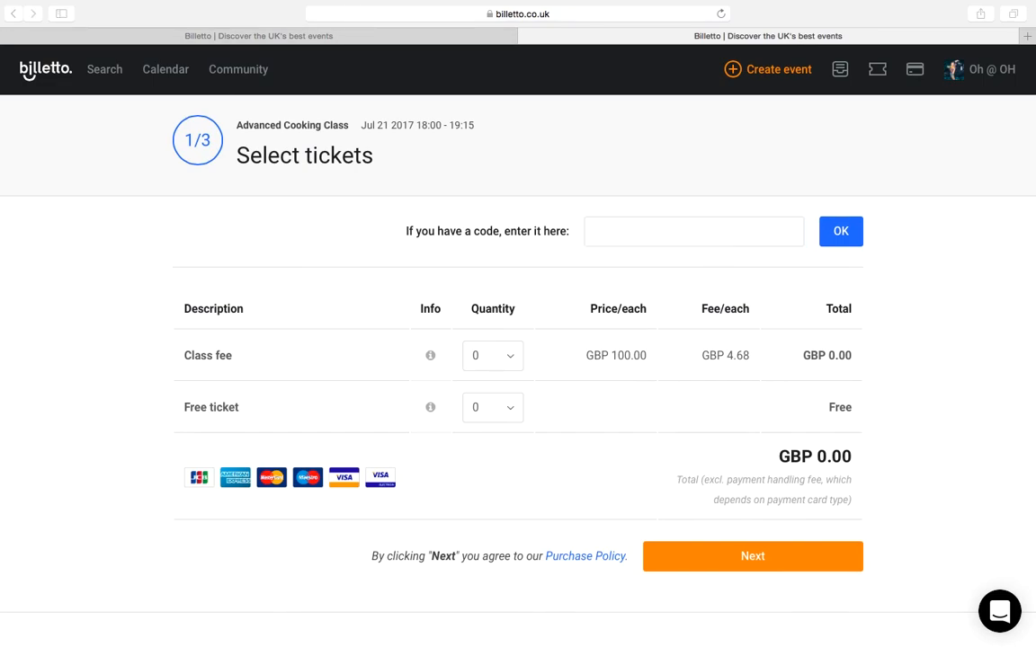
{"action": "left_click", "coordinate": [840, 230]}
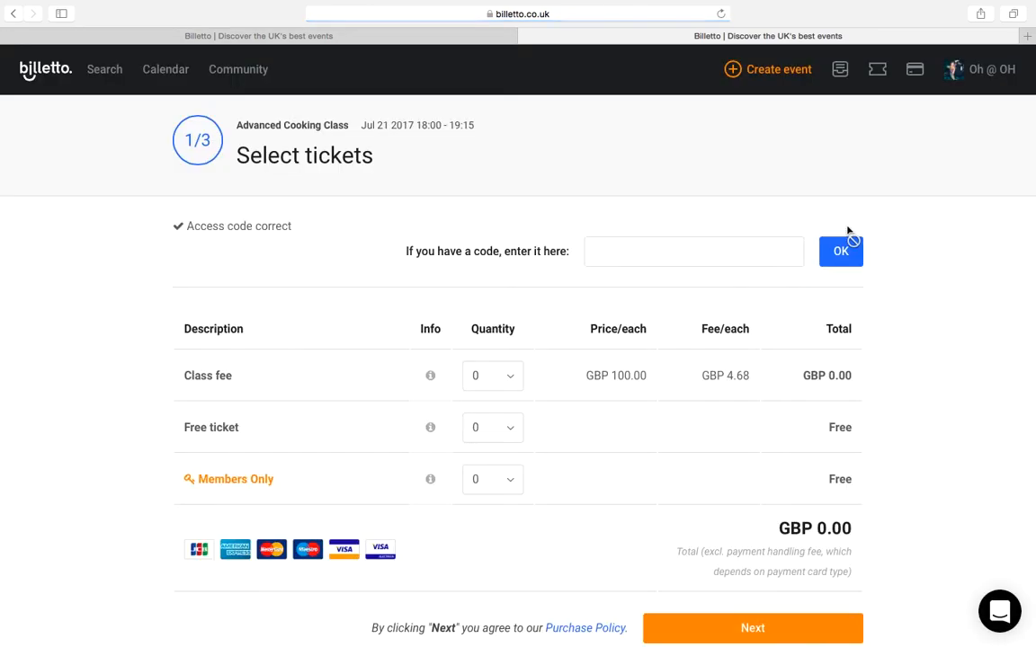
{"action": "left_click", "coordinate": [840, 252]}
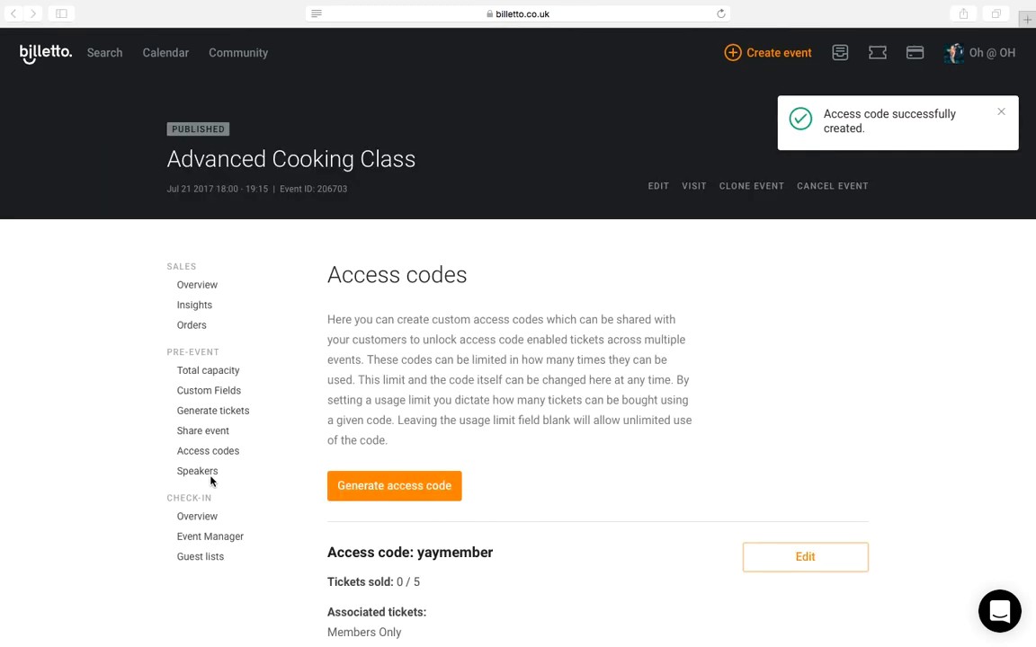
Step: Add speaker The Chef with an uploaded photo and check the public event page
{"action": "left_click", "coordinate": [197, 471]}
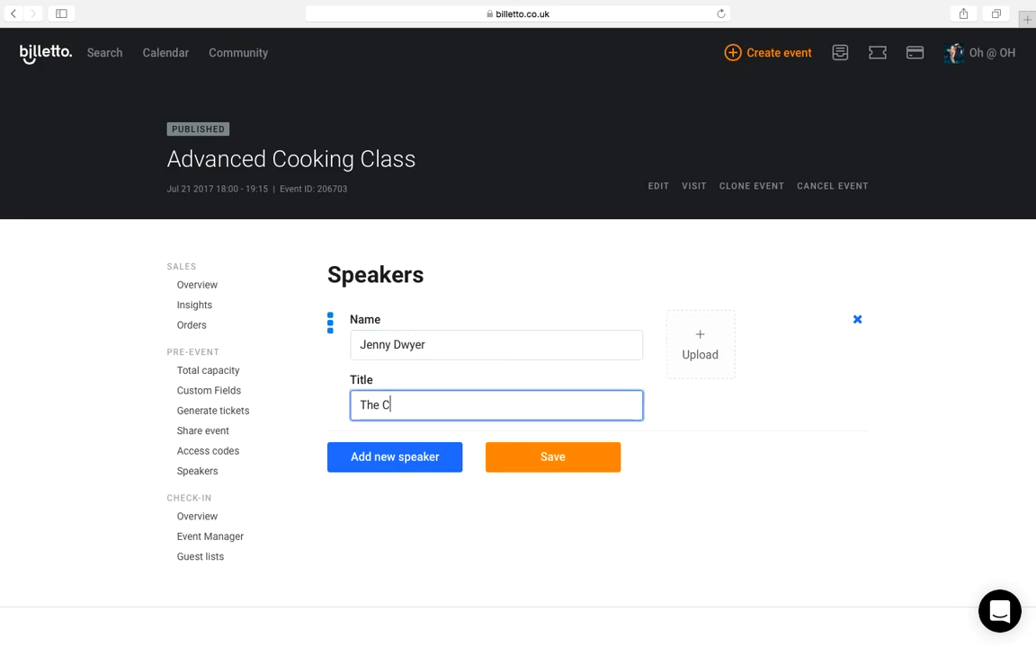
{"action": "left_click", "coordinate": [699, 354]}
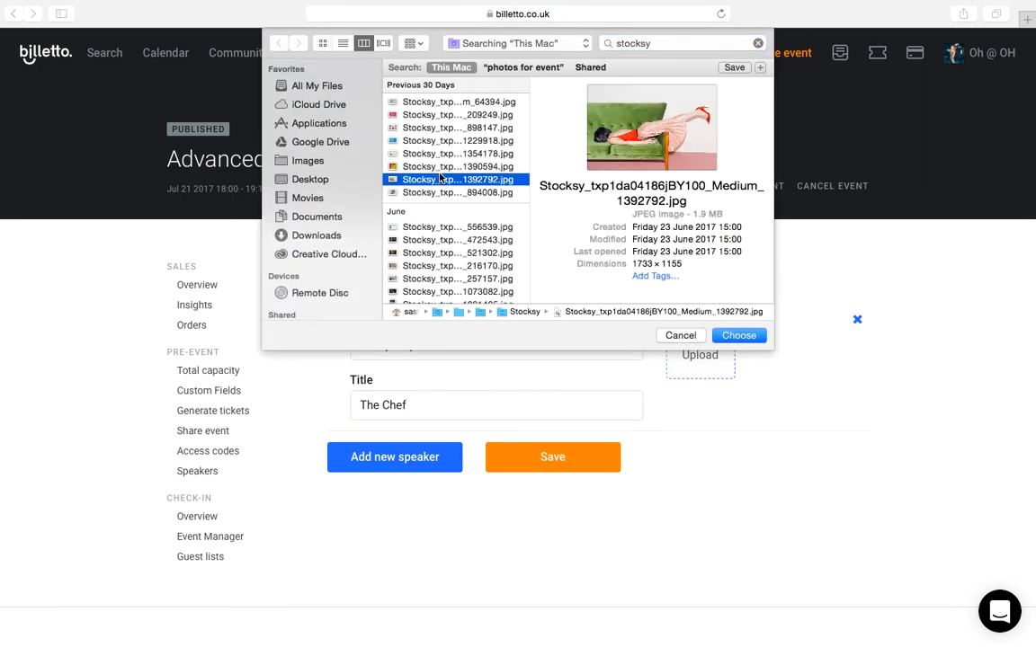
{"action": "left_click", "coordinate": [738, 334]}
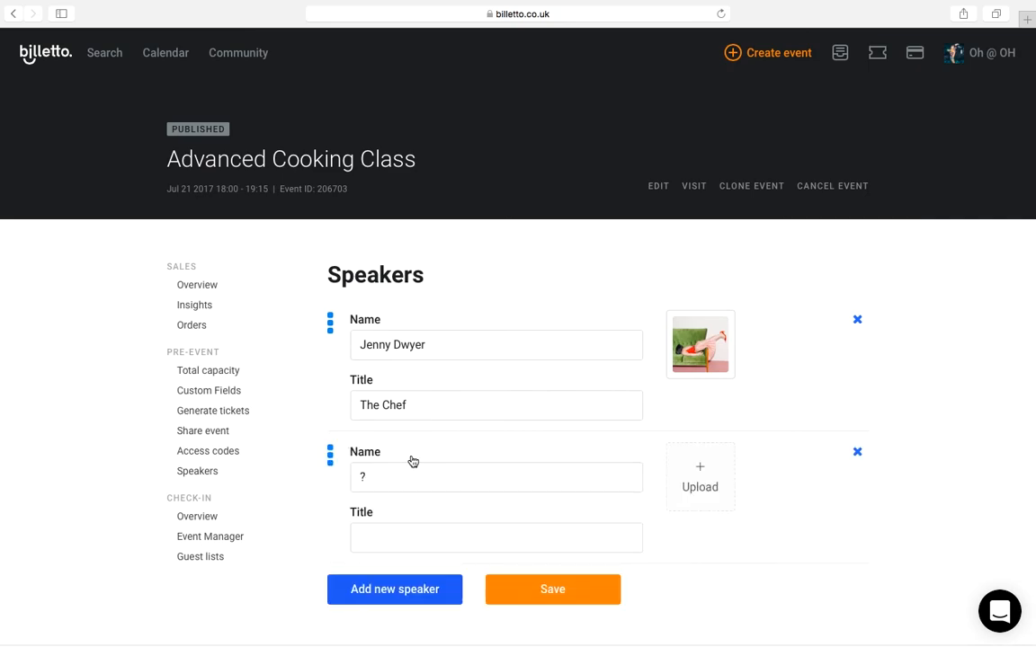
{"action": "left_click", "coordinate": [856, 452]}
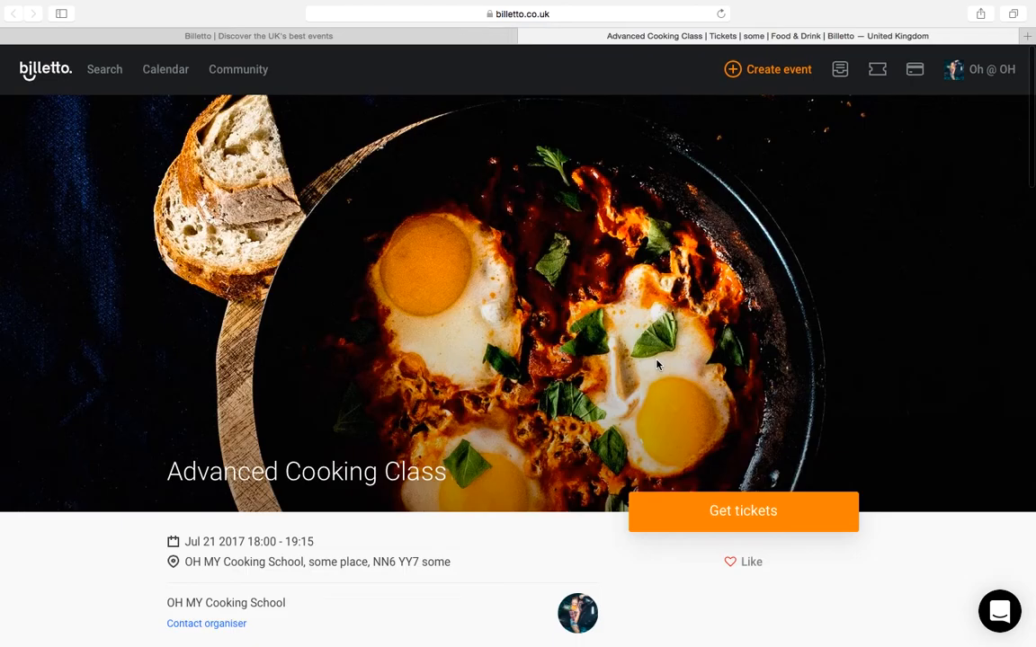
{"action": "scroll", "scroll_direction": "down", "scroll_amount": 3}
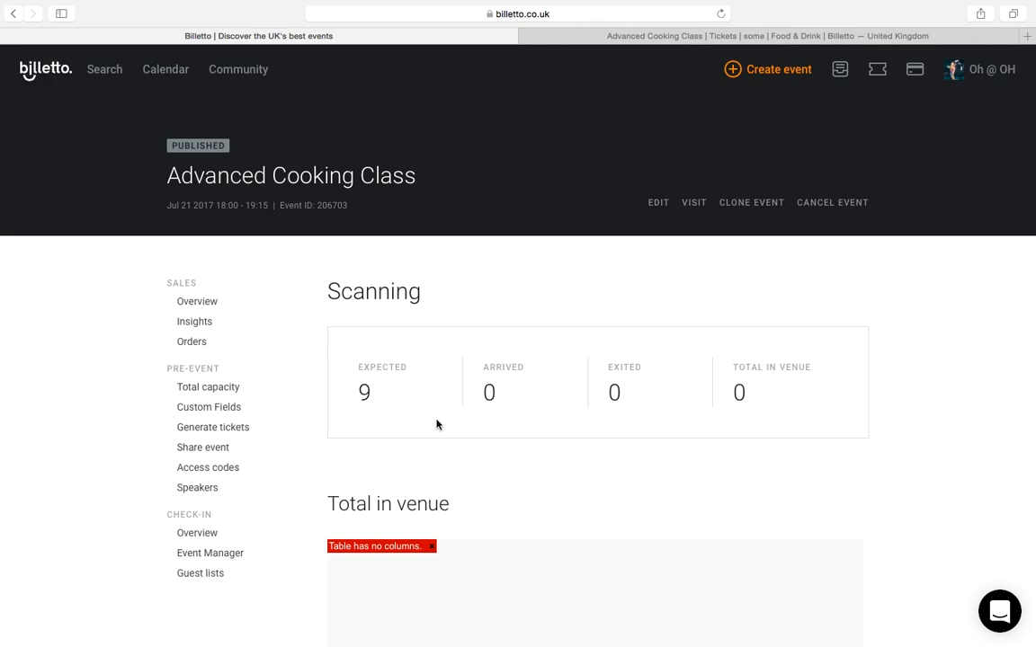
Step: Review the check-in overview, then go to the Event Manager section
{"action": "scroll", "scroll_direction": "down", "scroll_amount": 3}
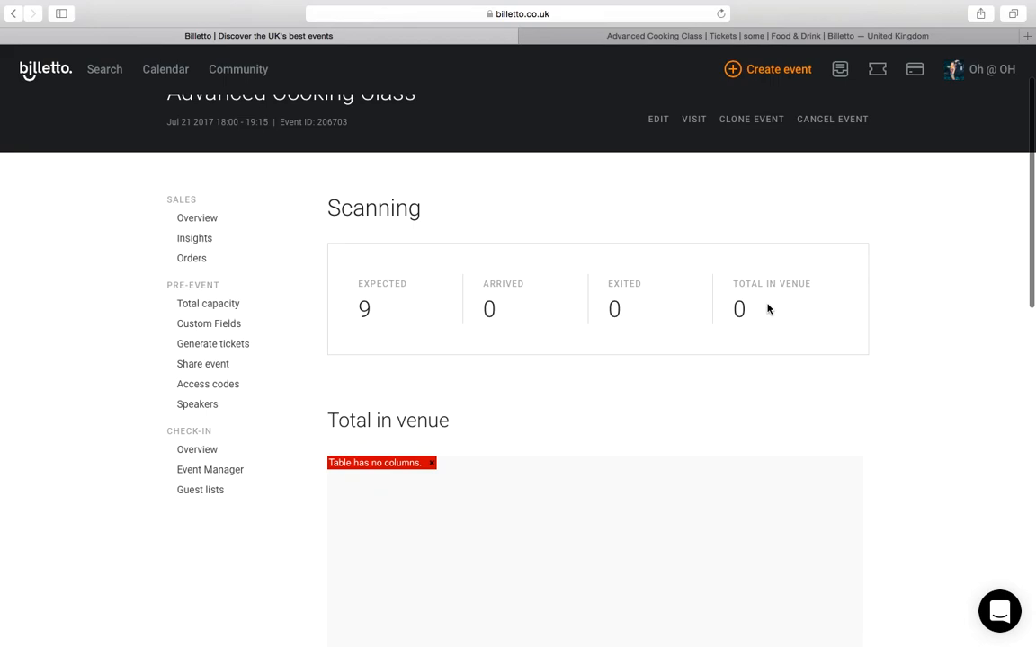
{"action": "scroll", "scroll_direction": "down", "scroll_amount": 3}
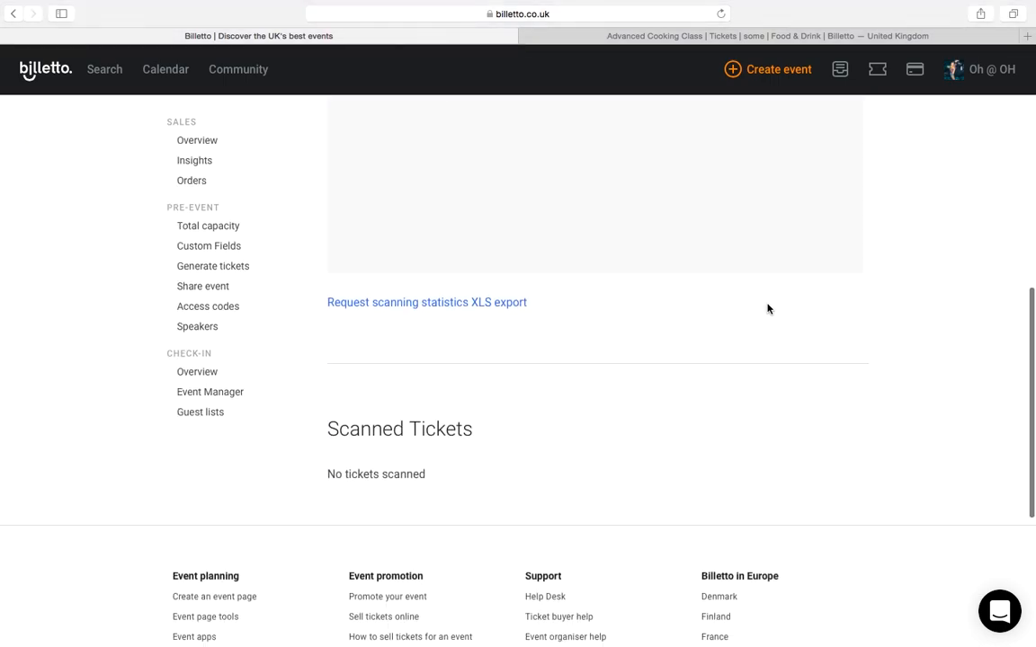
{"action": "left_click", "coordinate": [208, 392]}
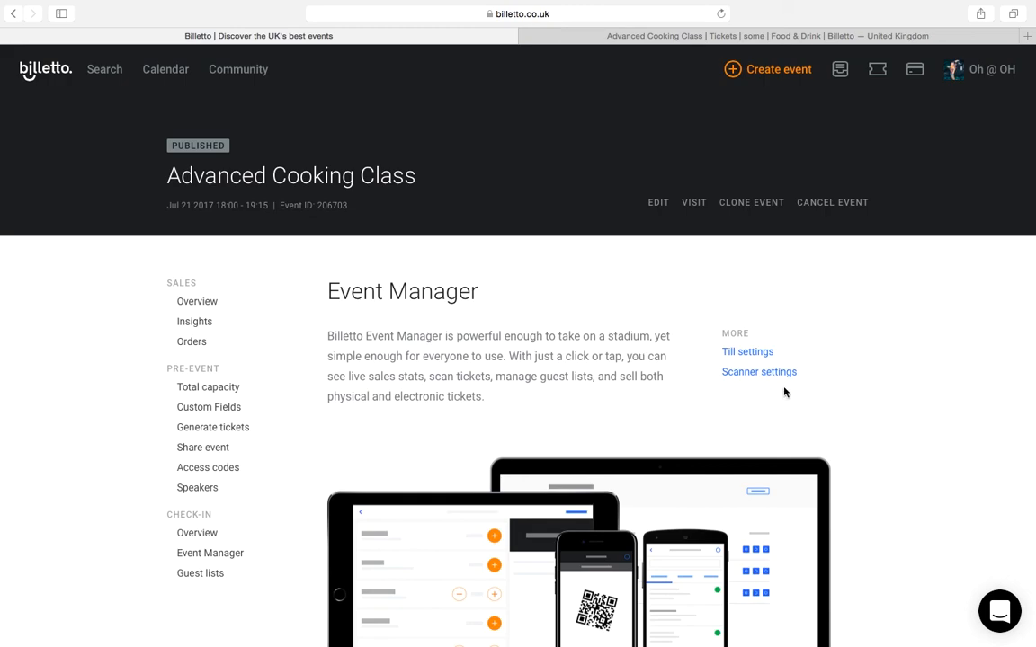
Step: Review the Till settings ticket visibility table, then move on to the Guest lists section
{"action": "scroll", "scroll_direction": "down", "scroll_amount": 3}
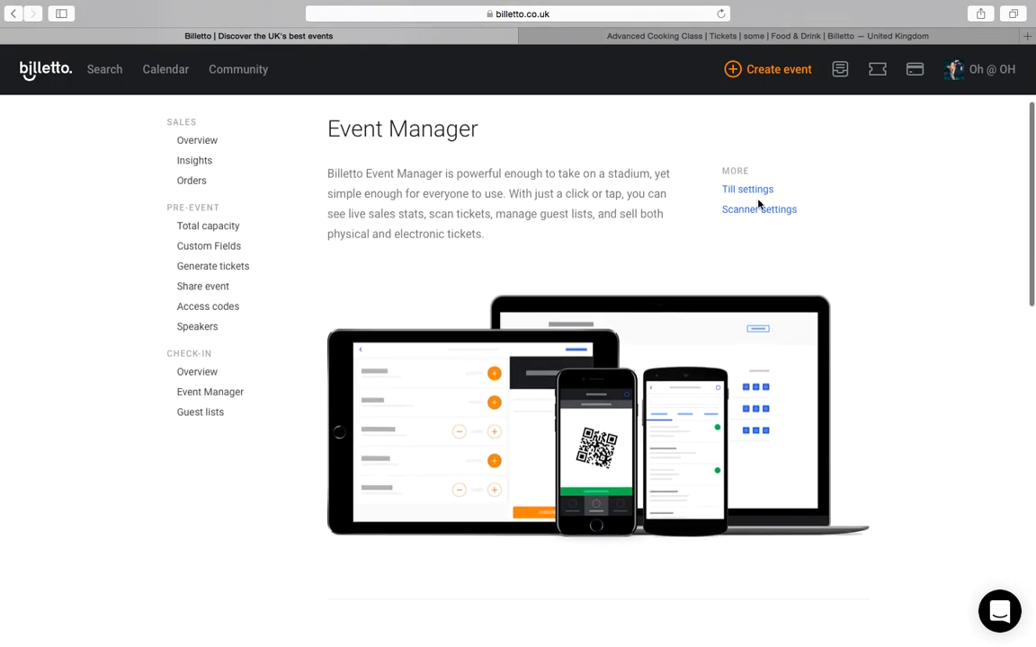
{"action": "left_click", "coordinate": [748, 188]}
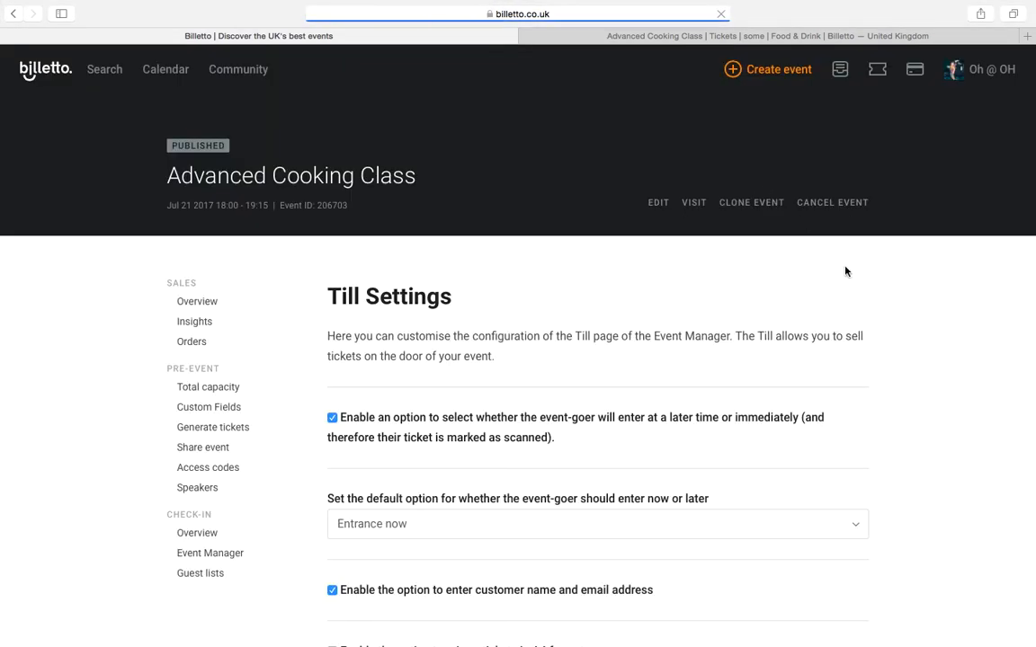
{"action": "scroll", "scroll_direction": "down", "scroll_amount": 3}
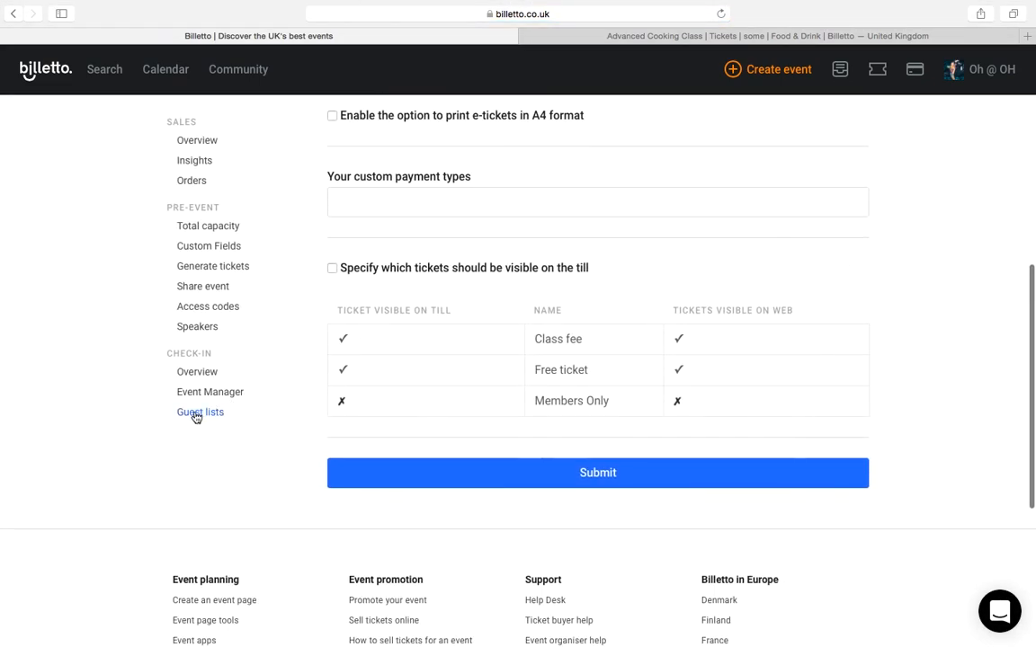
{"action": "left_click", "coordinate": [199, 412]}
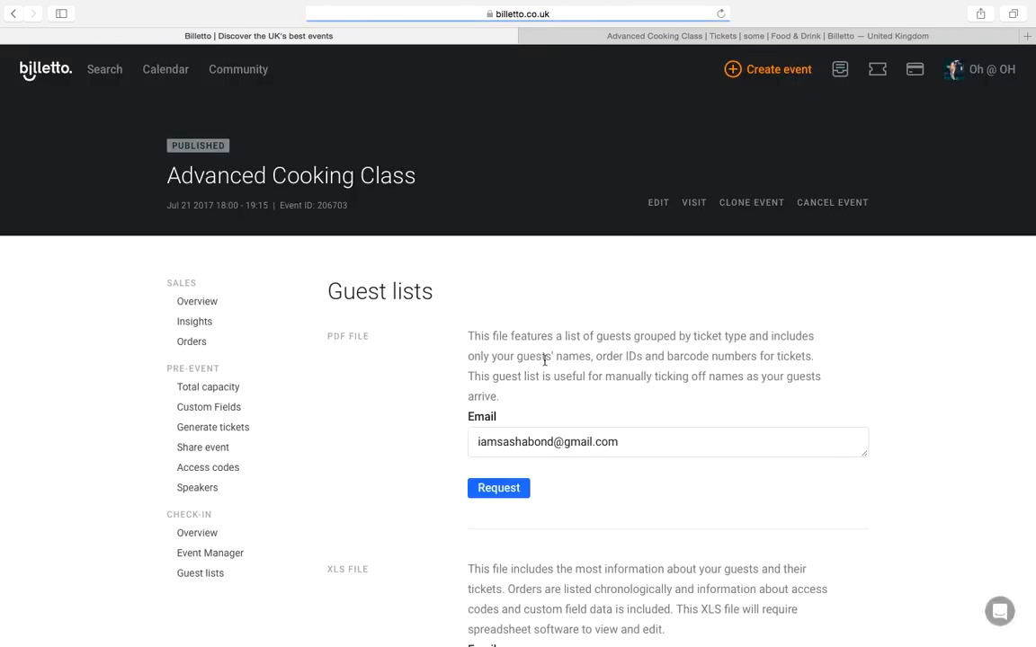
Step: Review the guest list export options and return to the Sales overview (GBP 0.00, 8 of 20 sold)
{"action": "scroll", "scroll_direction": "down", "scroll_amount": 3}
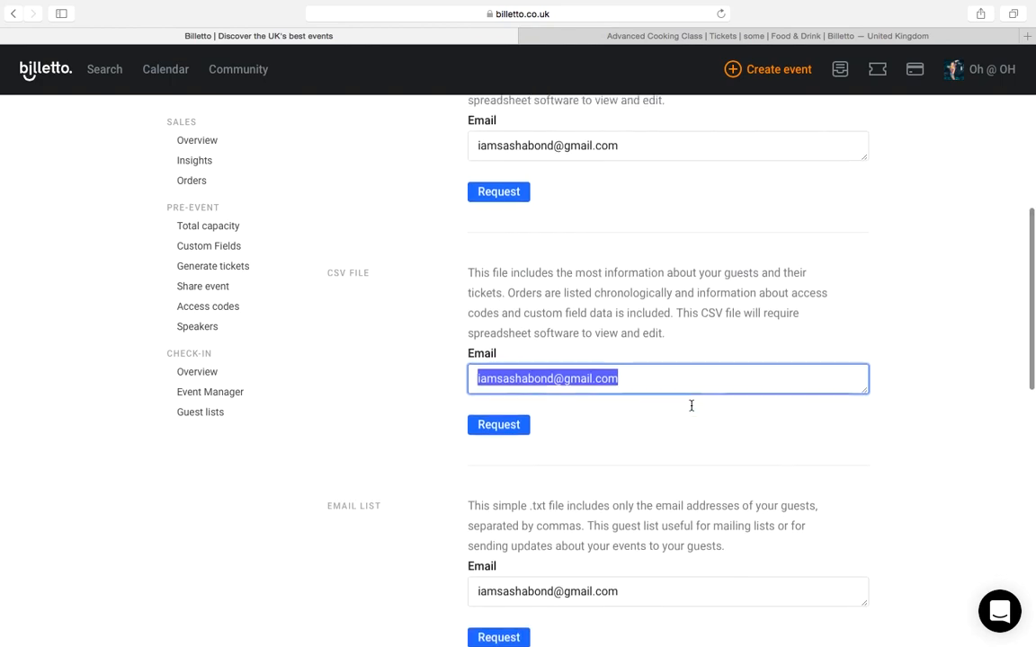
{"action": "scroll", "scroll_direction": "down", "scroll_amount": 3}
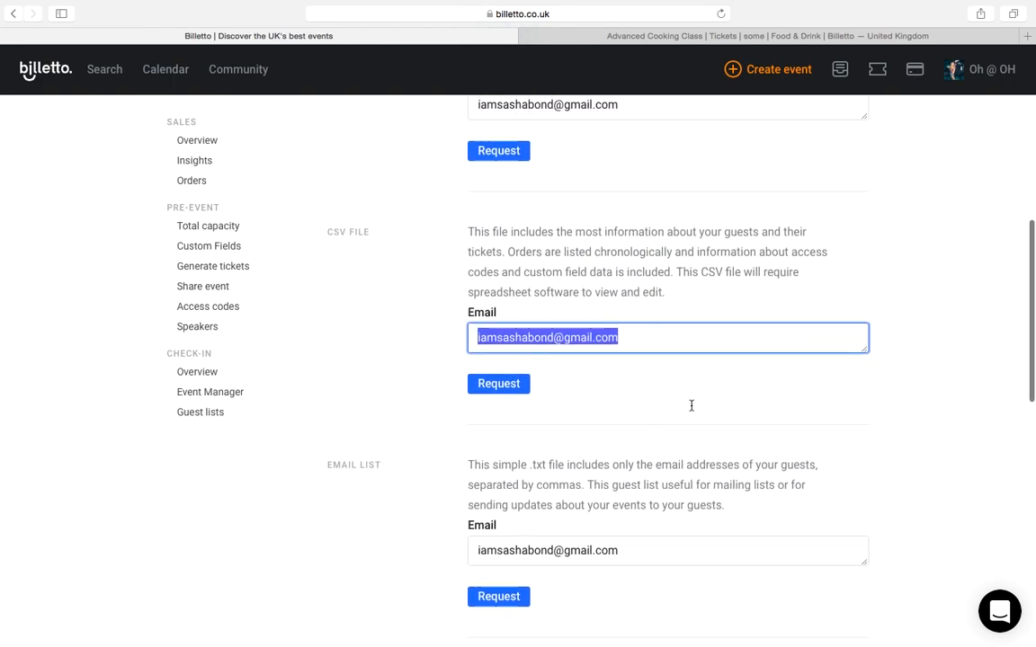
{"action": "left_click", "coordinate": [198, 302]}
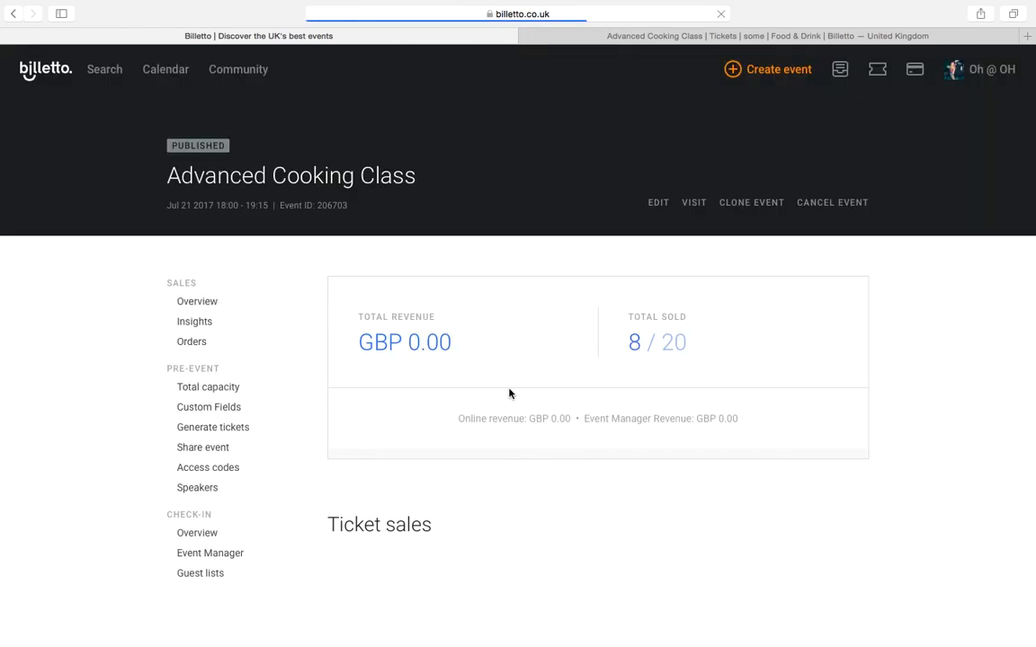
{"action": "left_click", "coordinate": [719, 15]}
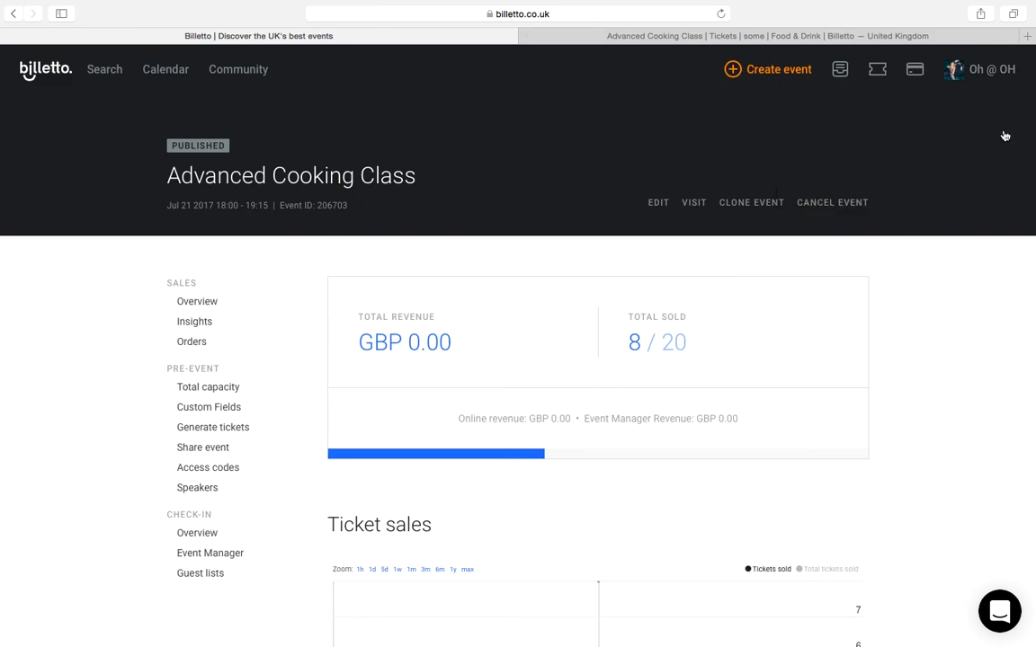
{"action": "scroll", "scroll_direction": "down", "scroll_amount": 3}
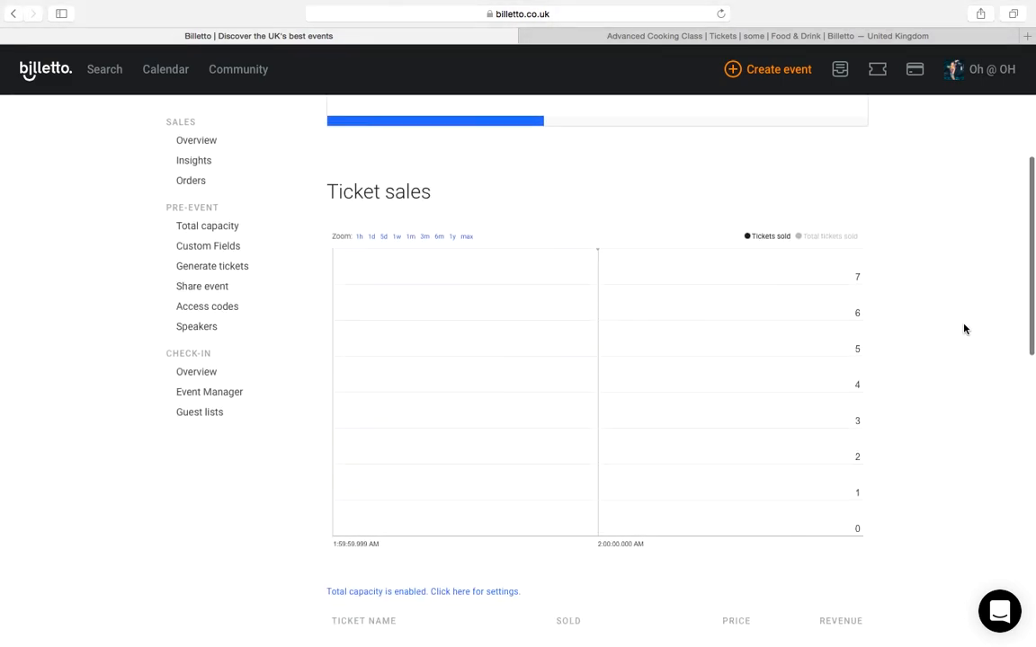
{"action": "scroll", "scroll_direction": "up", "scroll_amount": 3}
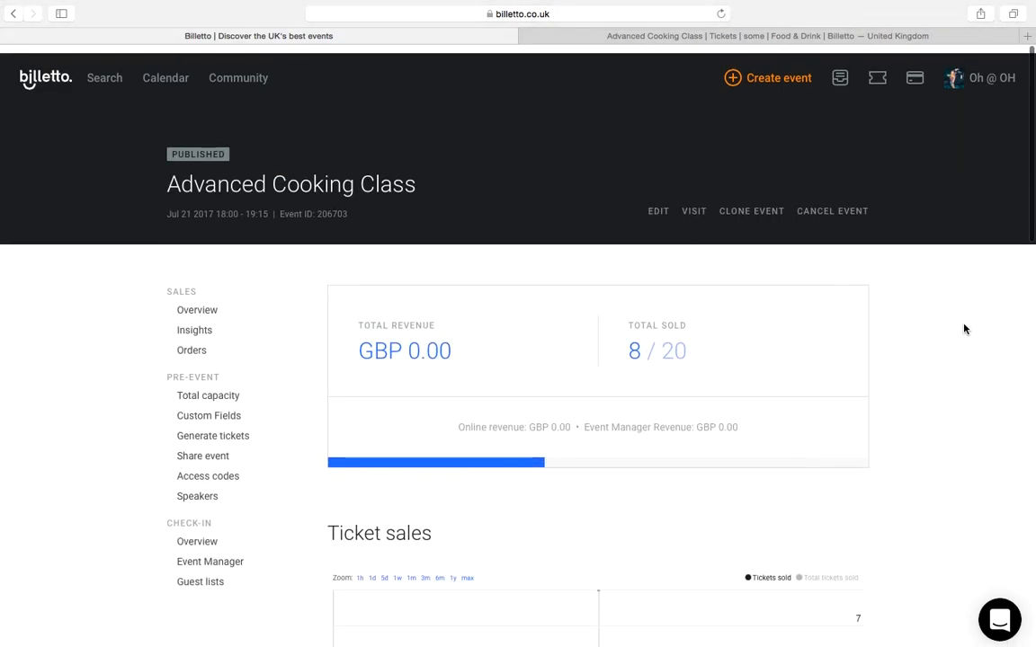